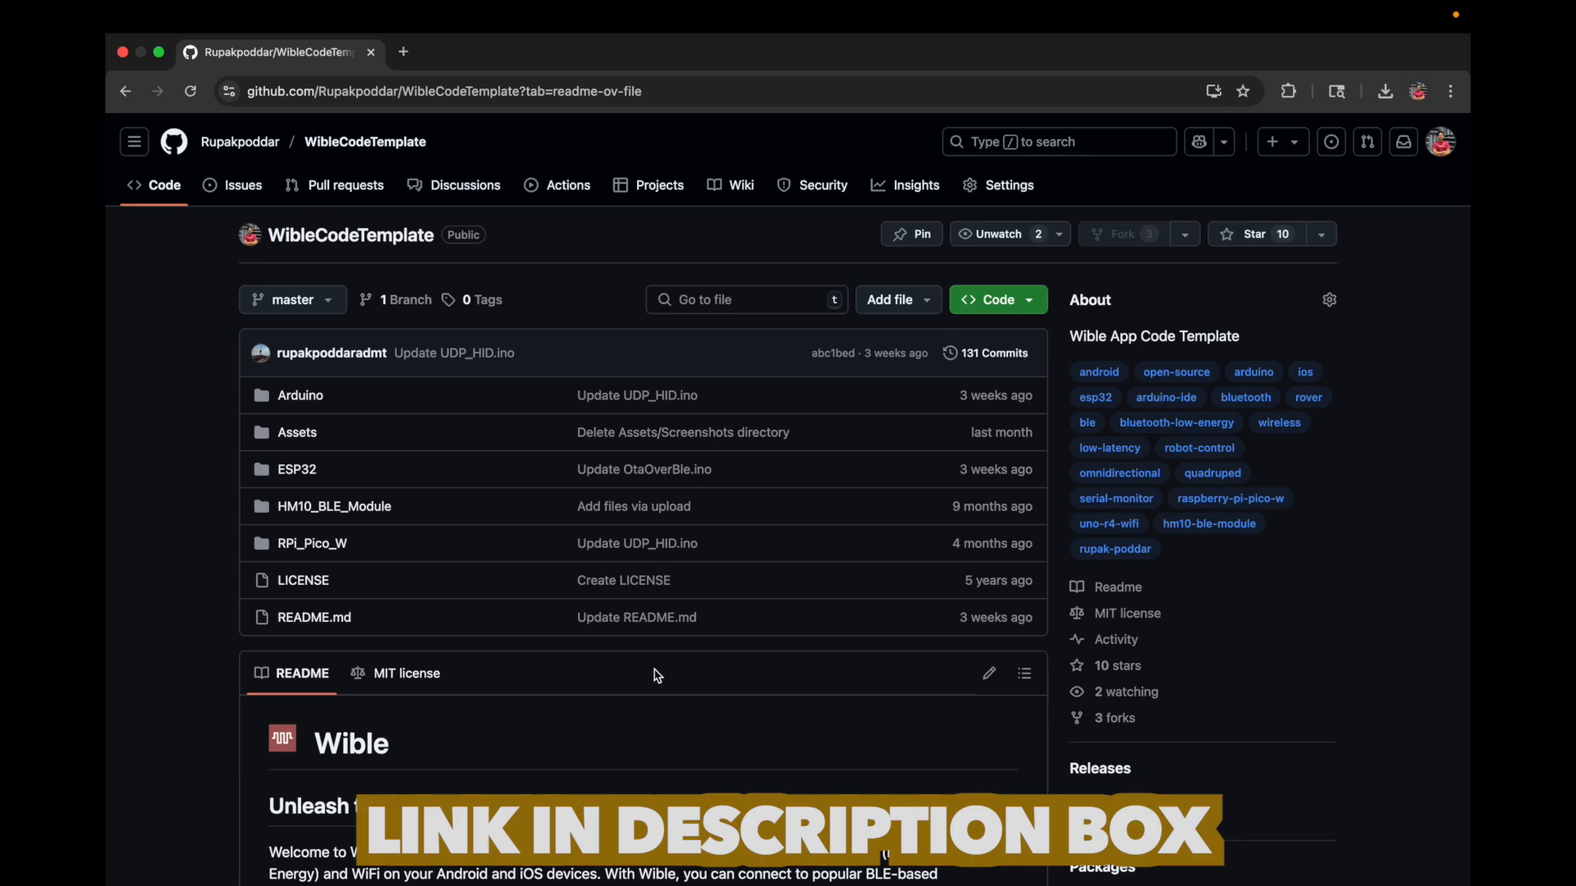
# Review the README's Download Wible section, view the Google Play listing, and return to the repository page.
pyautogui.scroll(-3)
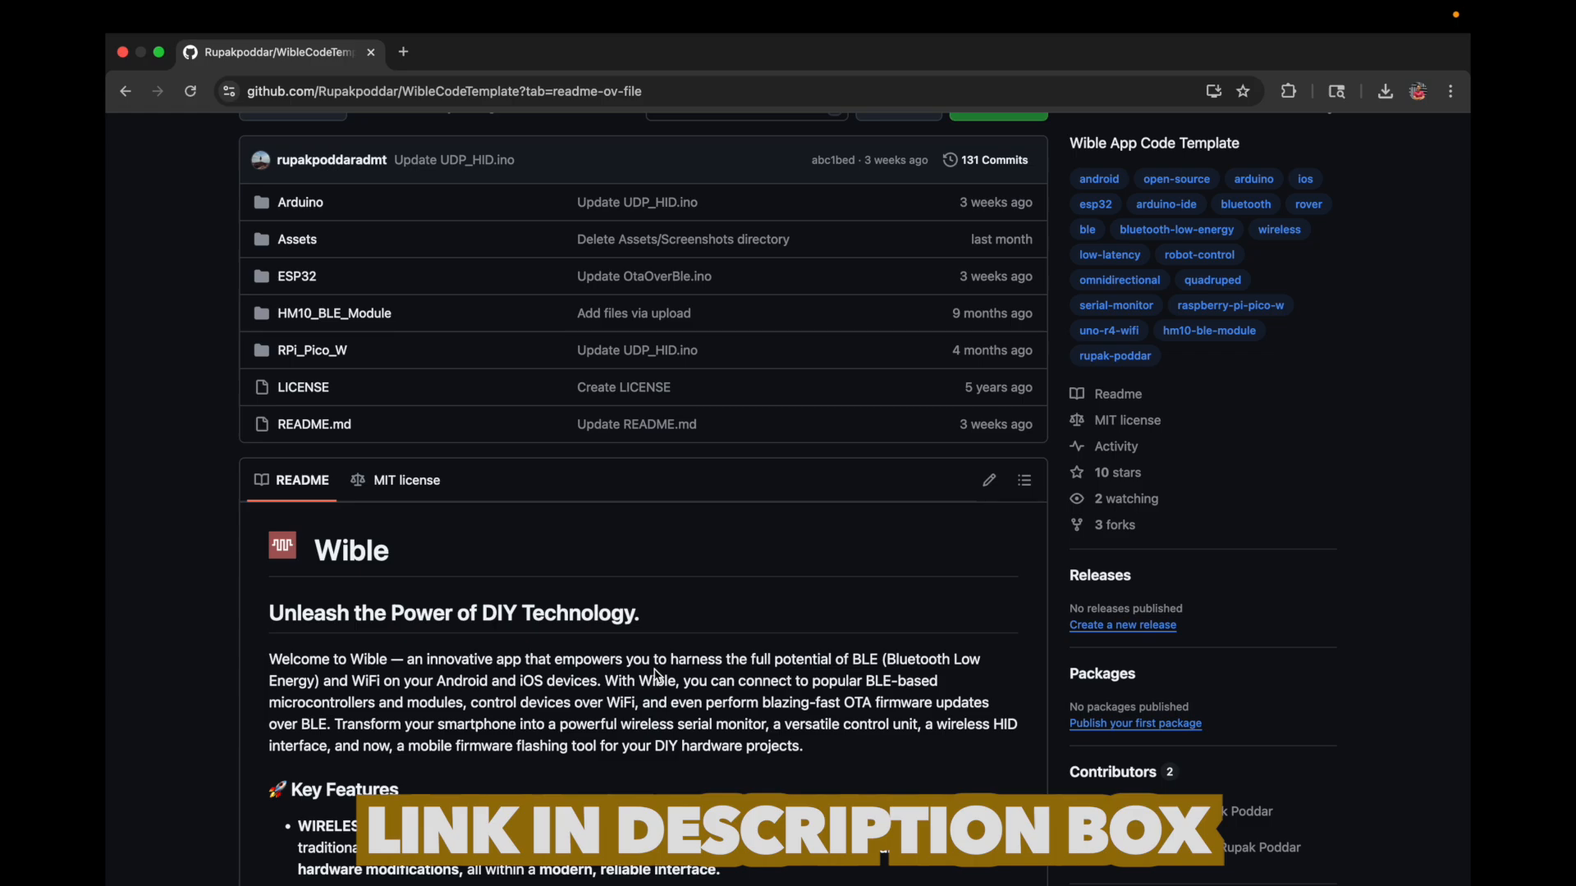
pyautogui.scroll(-3)
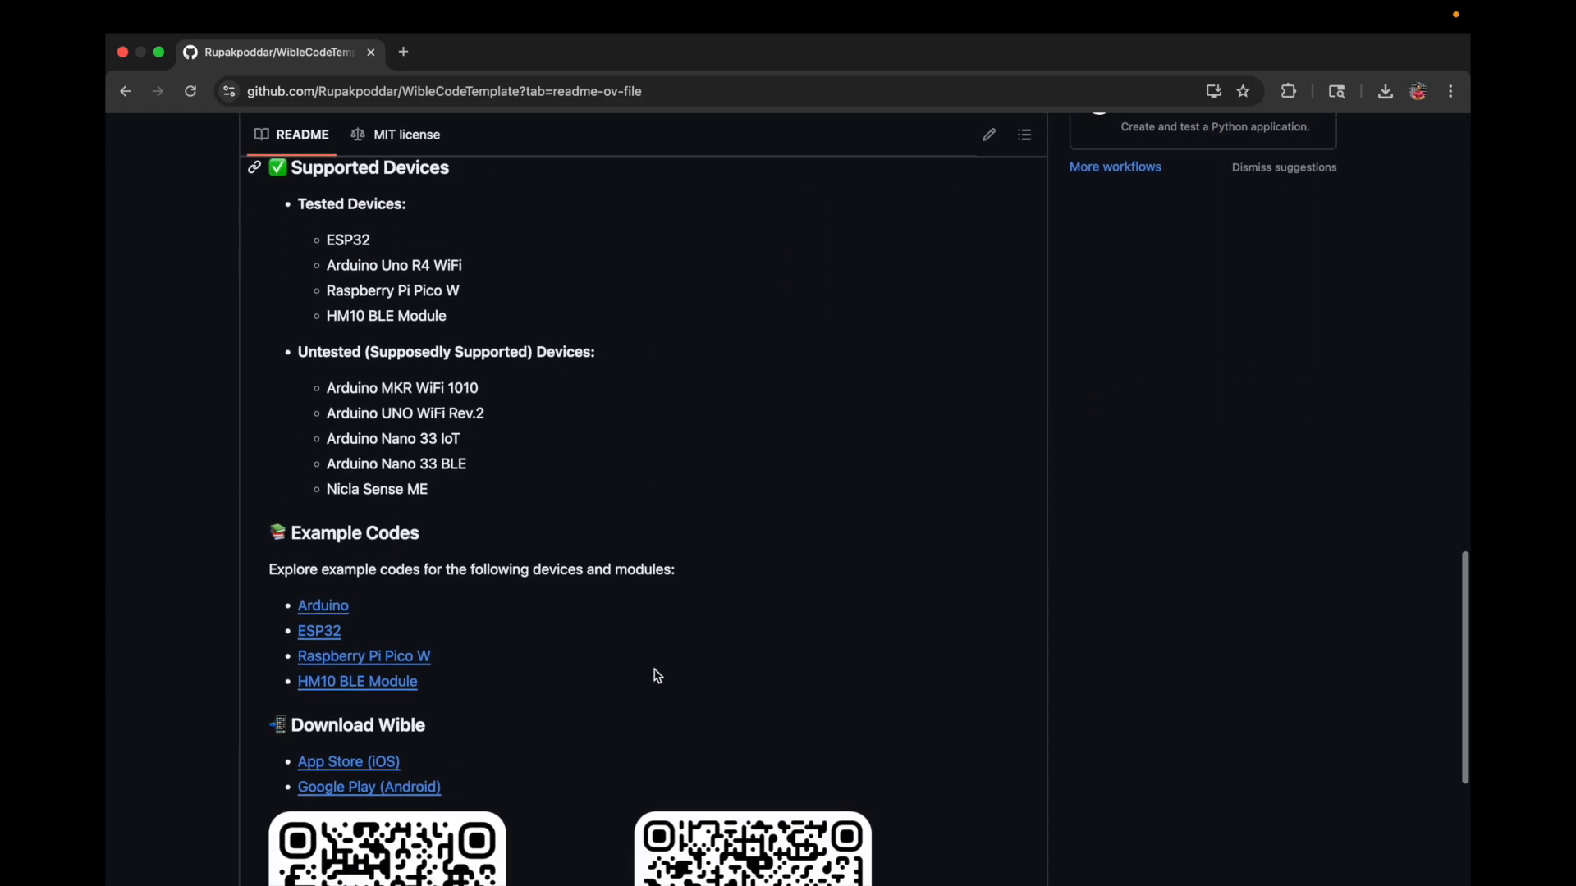
pyautogui.scroll(-3)
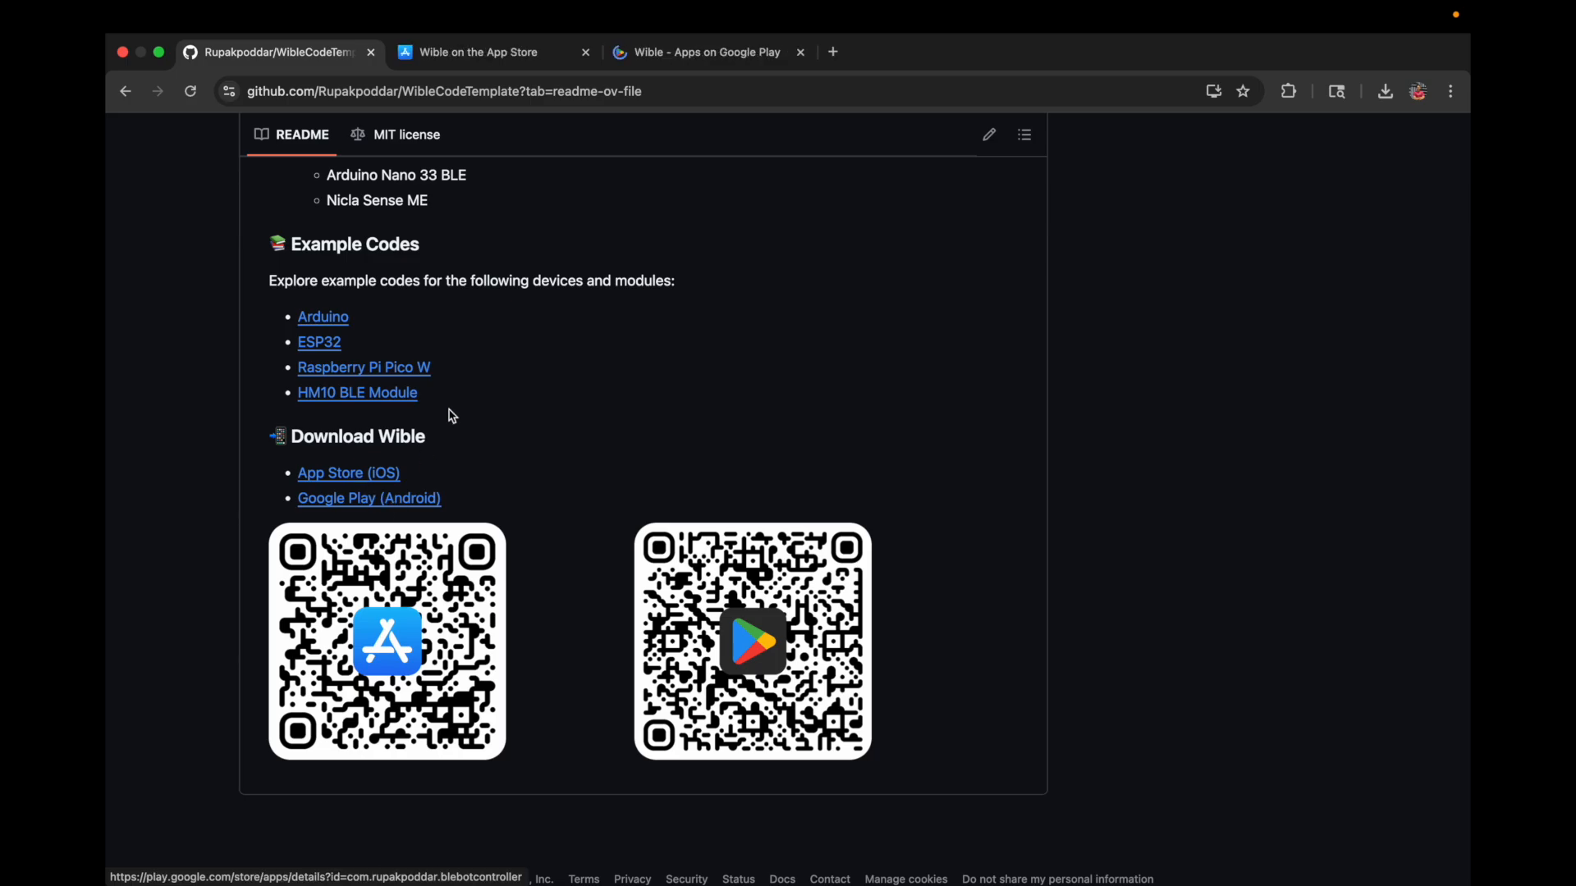
pyautogui.click(704, 51)
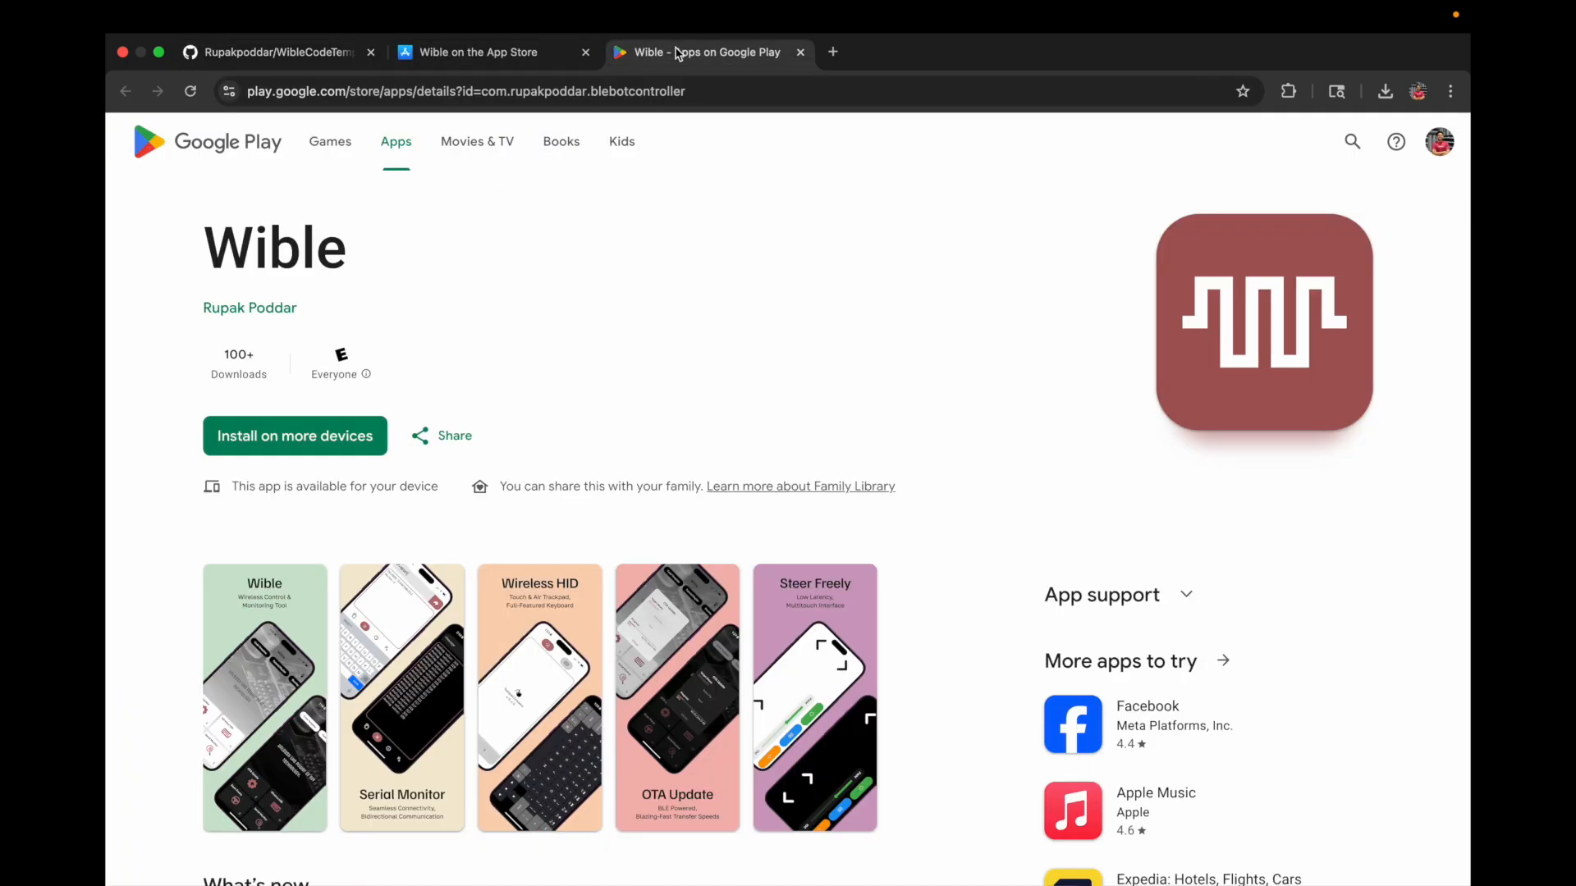
pyautogui.click(270, 51)
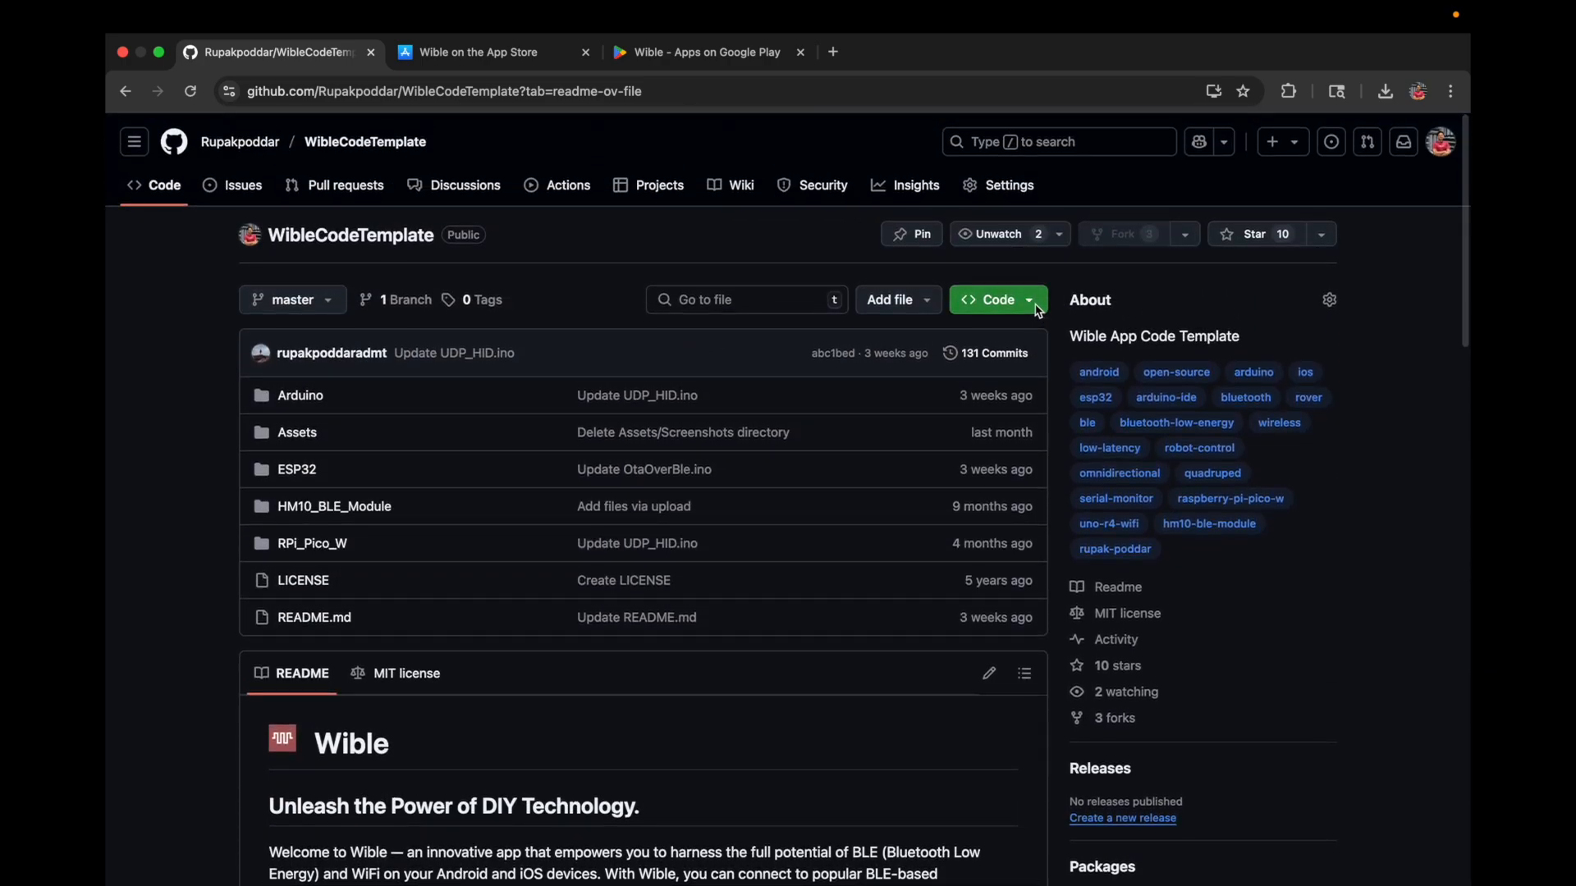
# Download the WibleCodeTemplate repository as a ZIP and extract it on the desktop.
pyautogui.click(996, 299)
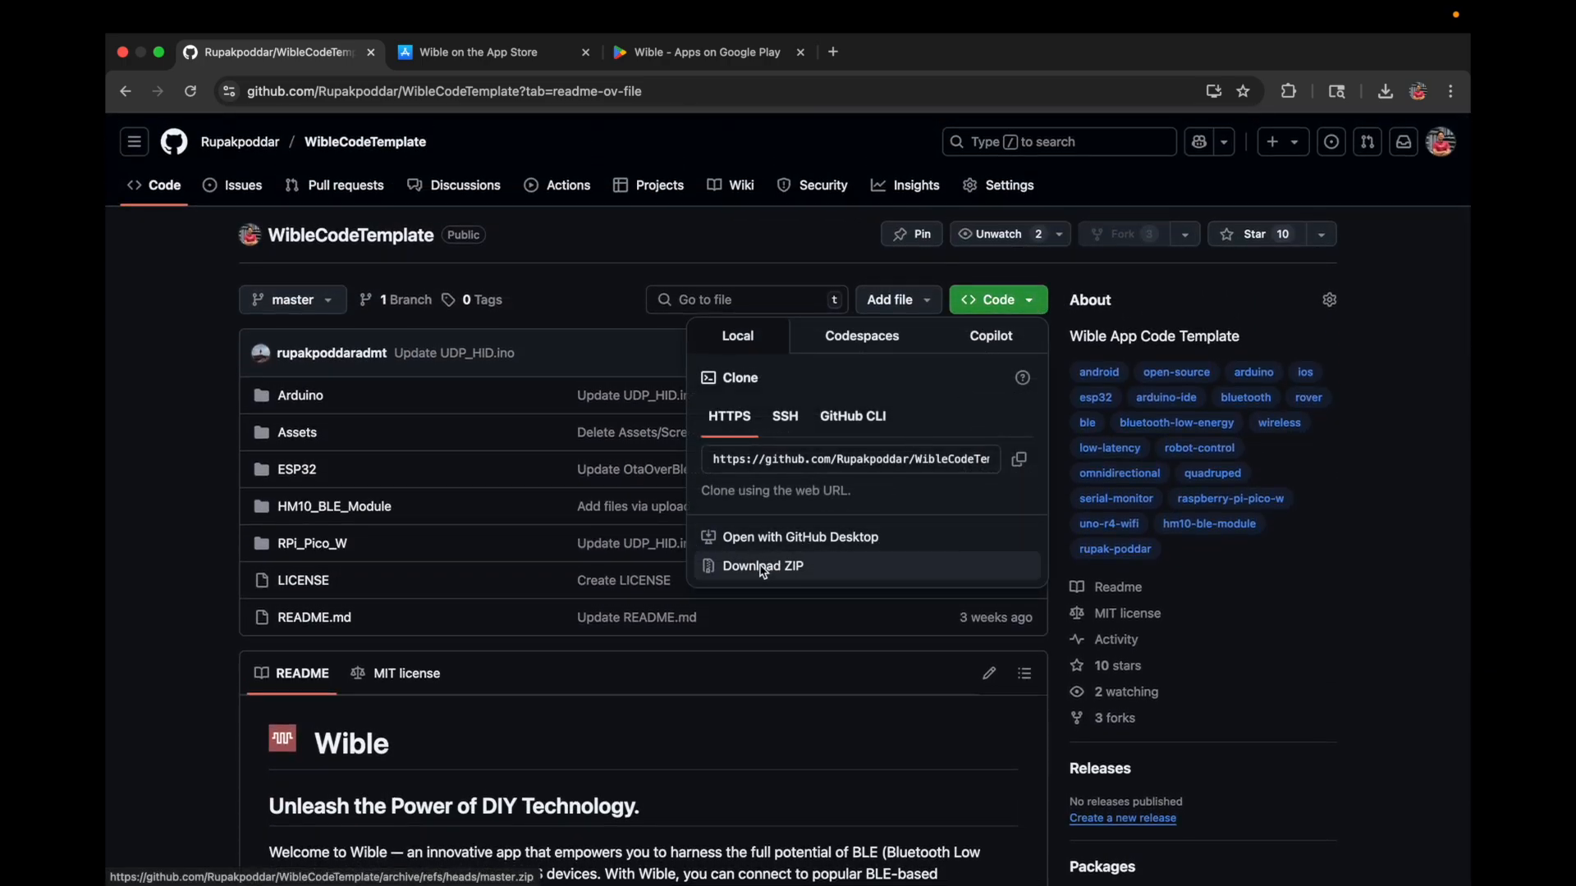
pyautogui.click(762, 566)
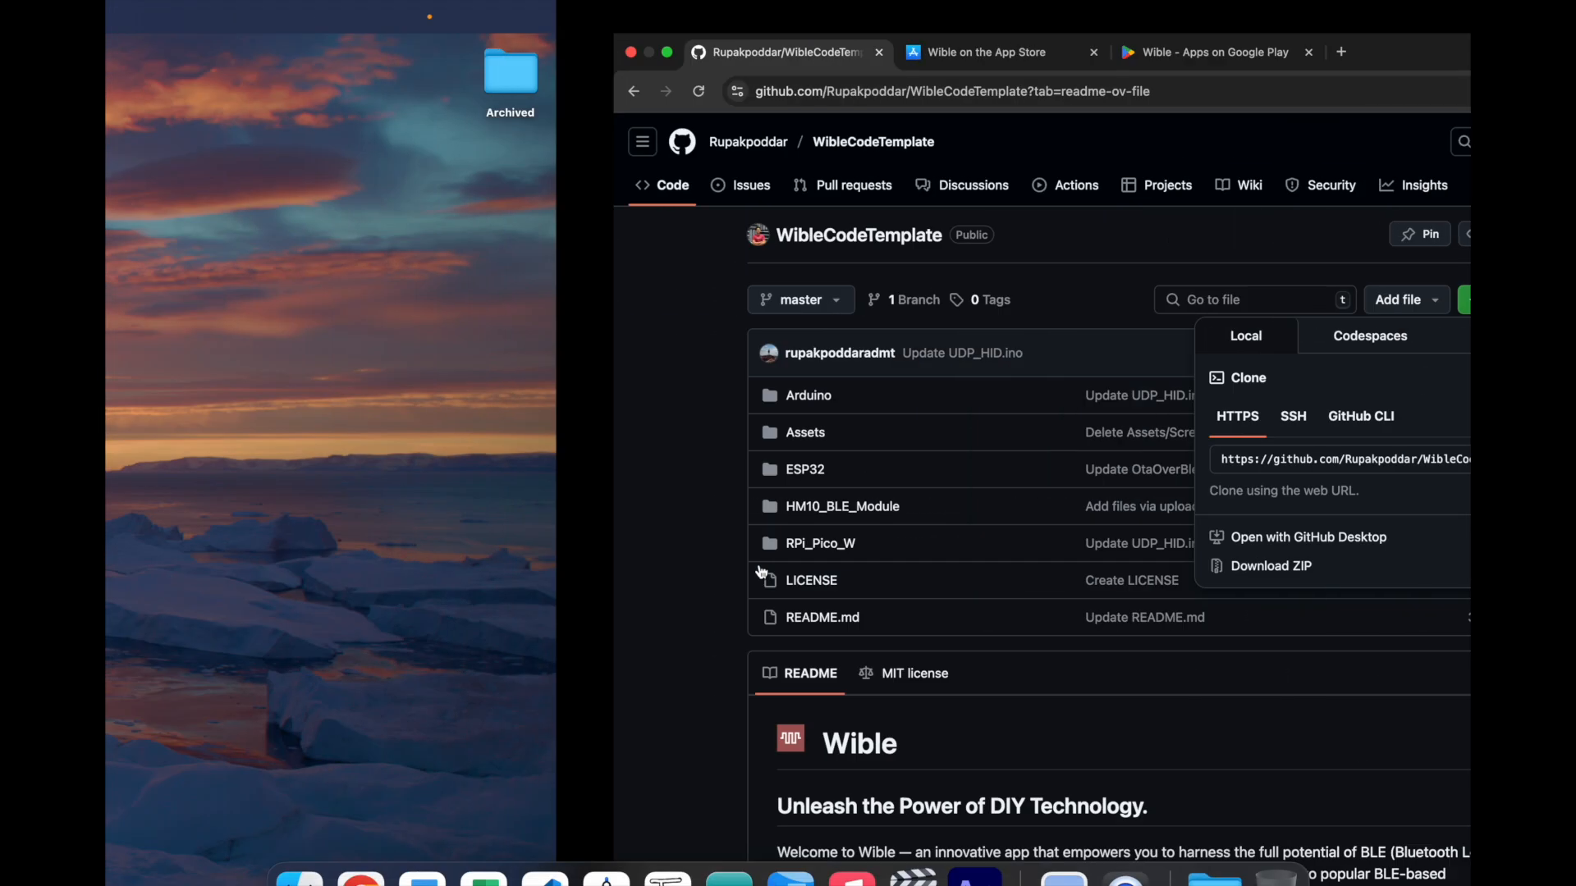
pyautogui.click(1215, 843)
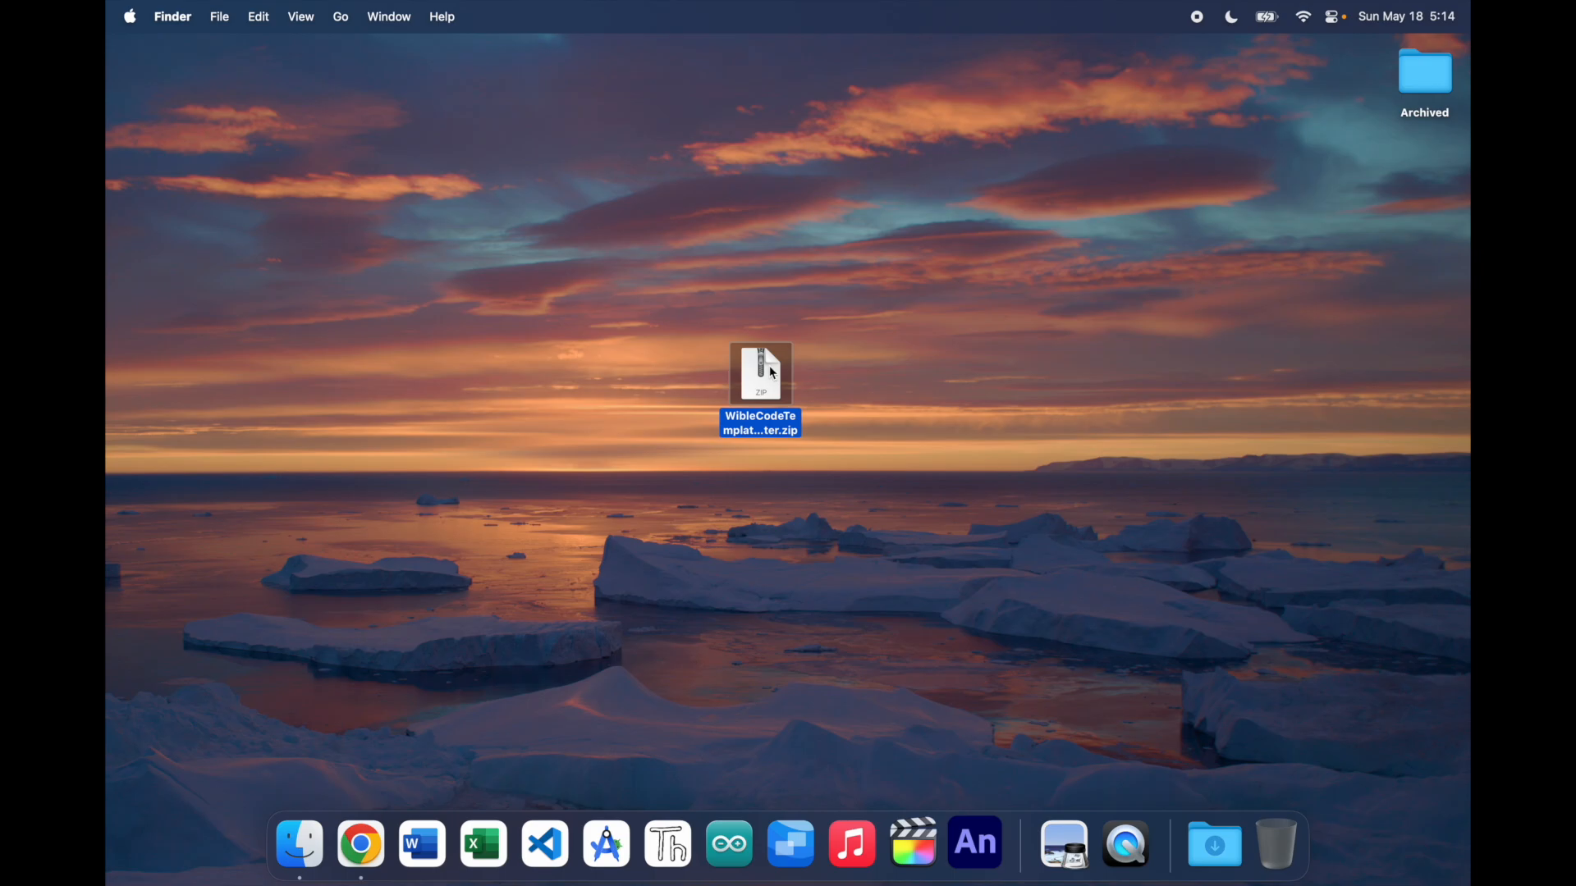
pyautogui.doubleClick(760, 374)
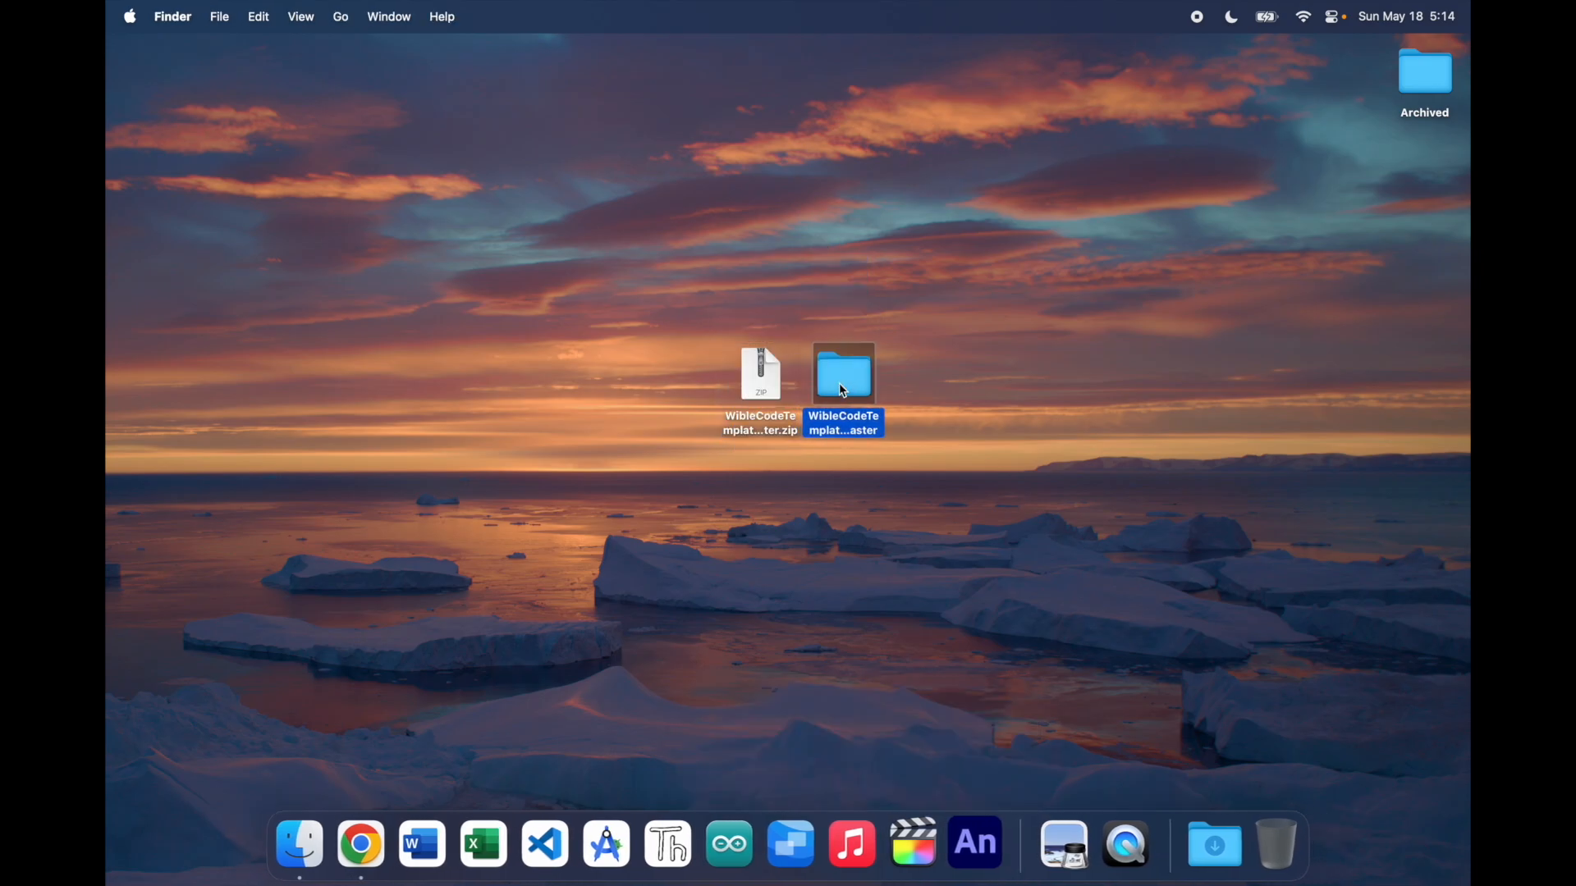
# Navigate WibleCodeTemplate-master > ESP32 > OtaOverBle and open OtaOverBle.ino in the IDE.
pyautogui.doubleClick(844, 373)
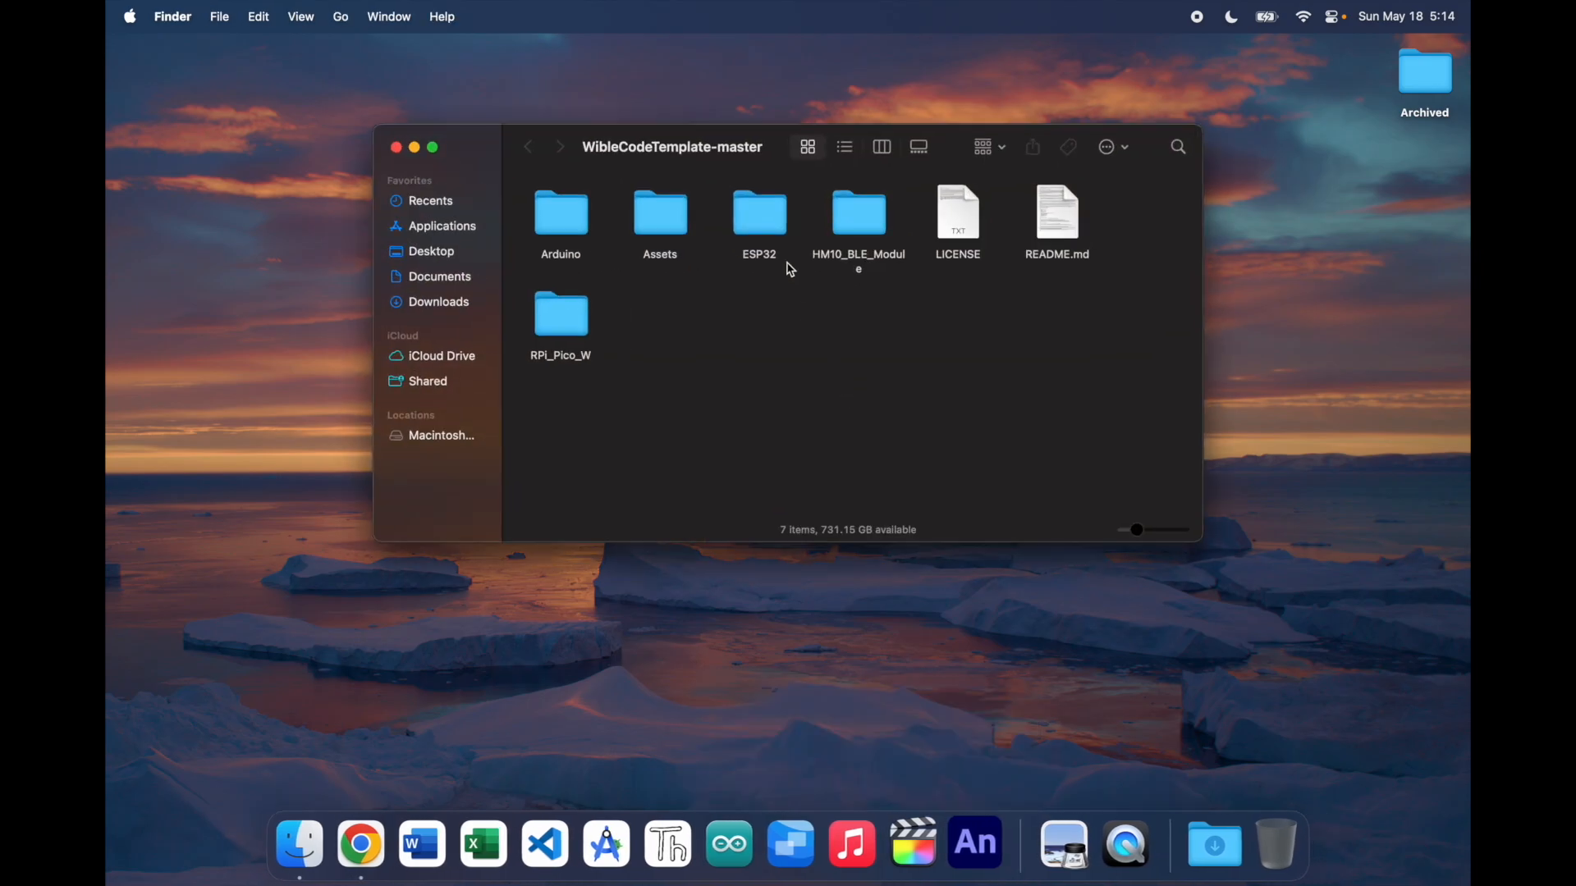
pyautogui.doubleClick(758, 213)
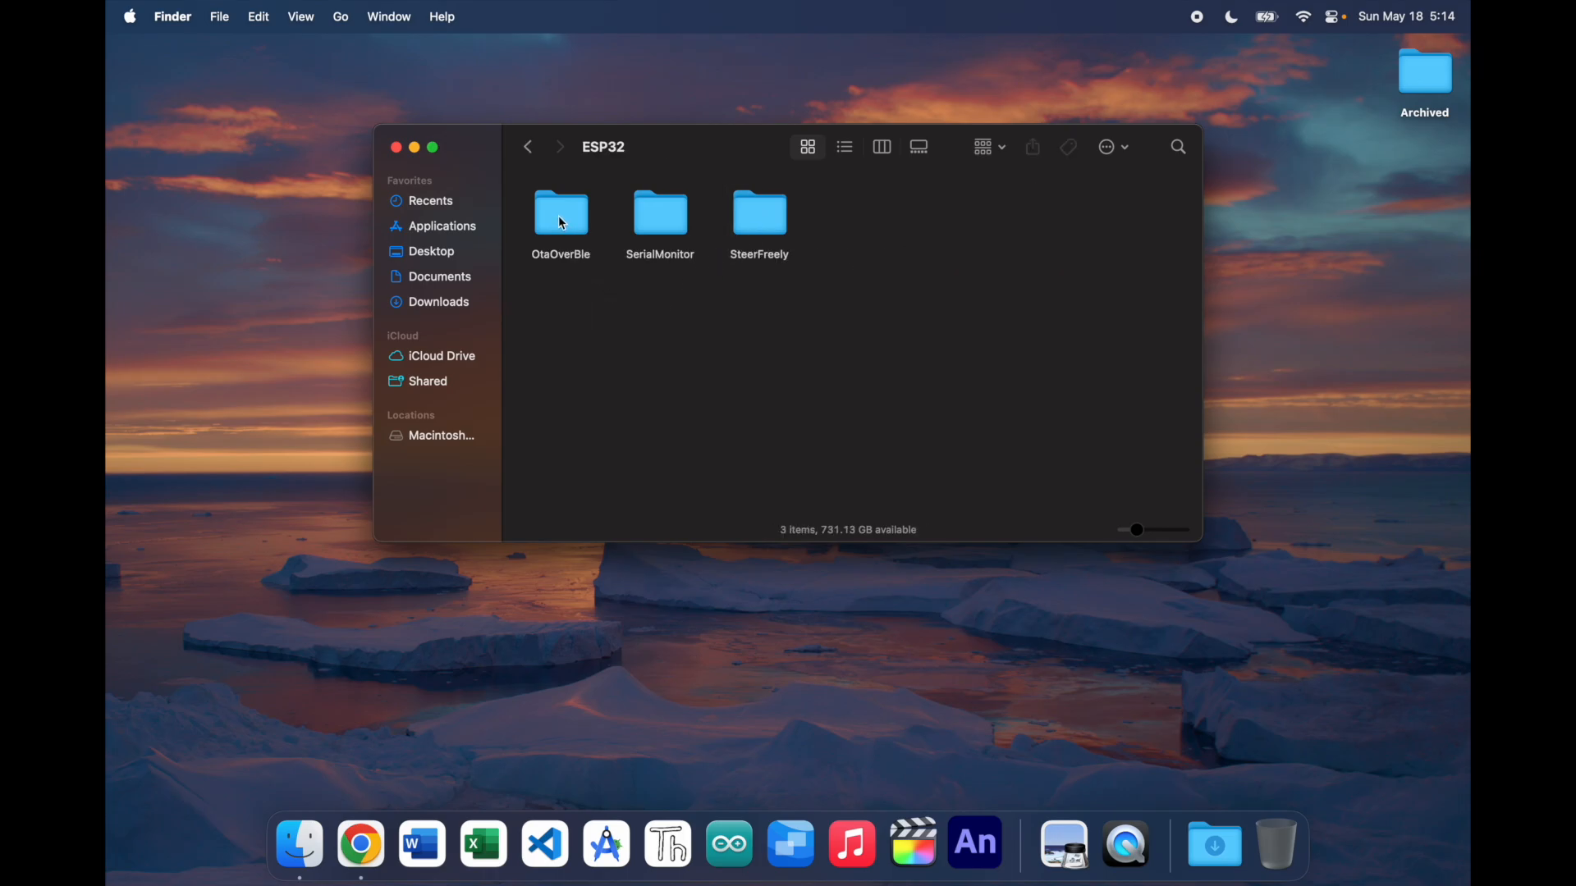
pyautogui.doubleClick(562, 212)
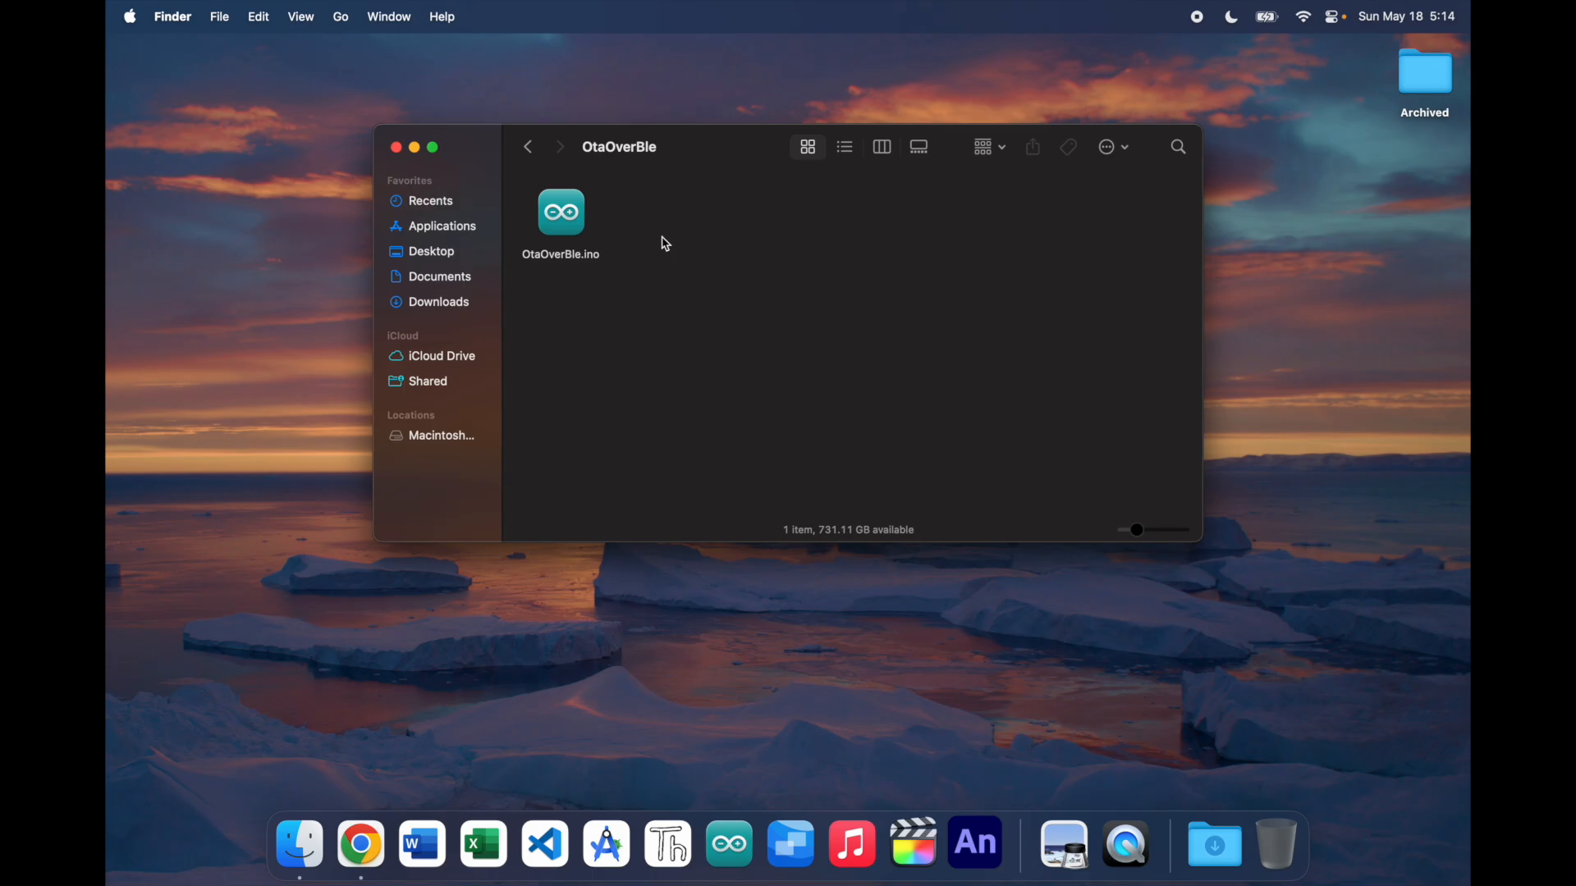
pyautogui.doubleClick(559, 212)
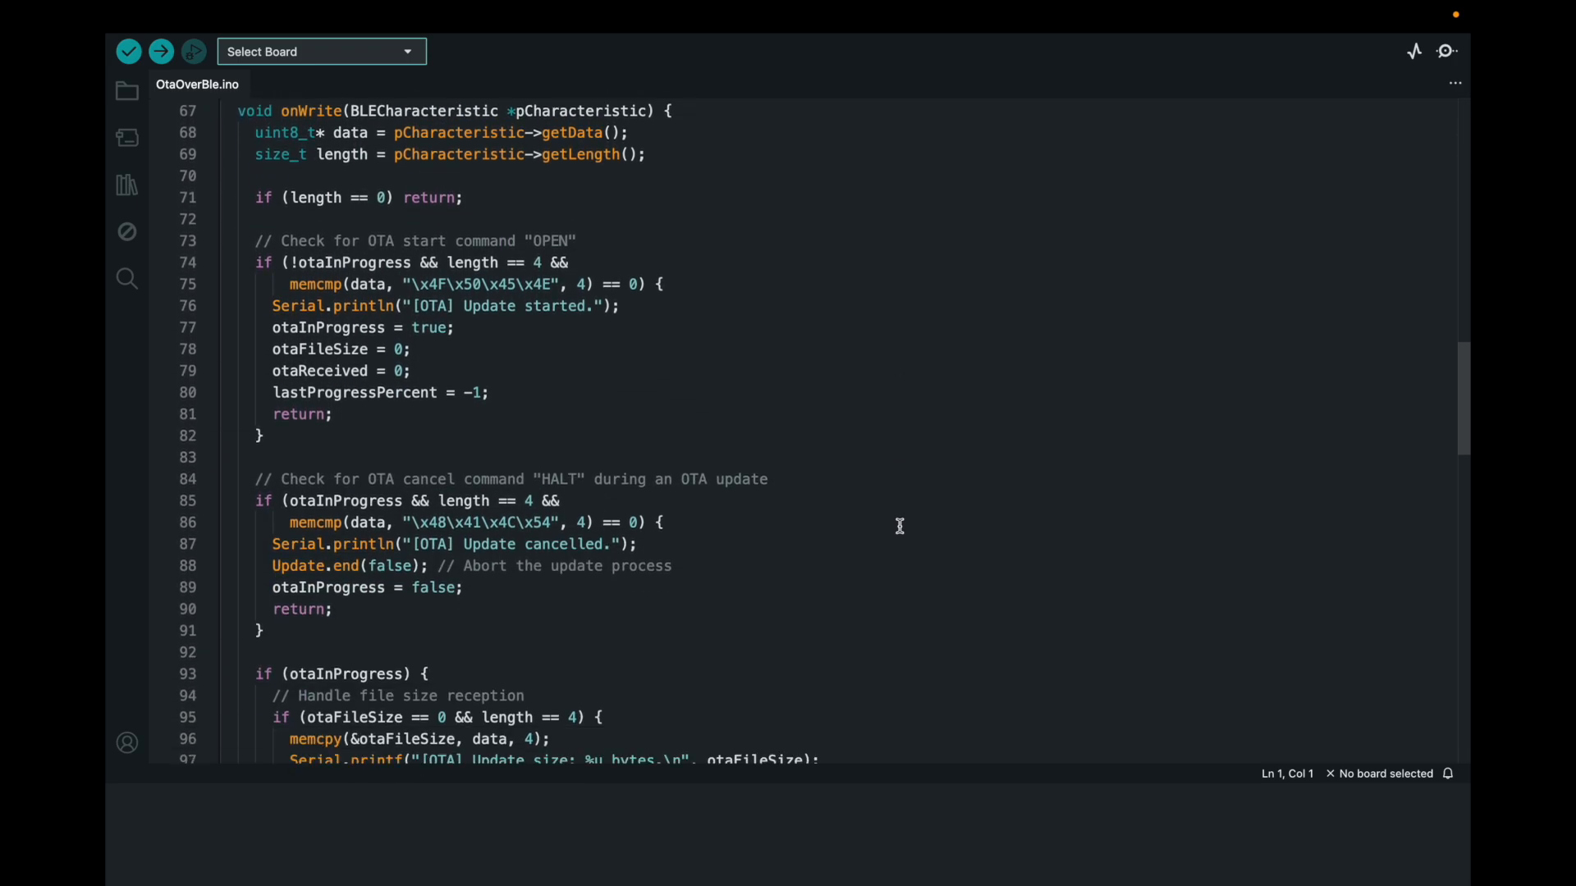
# Scroll through the OtaOverBle sketch to loop() and back up to the header instructions.
pyautogui.scroll(-3)
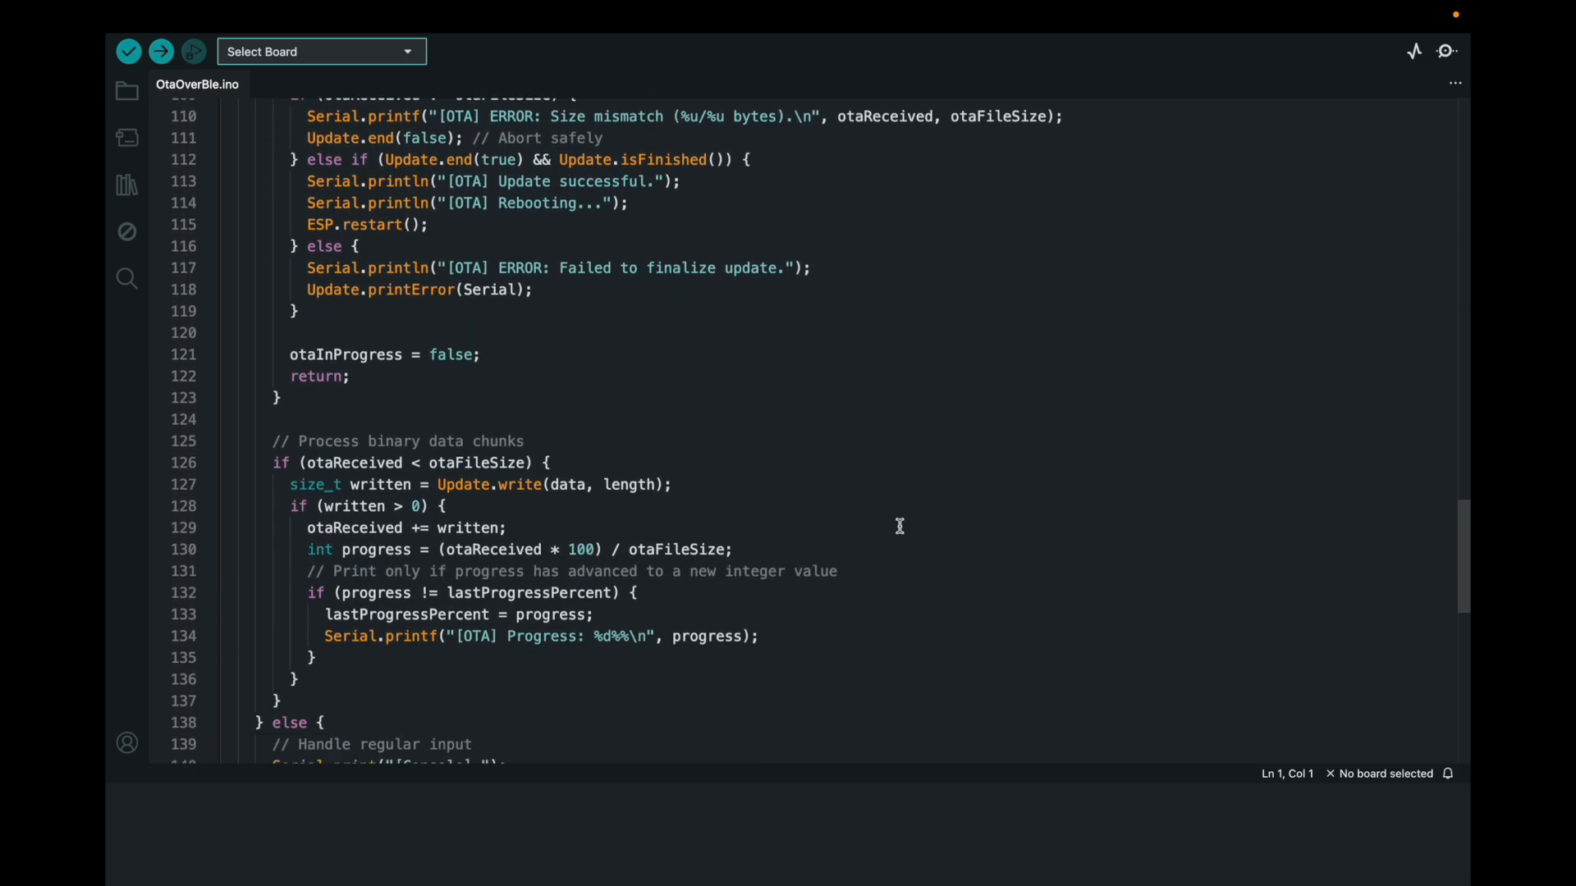
pyautogui.scroll(-3)
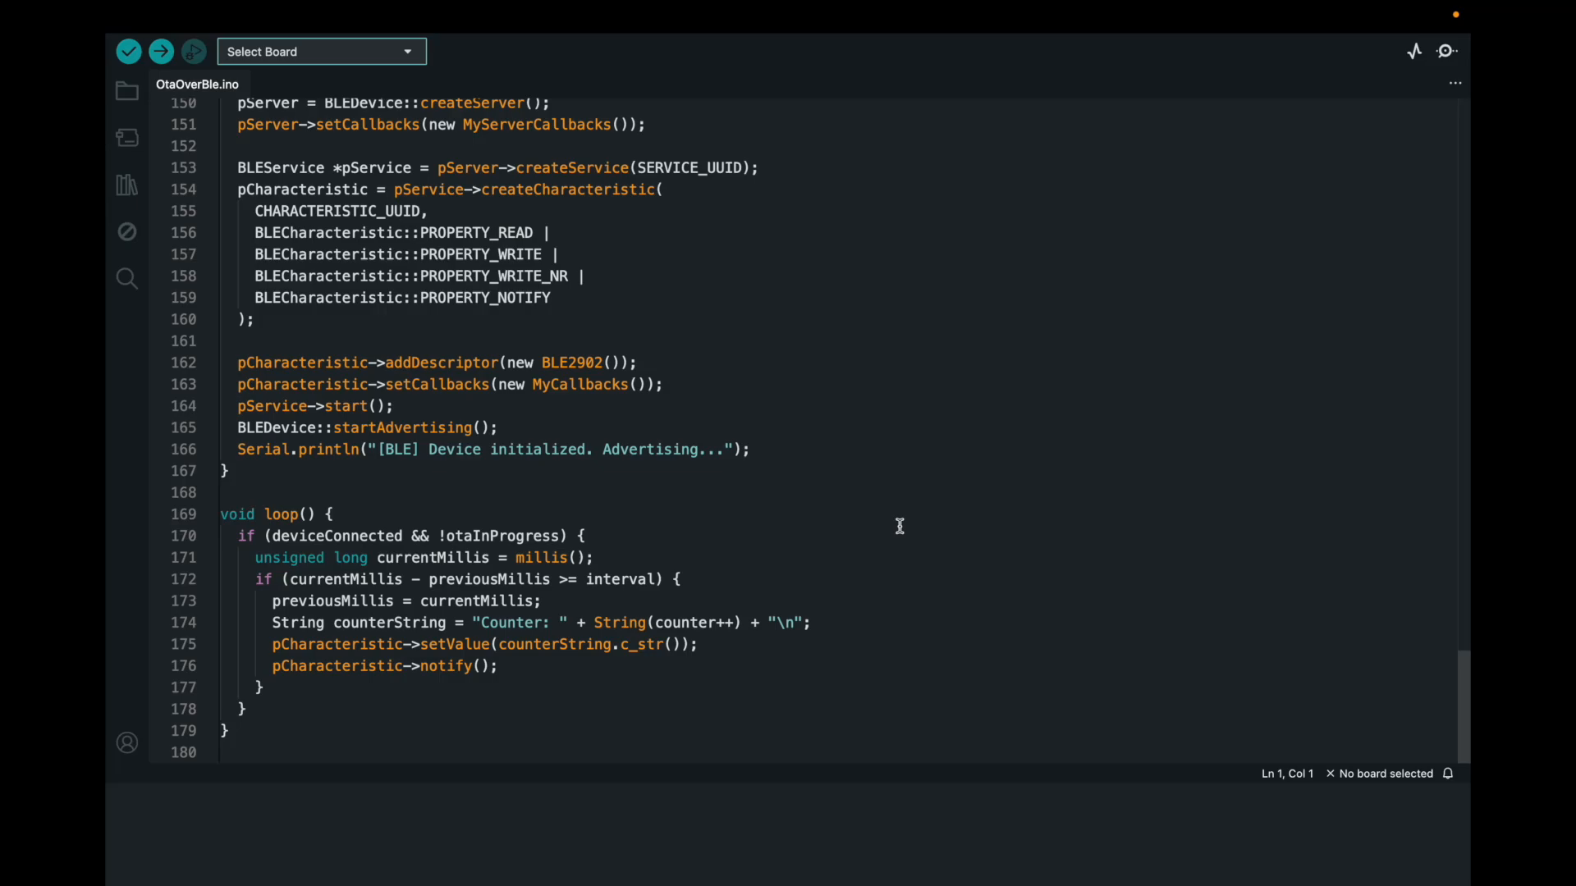
pyautogui.scroll(3)
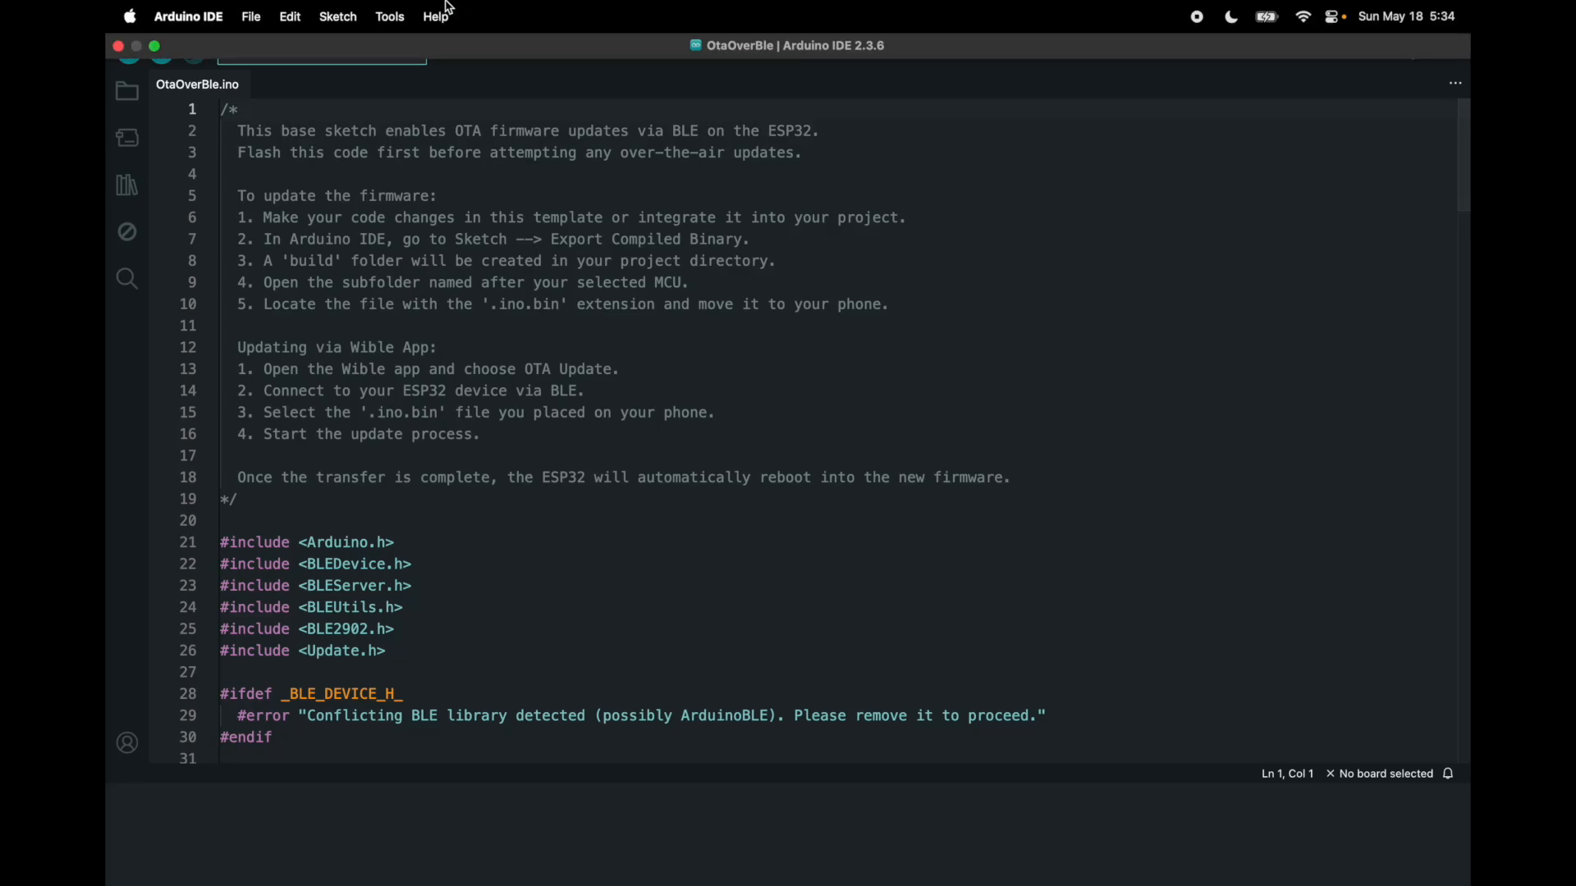
# Select the ESP32C6 Dev Module with the usbserial port, upload OtaOverBle, and dismiss the Done uploading notice.
pyautogui.click(389, 16)
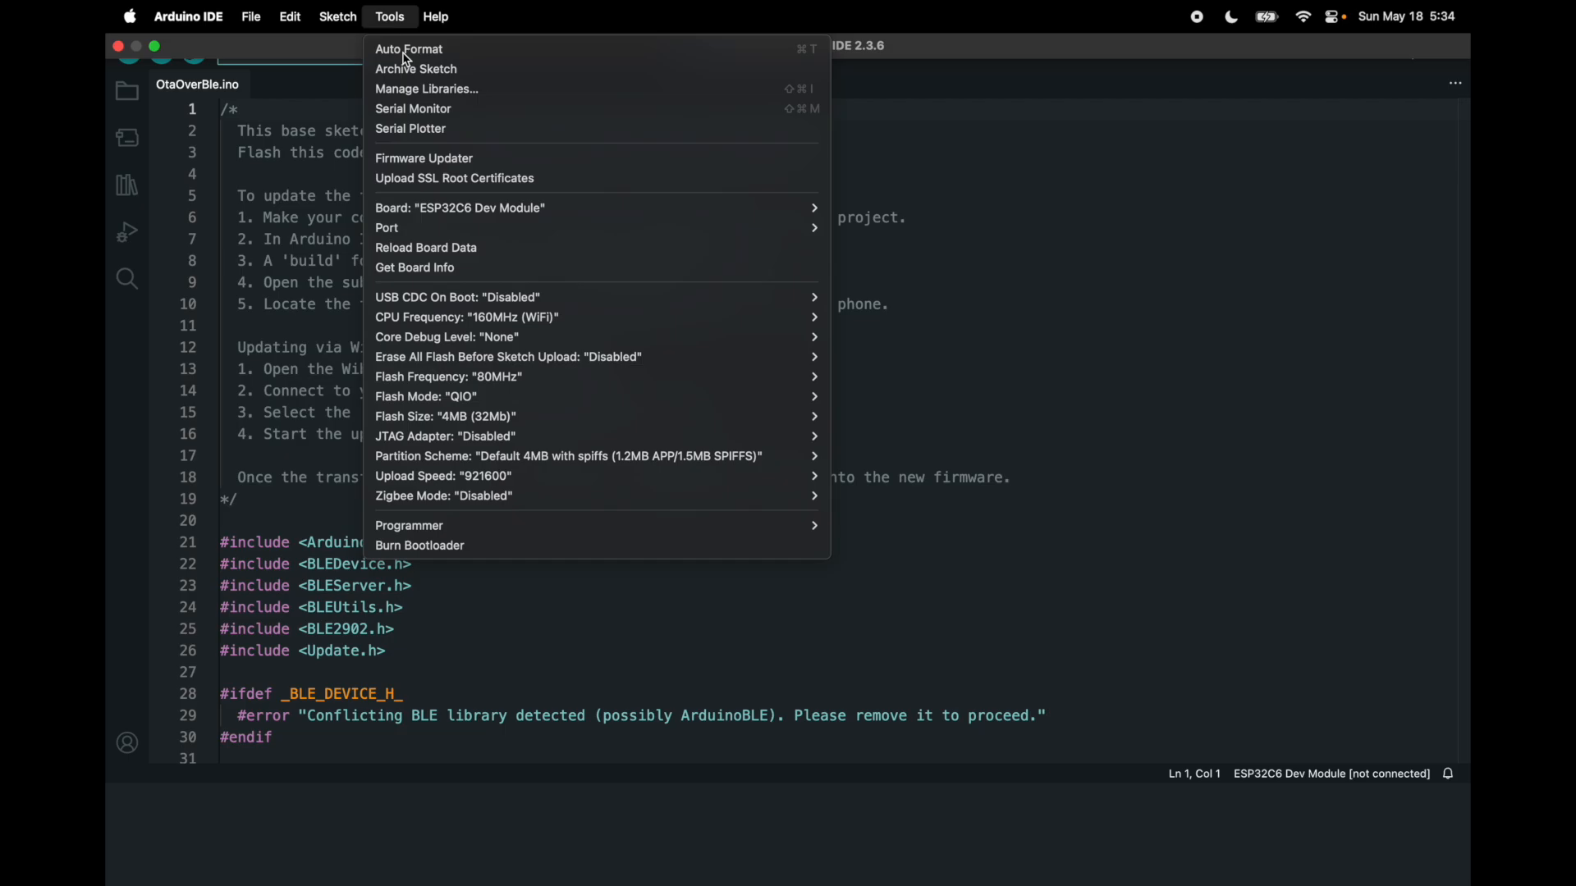
pyautogui.moveTo(385, 227)
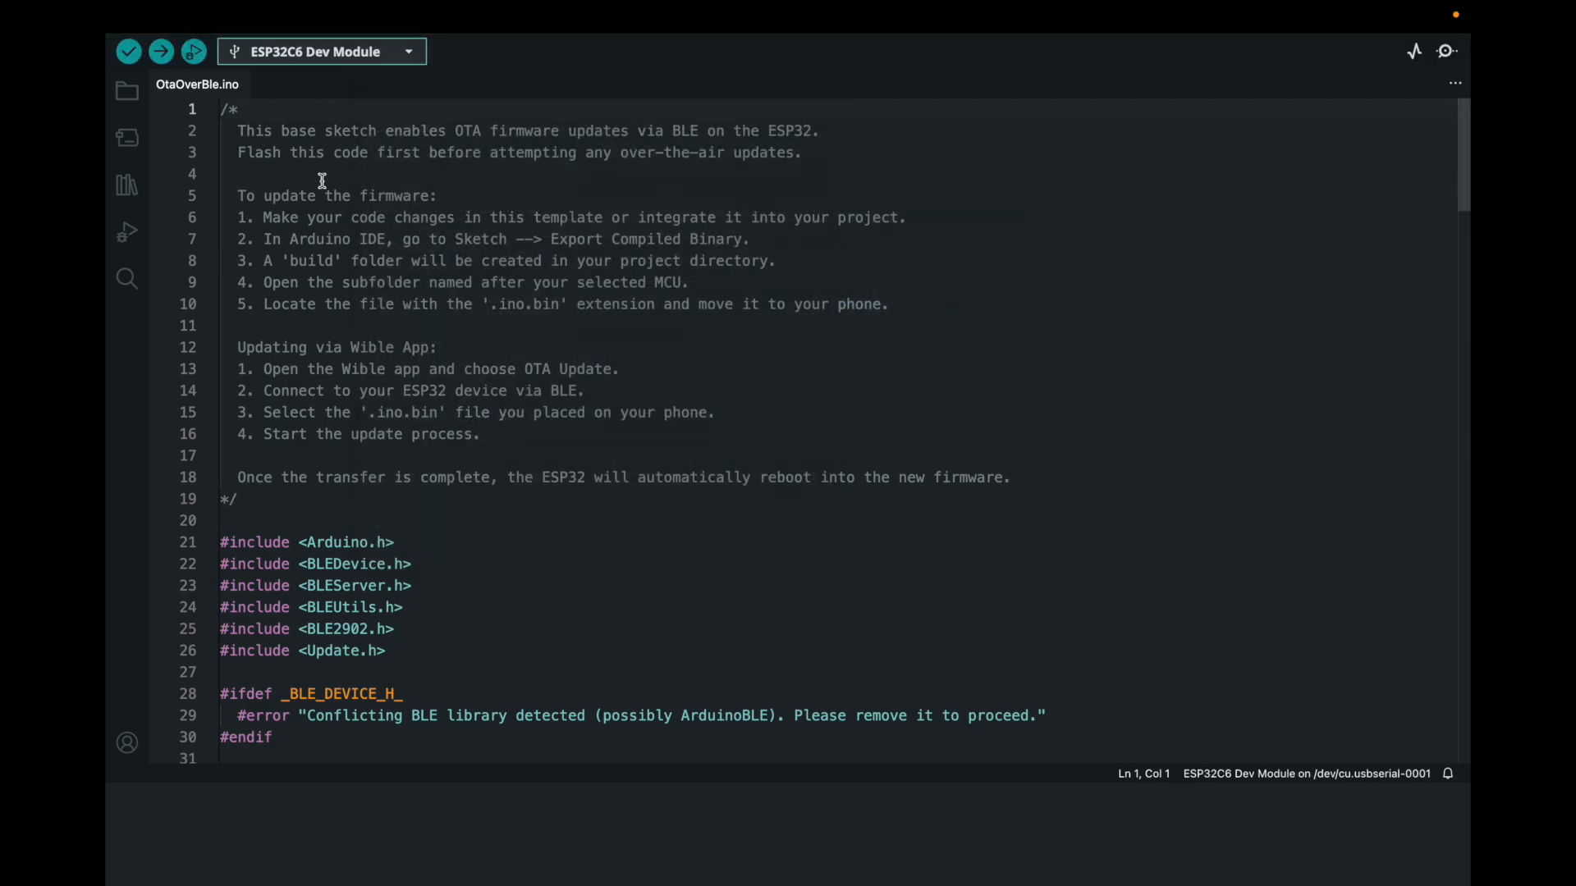
pyautogui.click(128, 51)
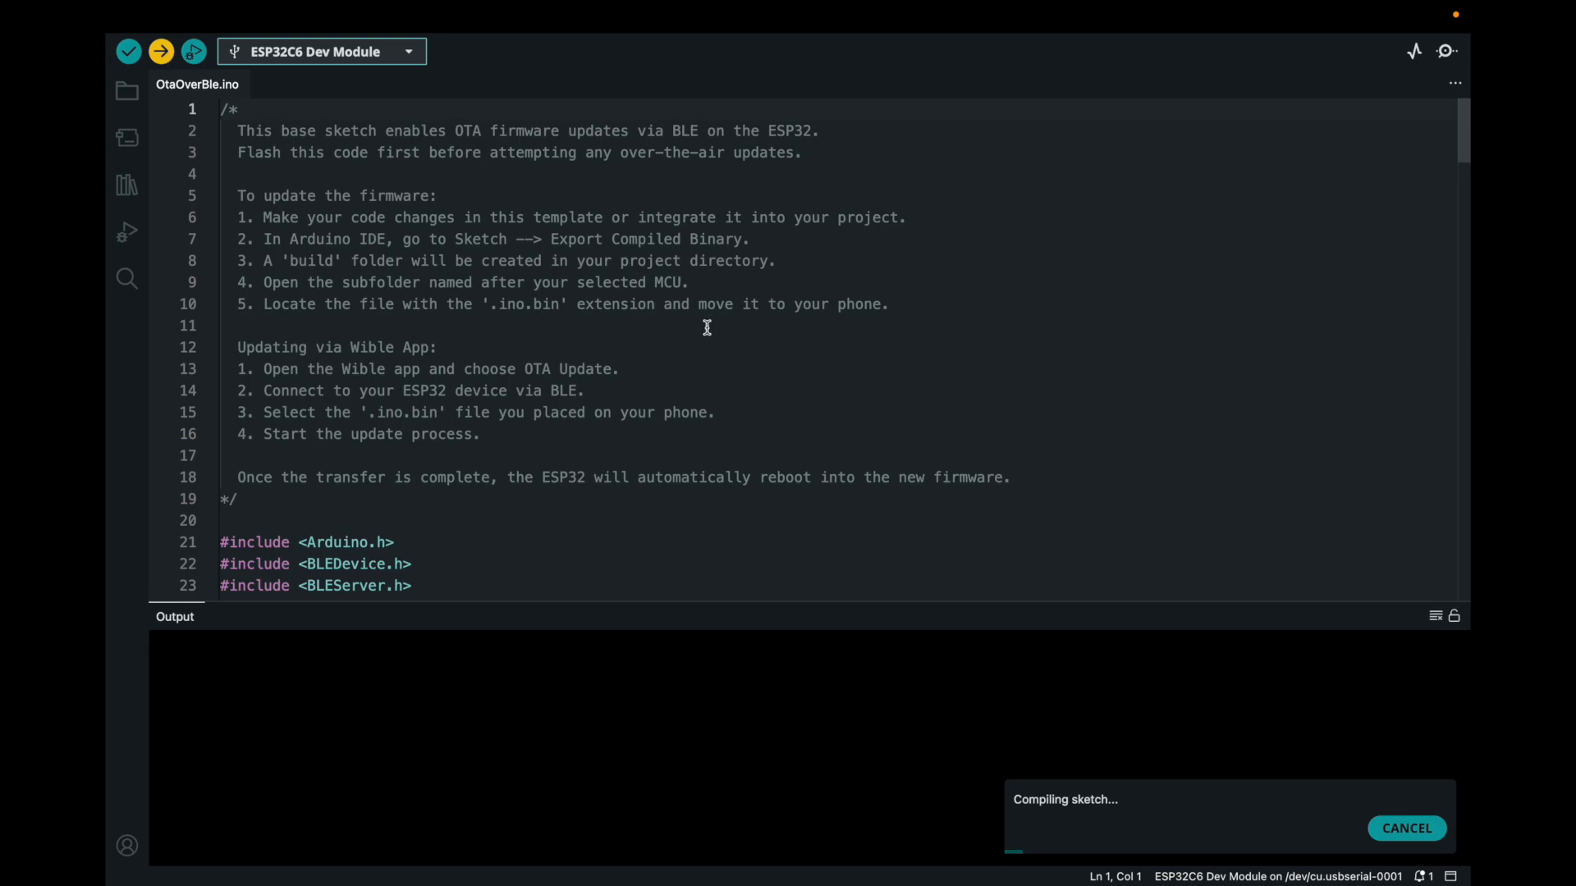
pyautogui.moveTo(822, 388)
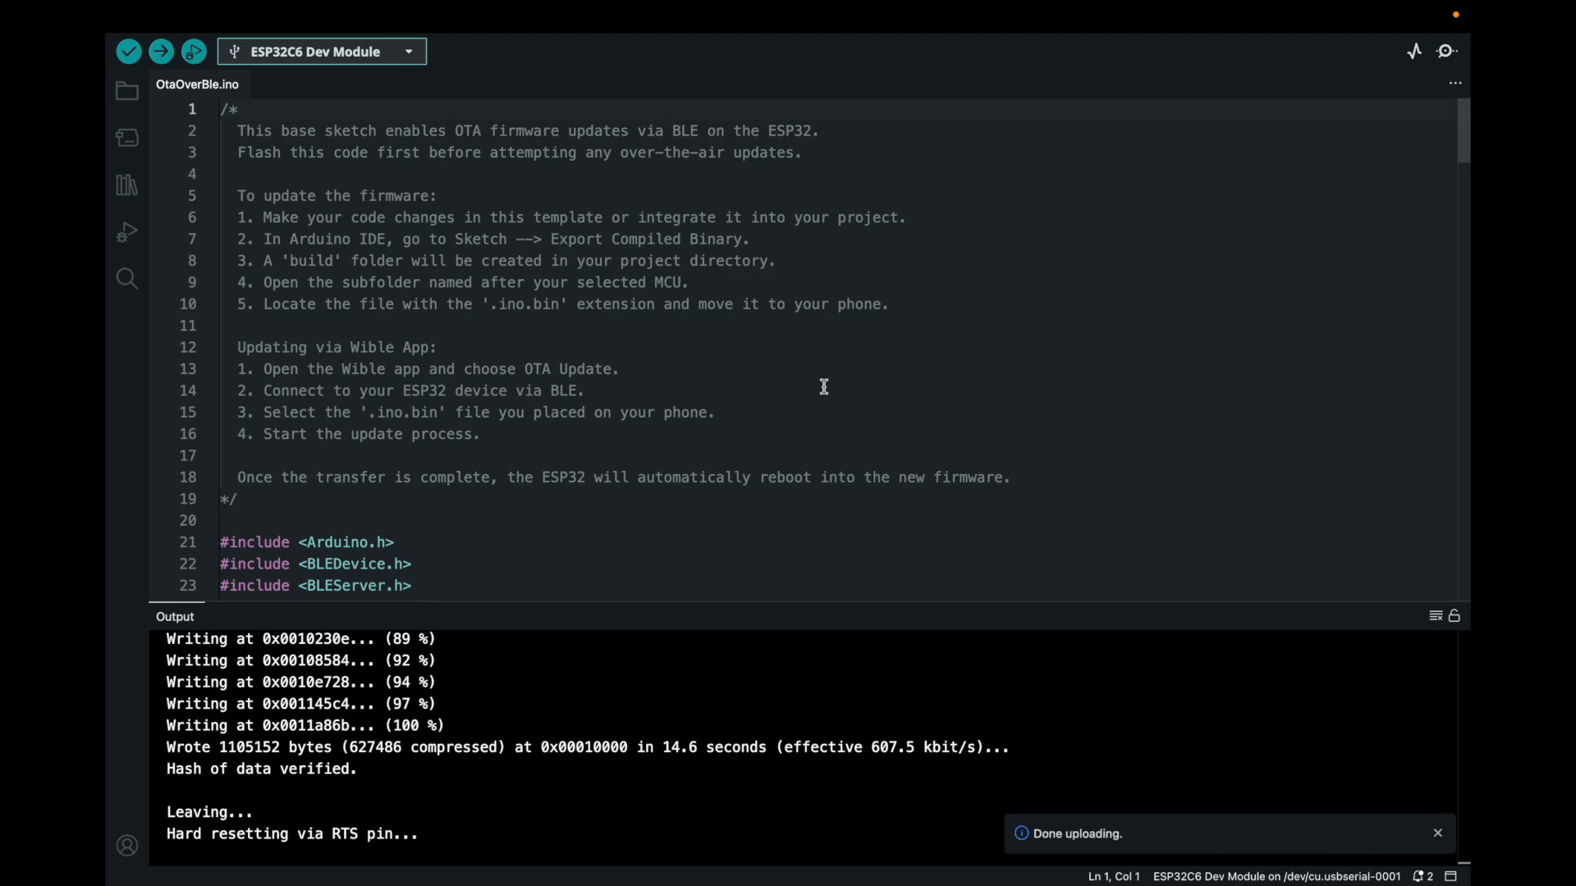
pyautogui.click(1438, 834)
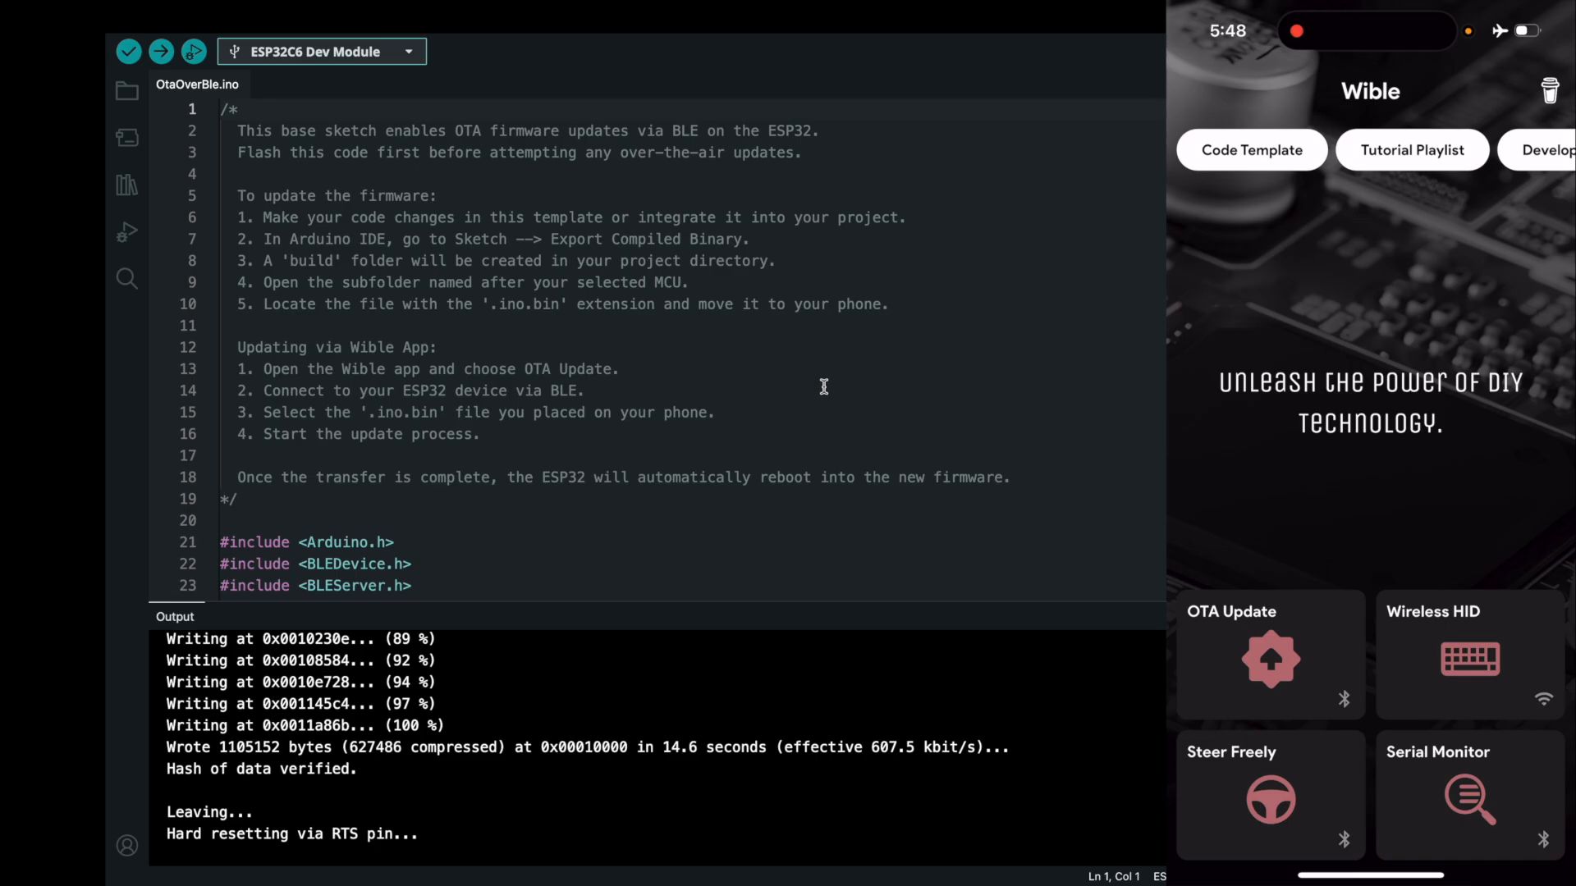
# Launch the Wible app on the mirrored phone to its home screen.
pyautogui.click(1269, 655)
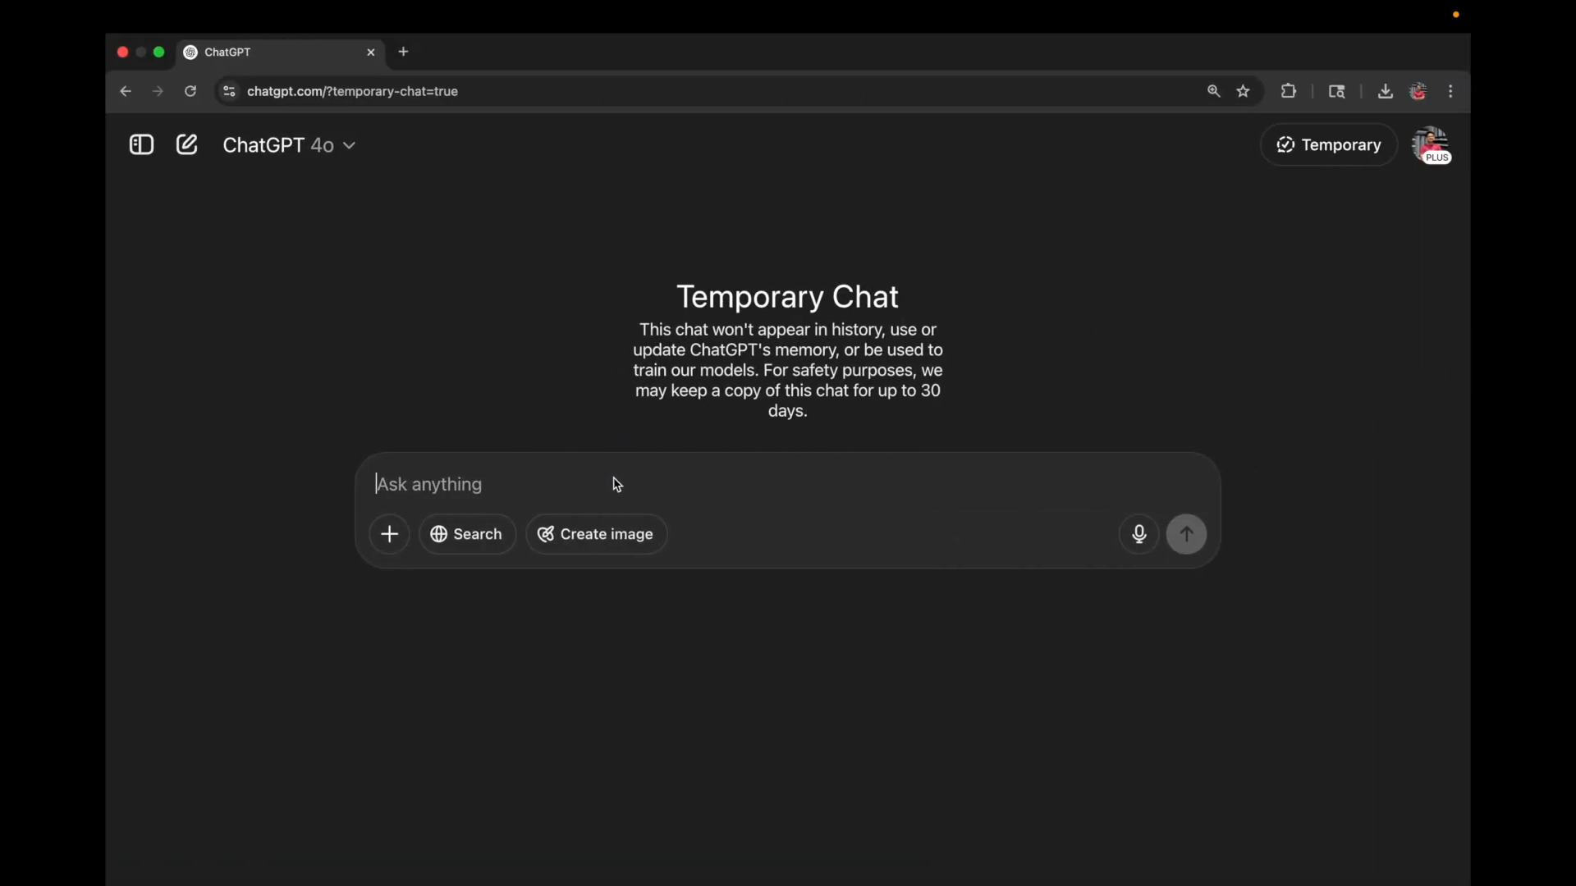
# Ask ChatGPT how to blink 4 WS2812B LEDs blue on pin 4 of the ESP32 and read the FastLED answer.
pyautogui.write('How can I blink 4 WS2812B LEDs in blue color, connected to pin 4 on my ESP32 board? I am using Arduino IDE with the FastLED library.')
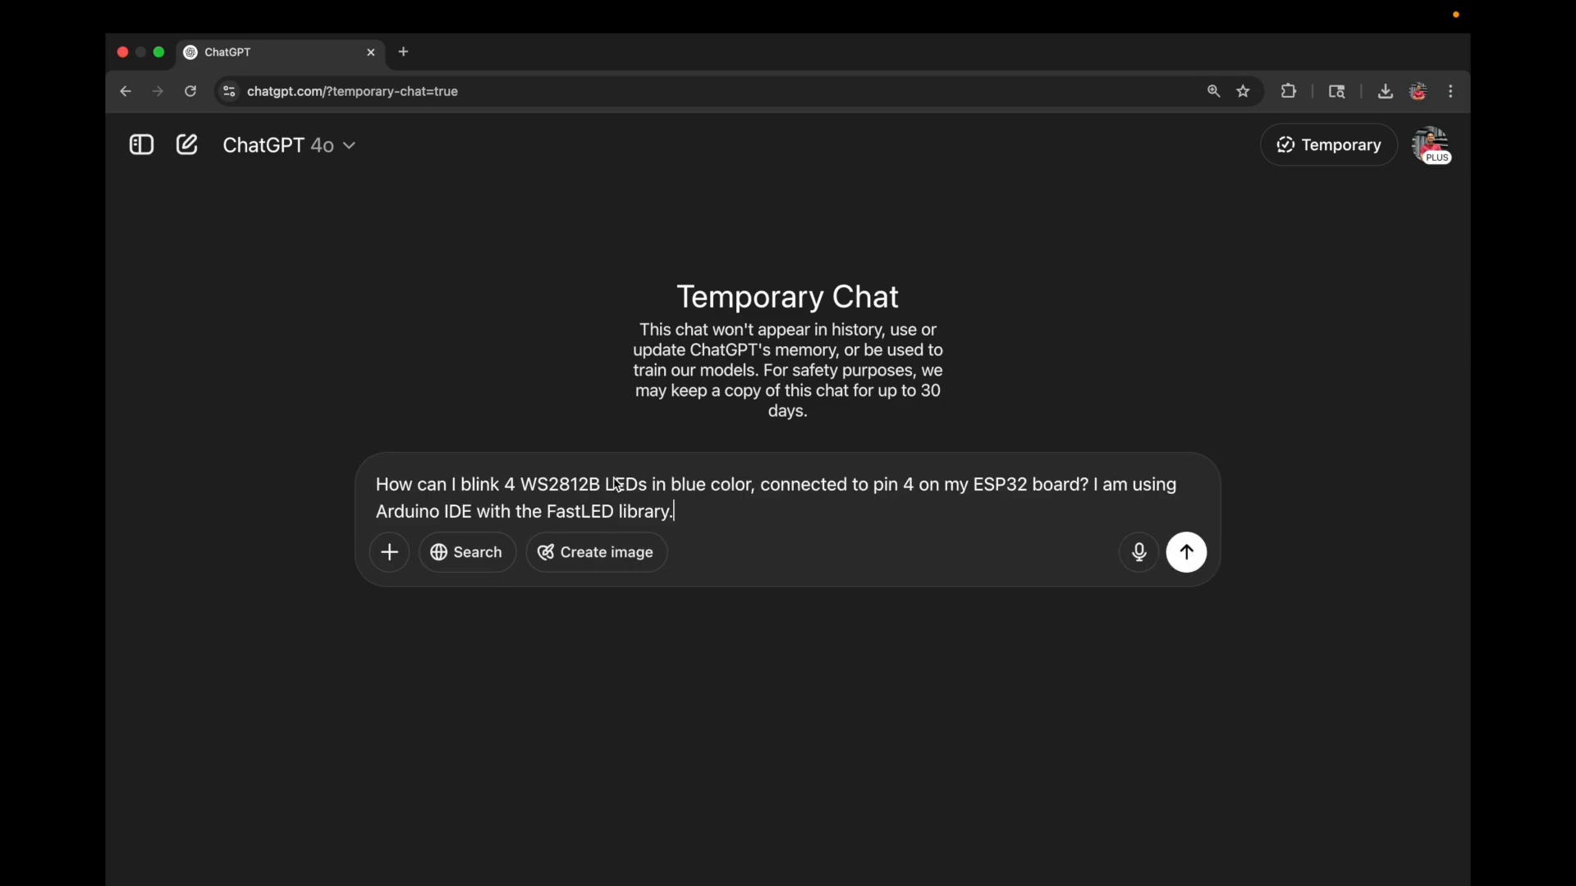
pyautogui.click(1185, 551)
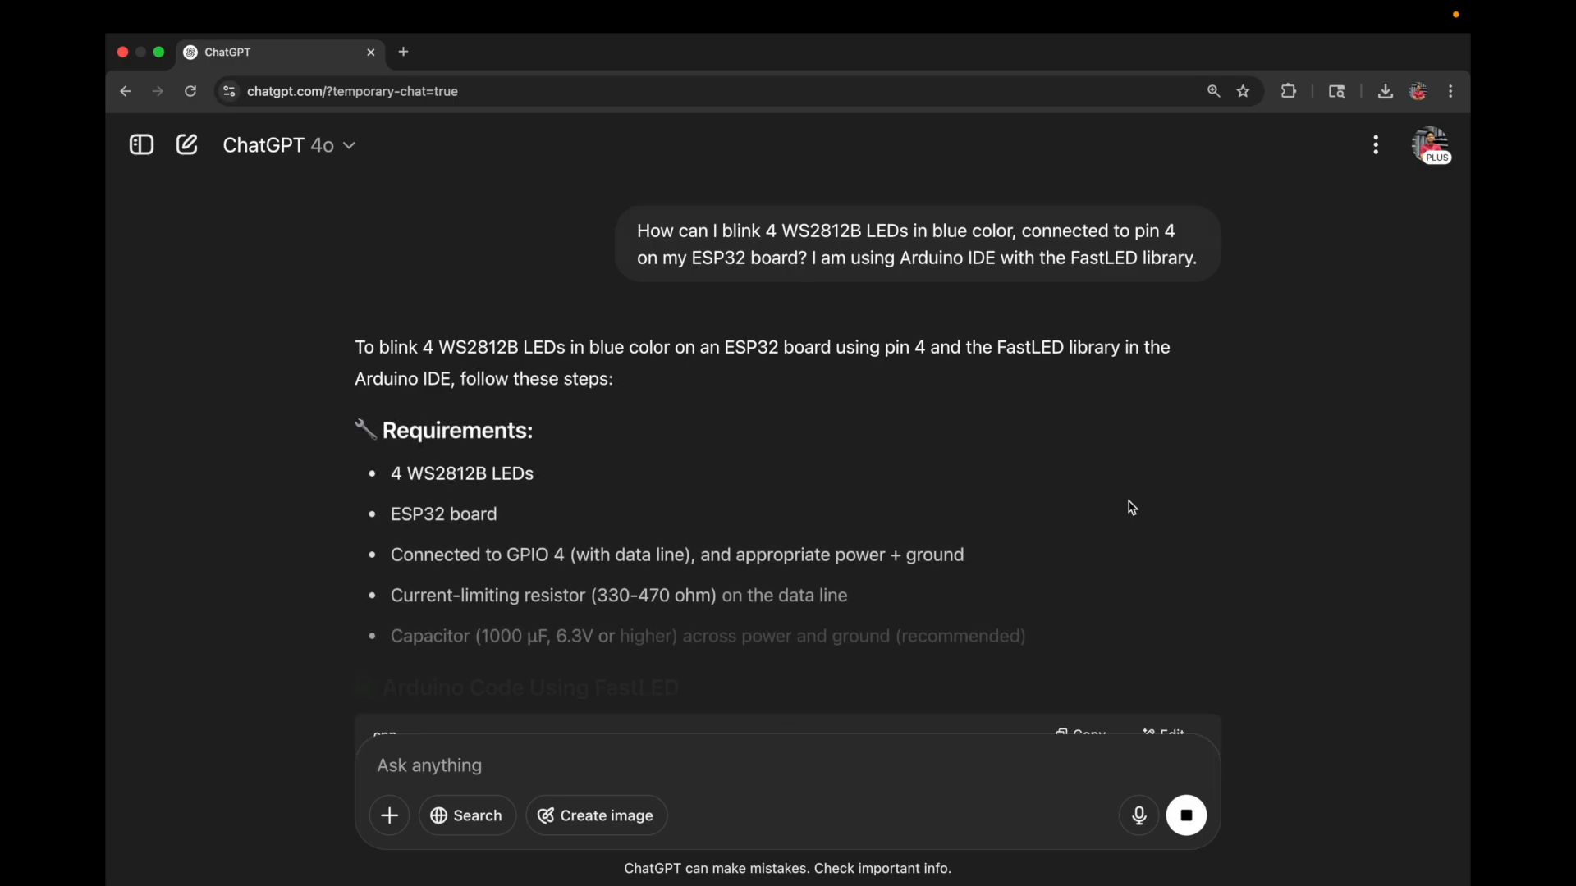
pyautogui.scroll(-3)
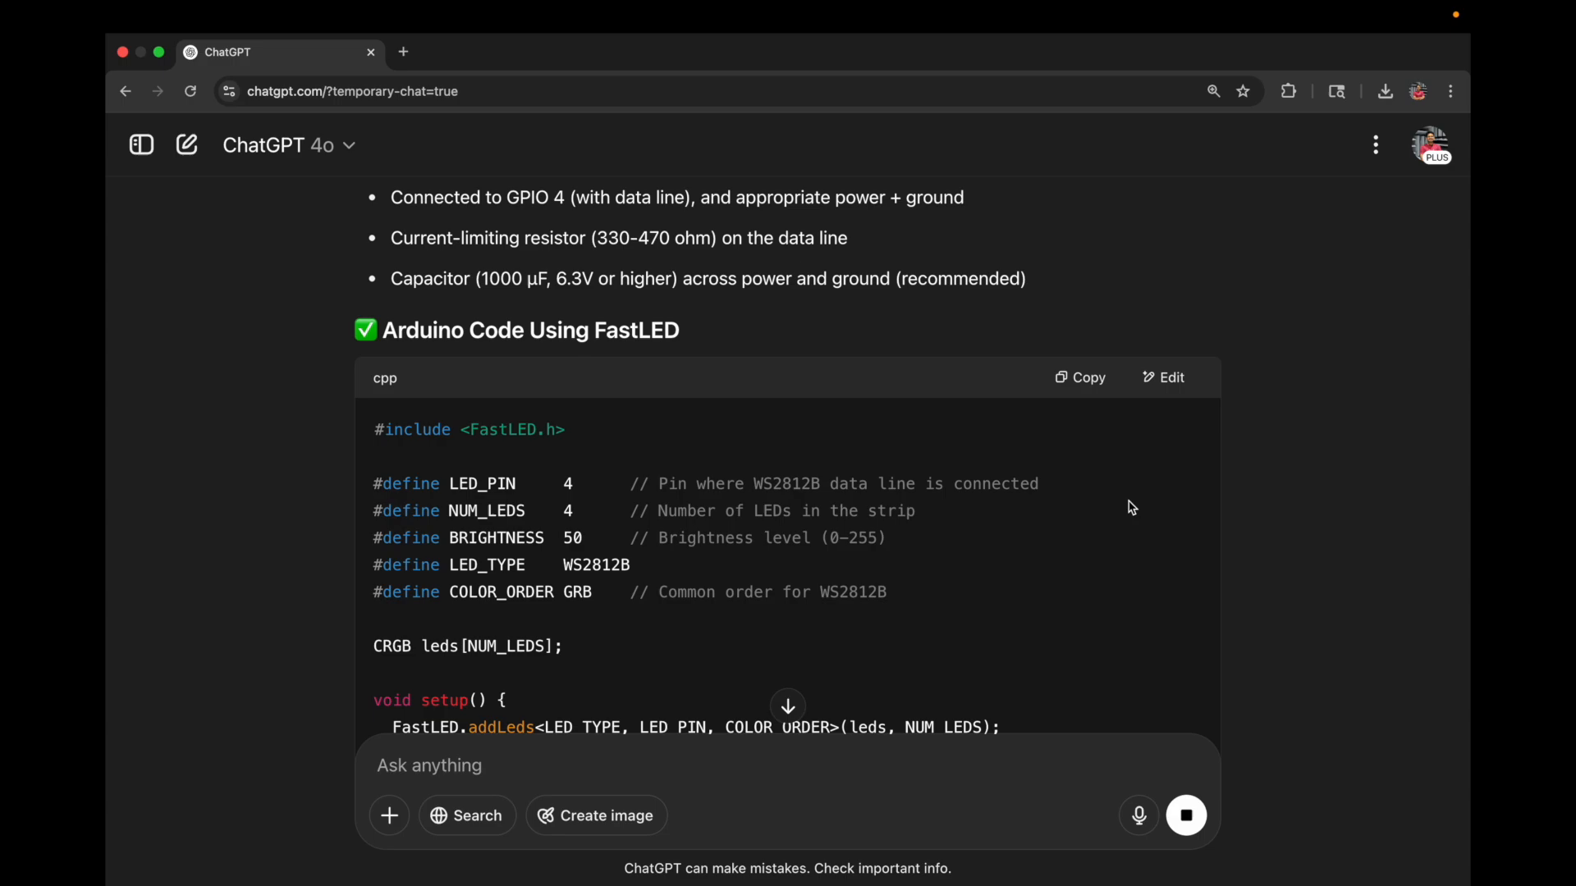
pyautogui.scroll(-3)
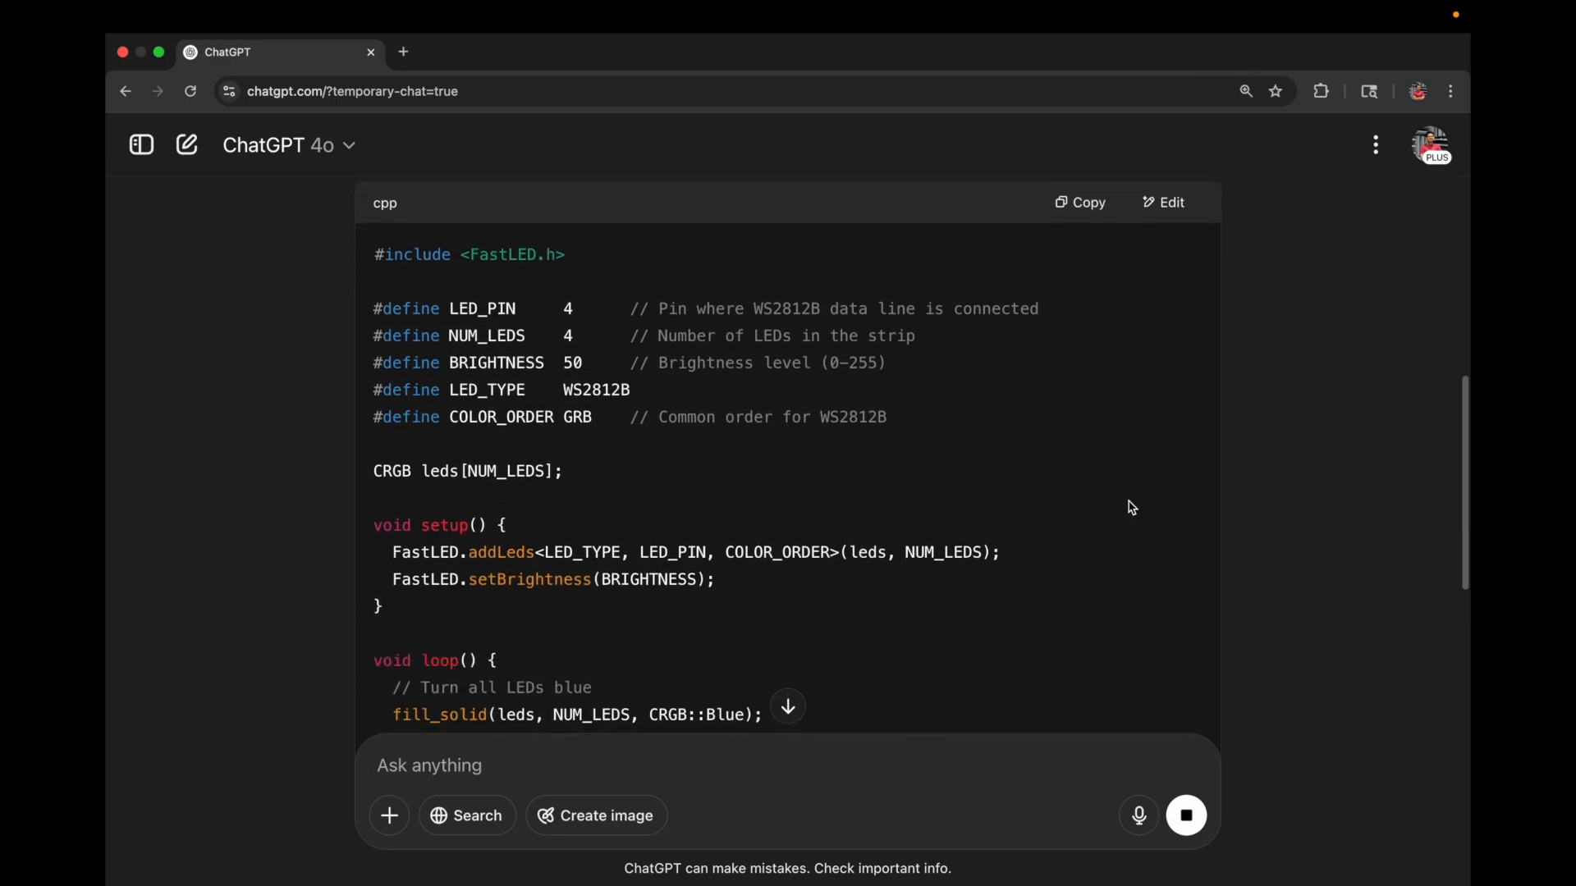
pyautogui.scroll(-3)
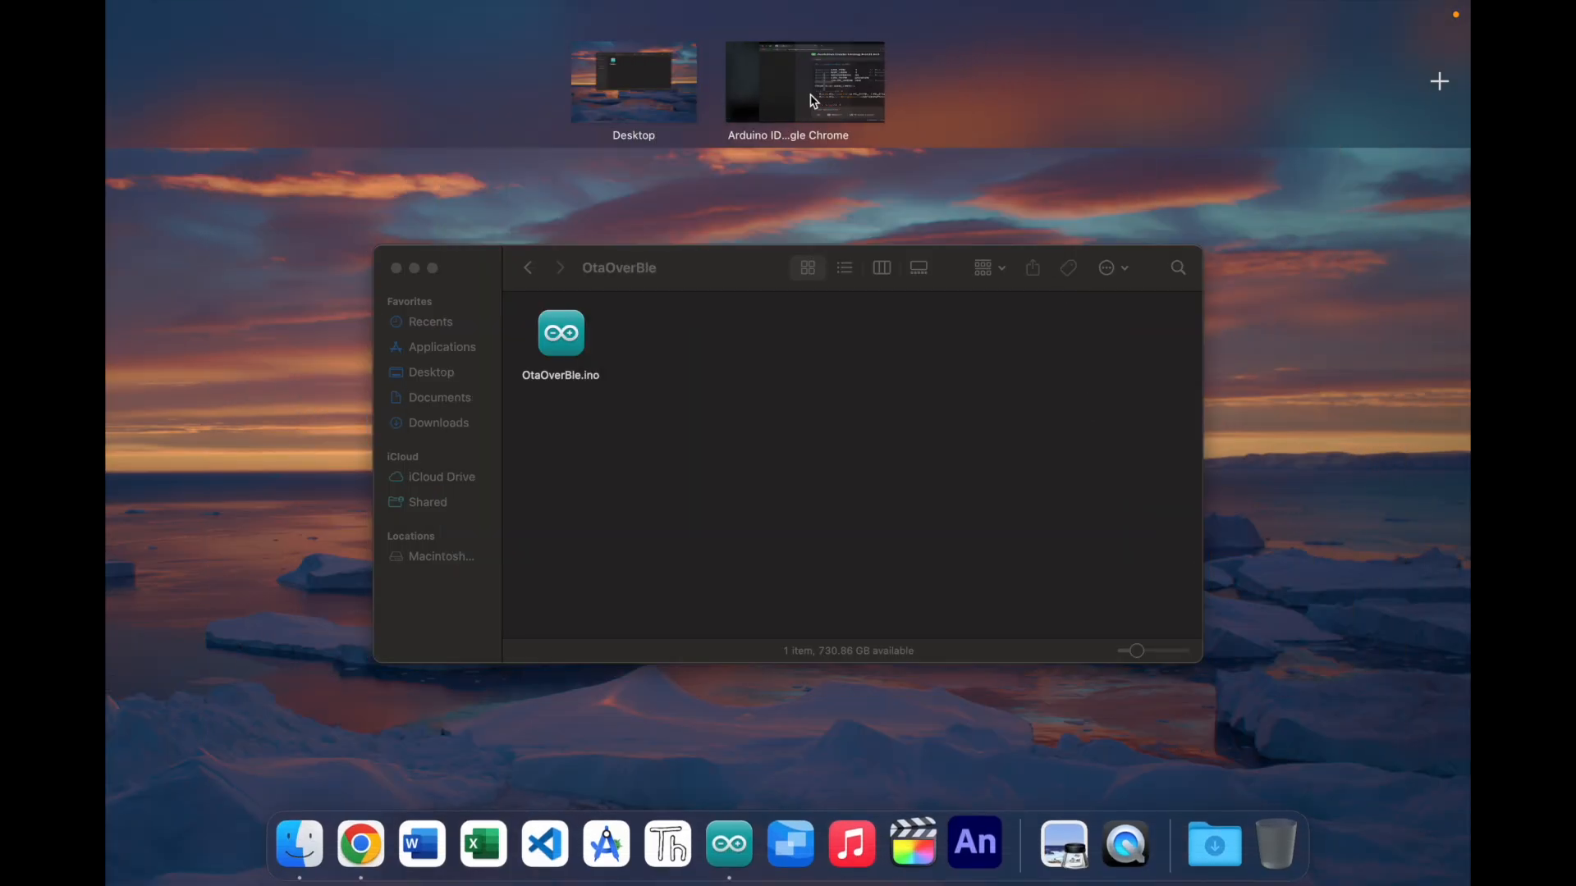
# Copy ChatGPT's FastLED include, LED defines and leds array into the sketch after its includes.
pyautogui.click(804, 82)
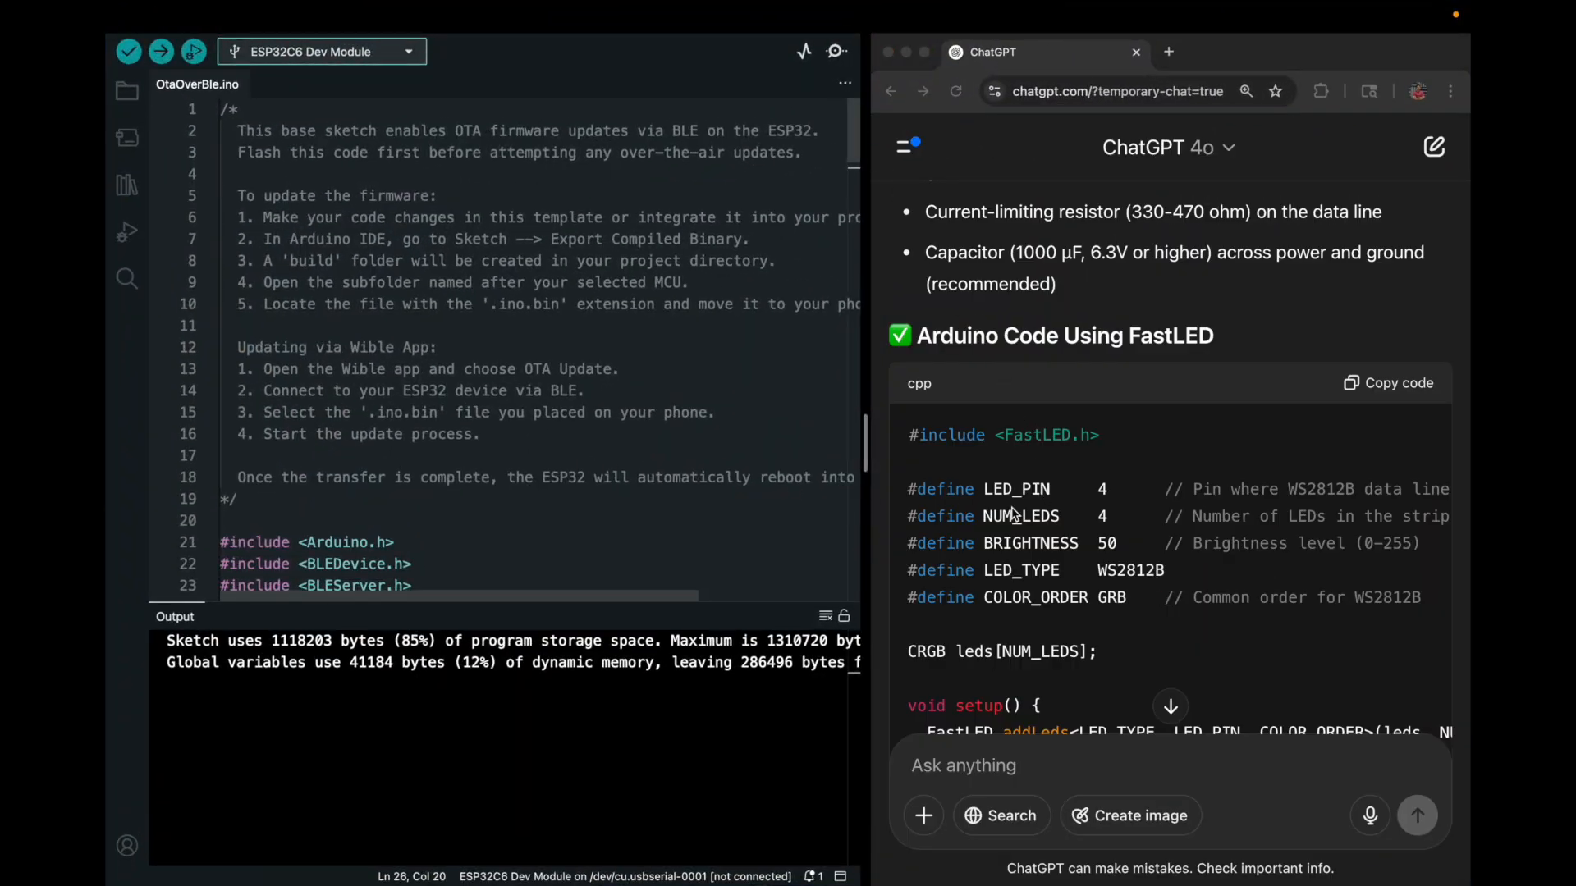
pyautogui.scroll(-3)
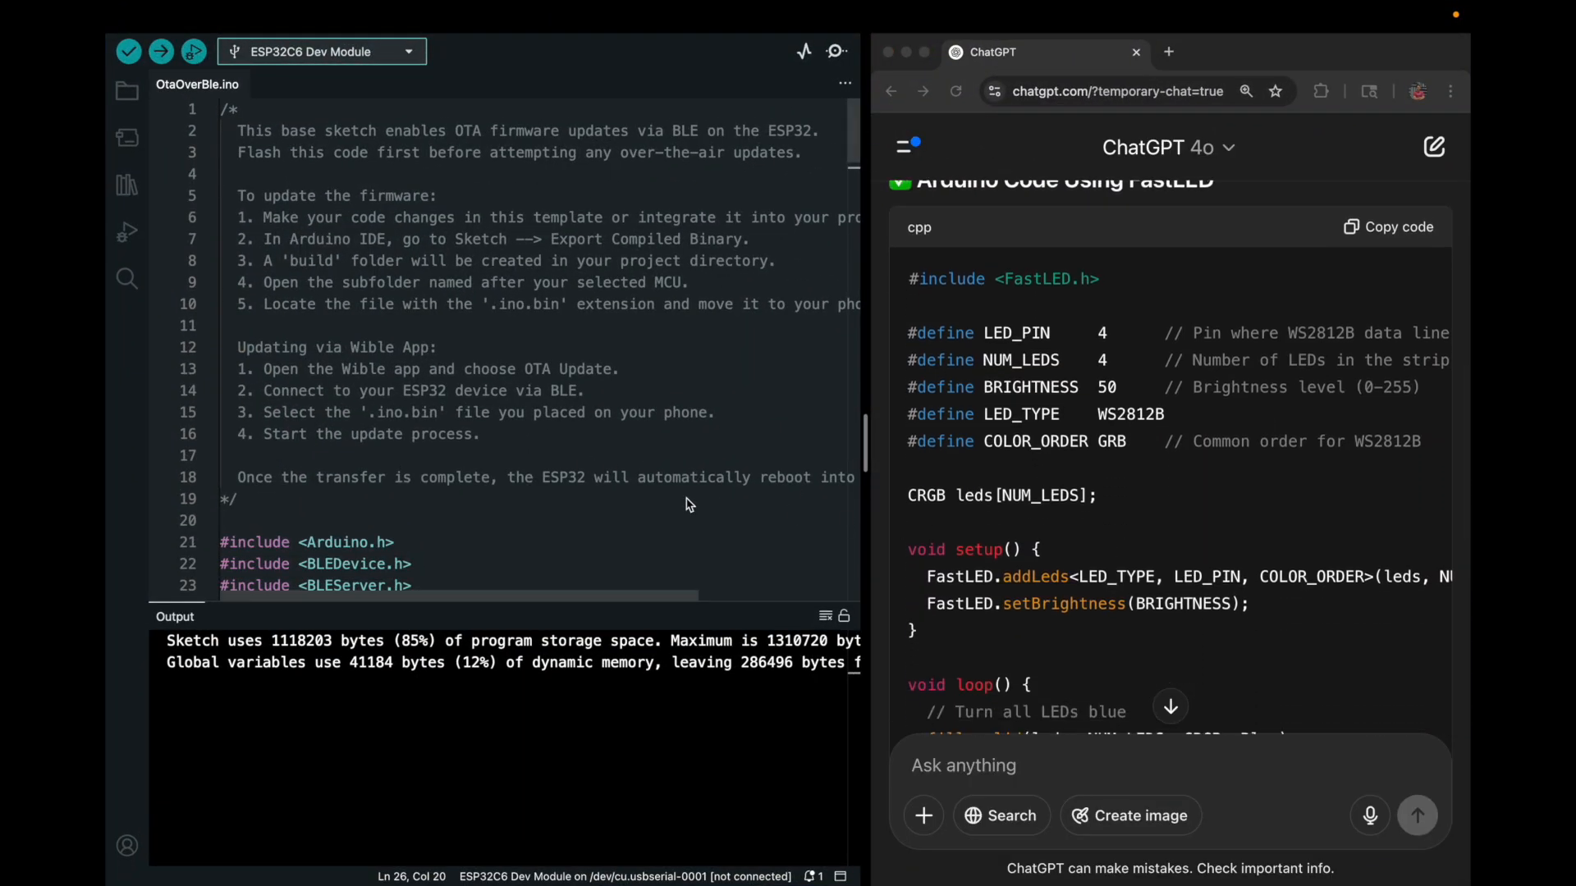
pyautogui.scroll(-3)
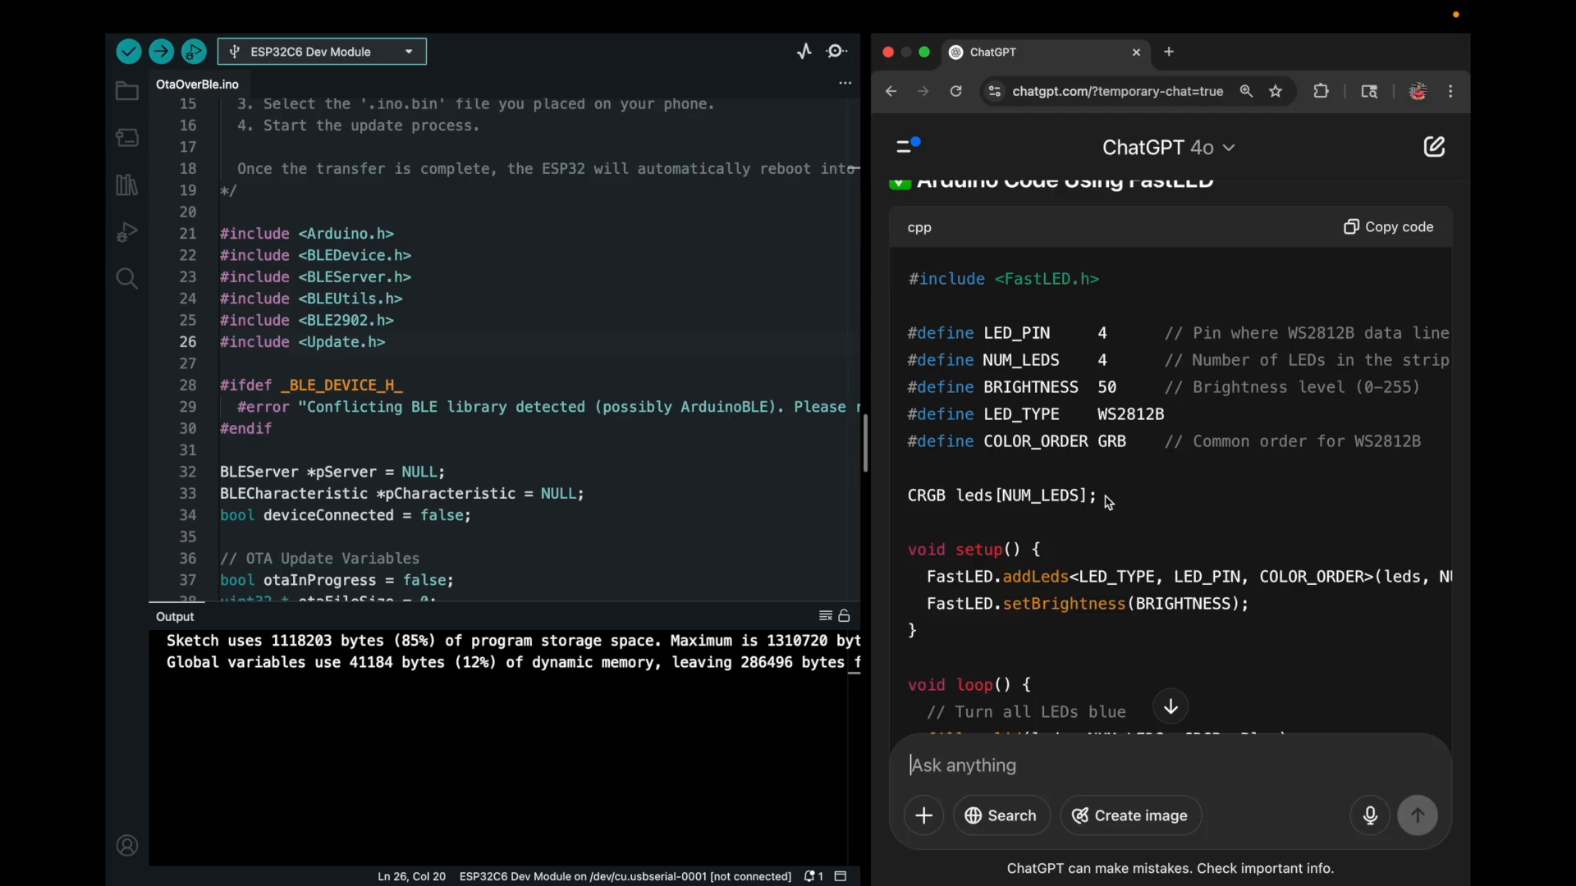
pyautogui.moveTo(909, 279); pyautogui.dragTo(1094, 496)
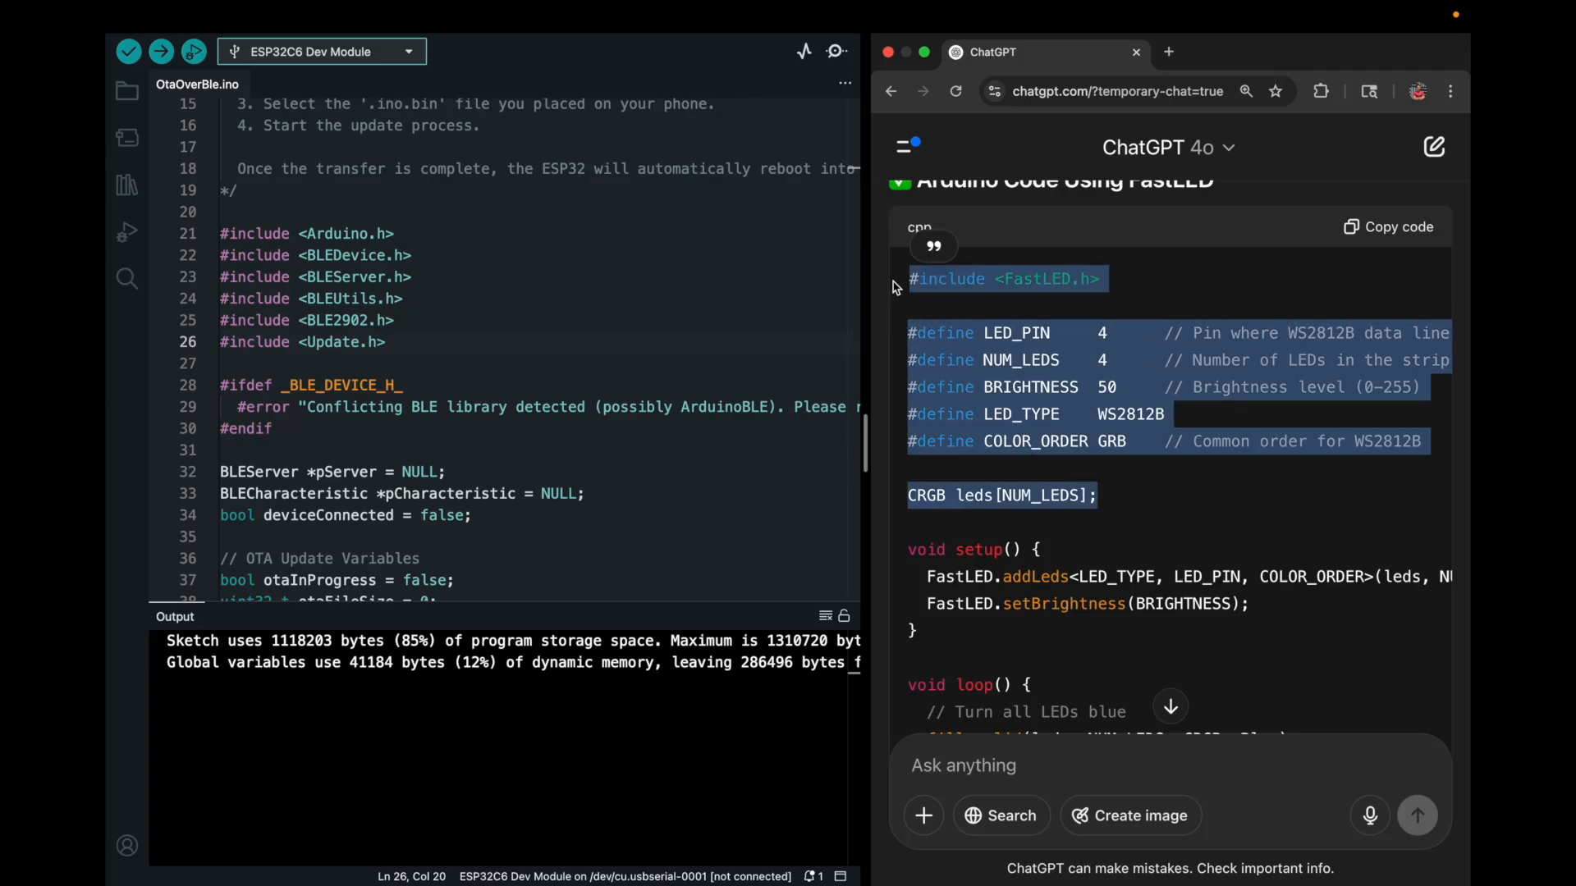
pyautogui.click(422, 342)
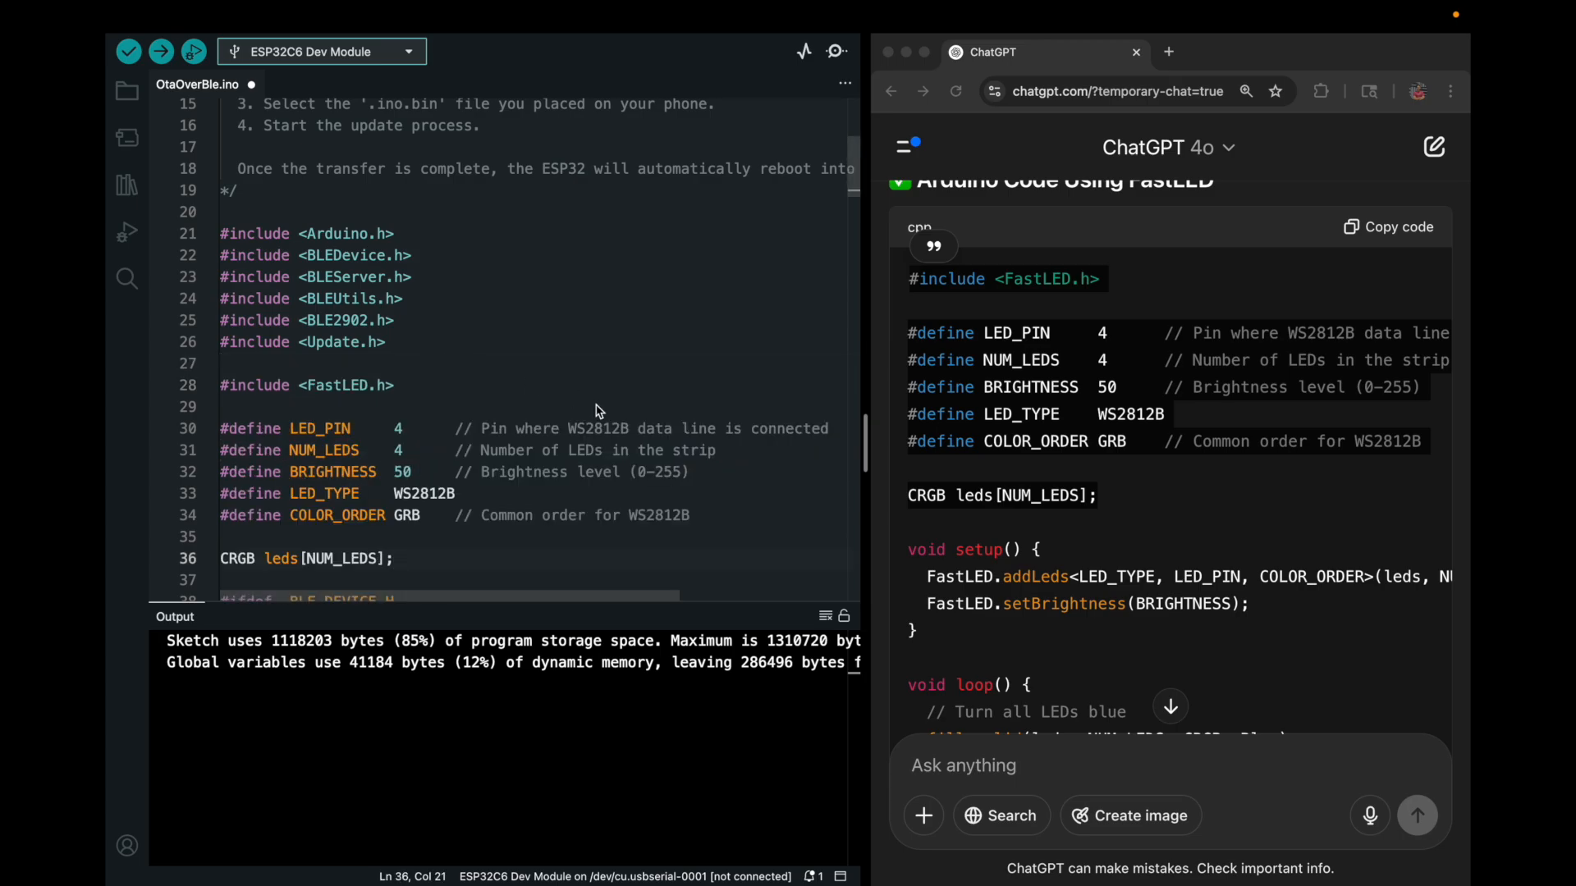
# Add FastLED.addLeds and FastLED.setBrightness(BRIGHTNESS) at the end of setup() after the advertising message.
pyautogui.scroll(-3)
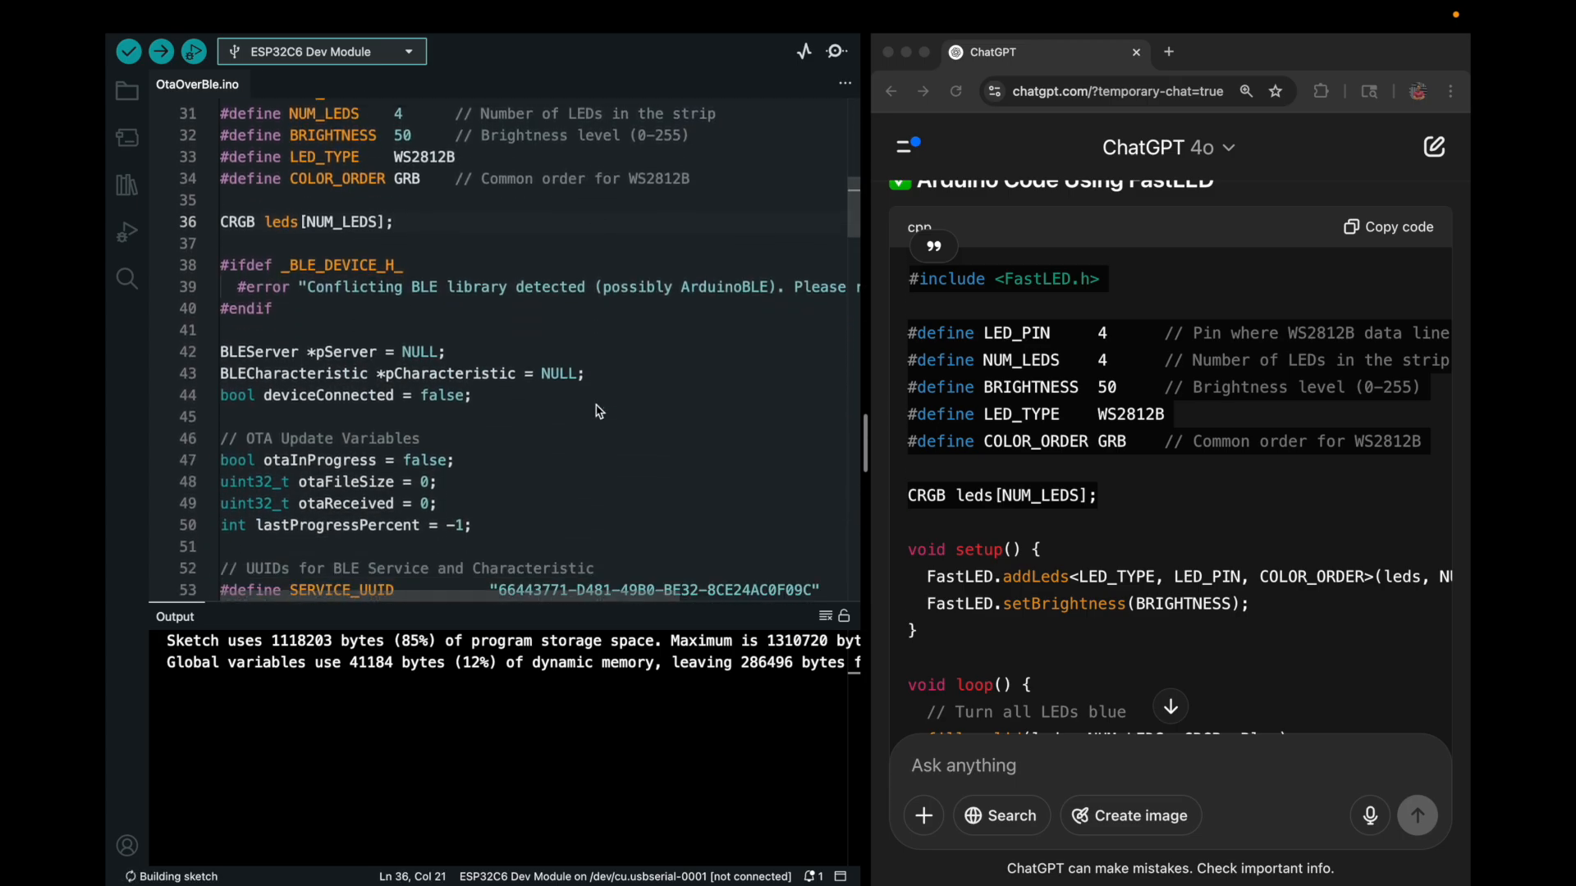
pyautogui.scroll(-3)
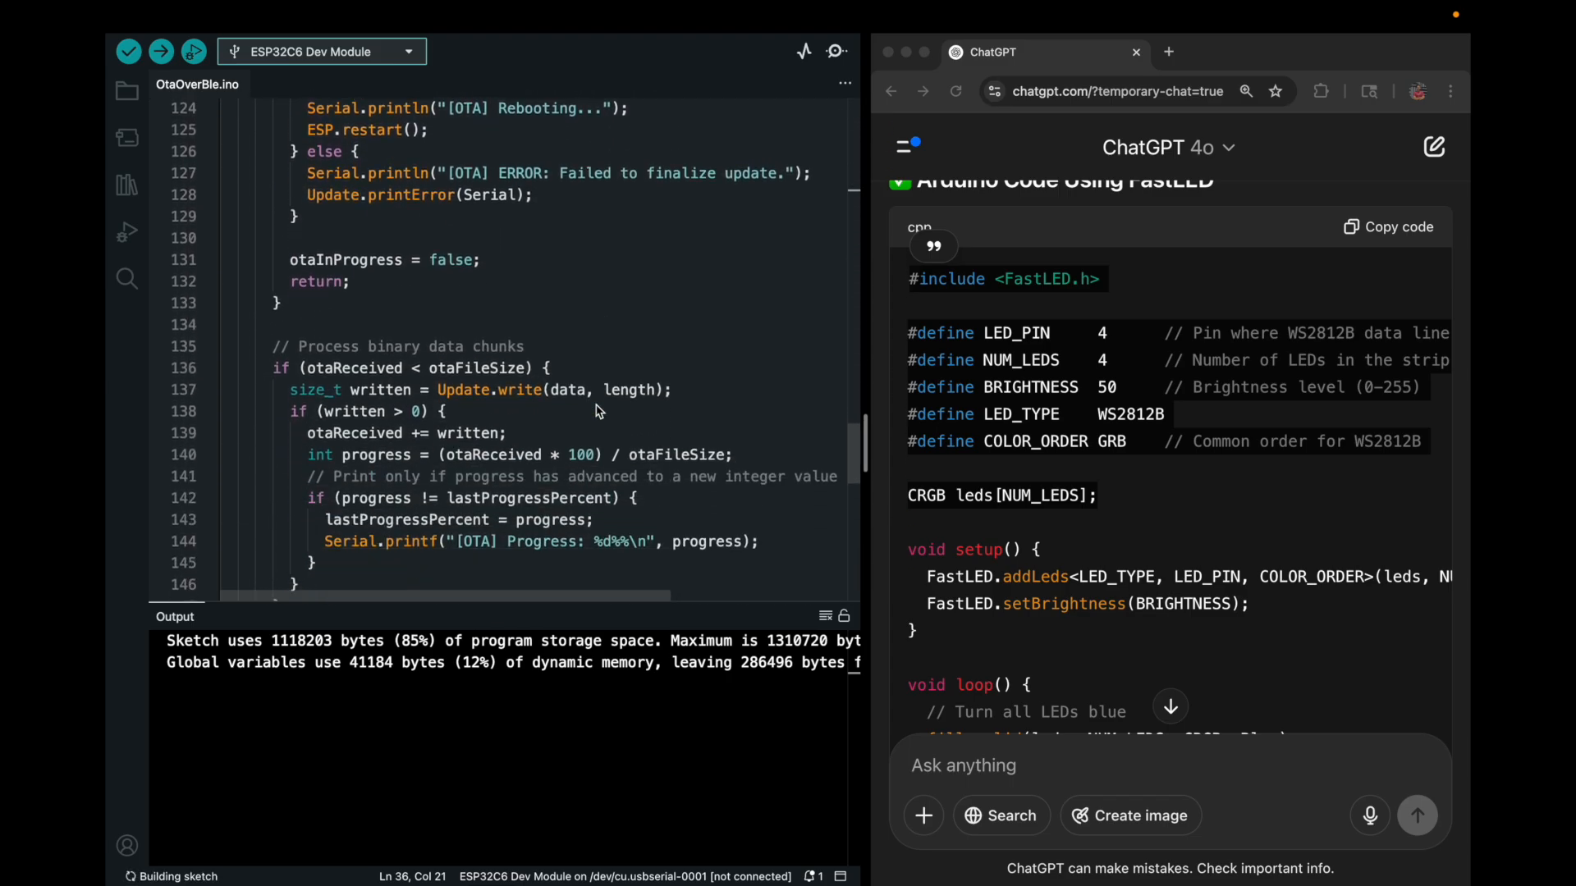
pyautogui.scroll(-3)
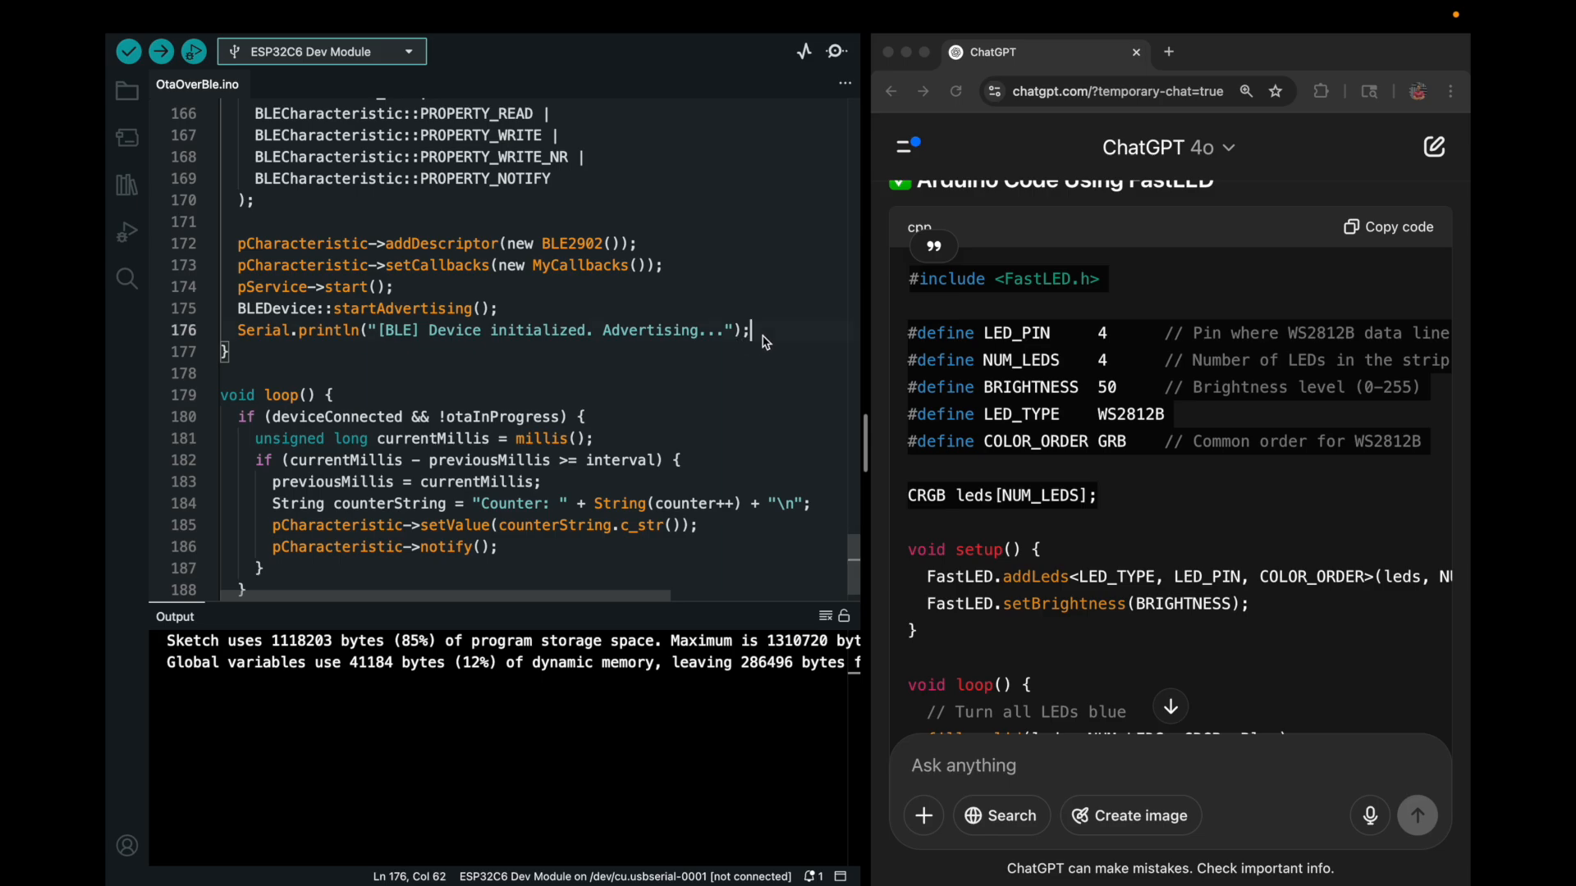
pyautogui.press('enter')
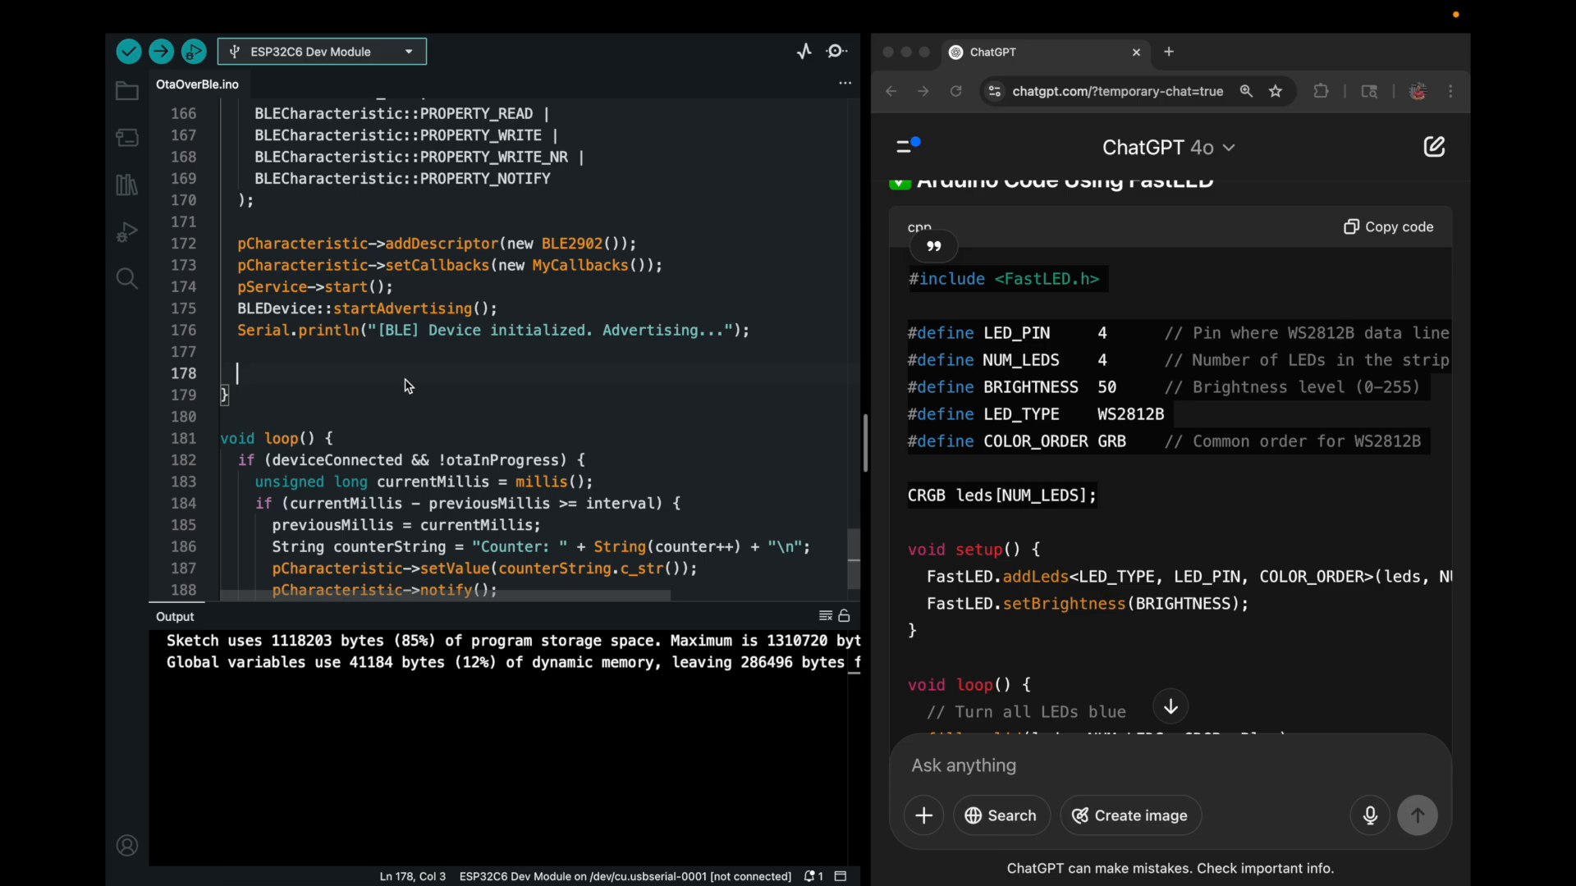
pyautogui.click(128, 51)
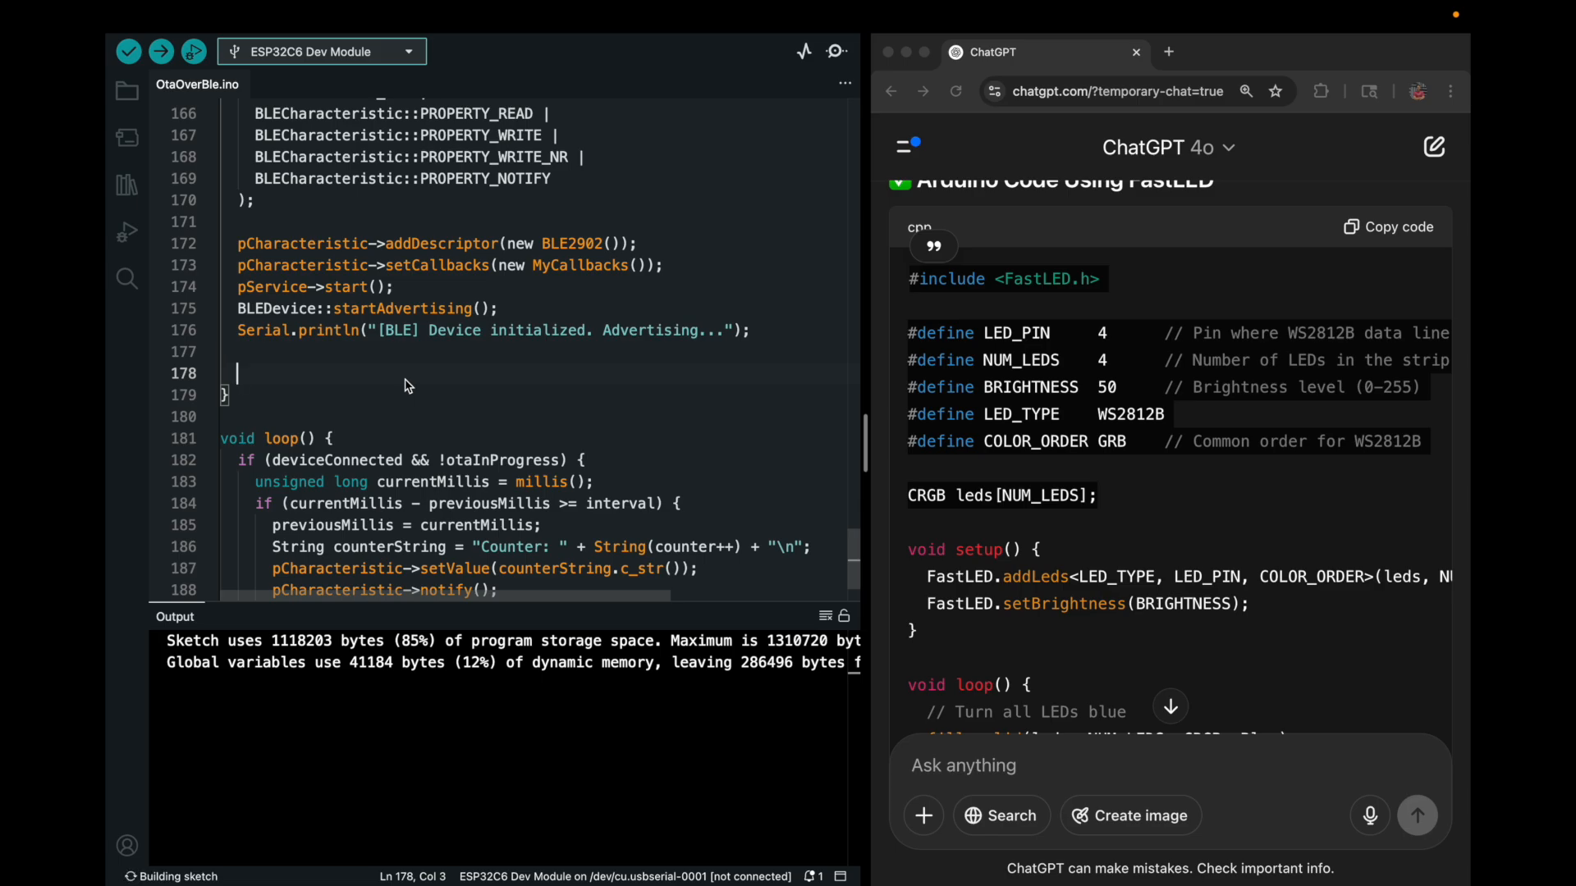
pyautogui.moveTo(1262, 611)
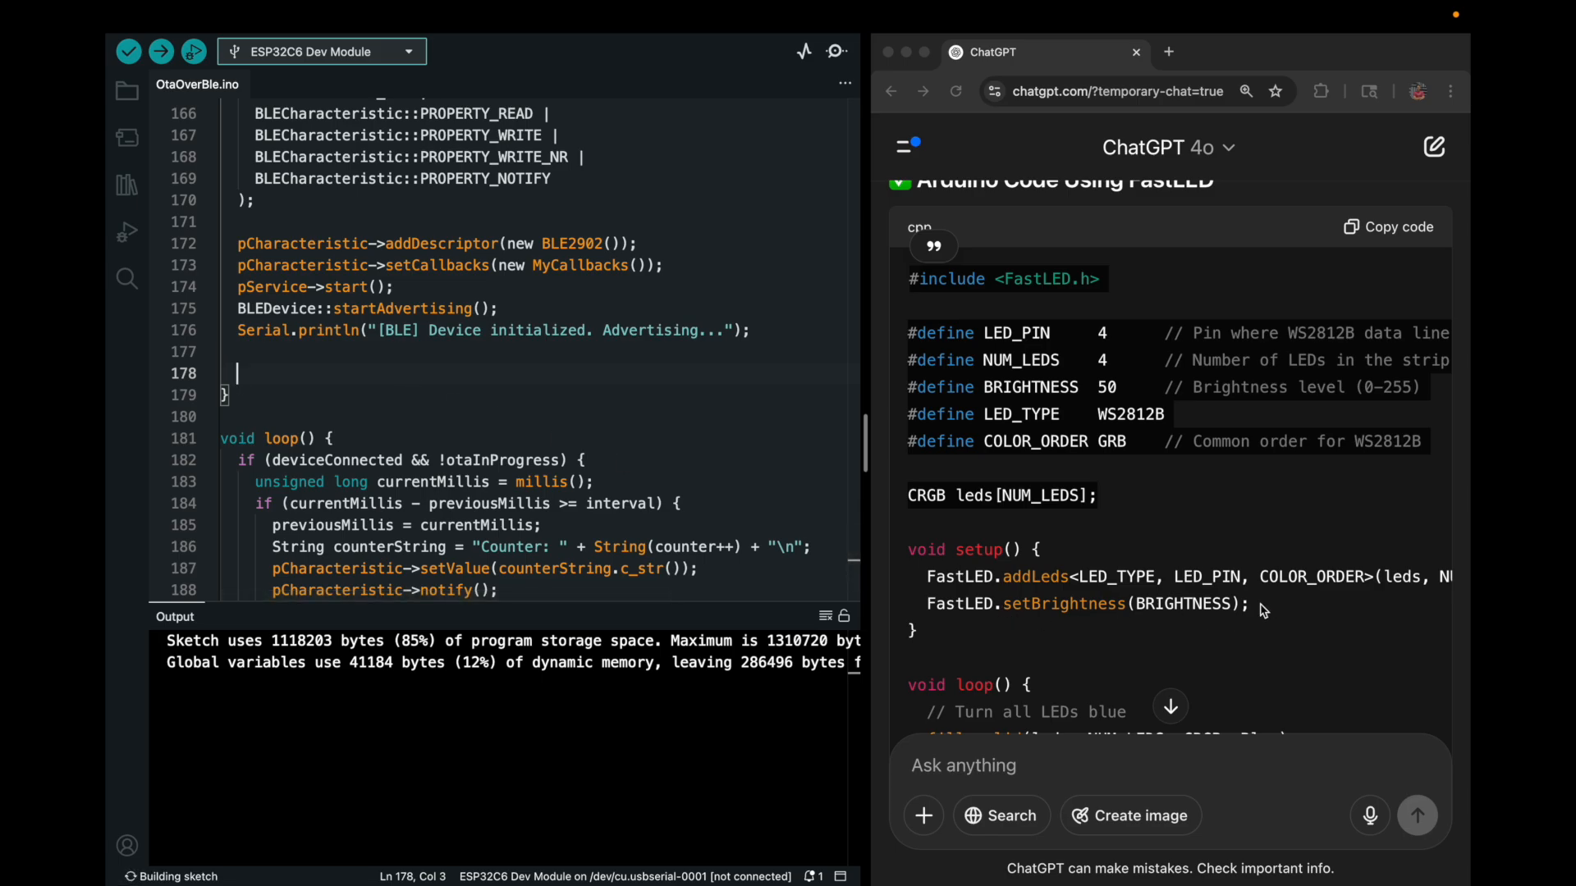
pyautogui.moveTo(1160, 576); pyautogui.dragTo(1261, 604)
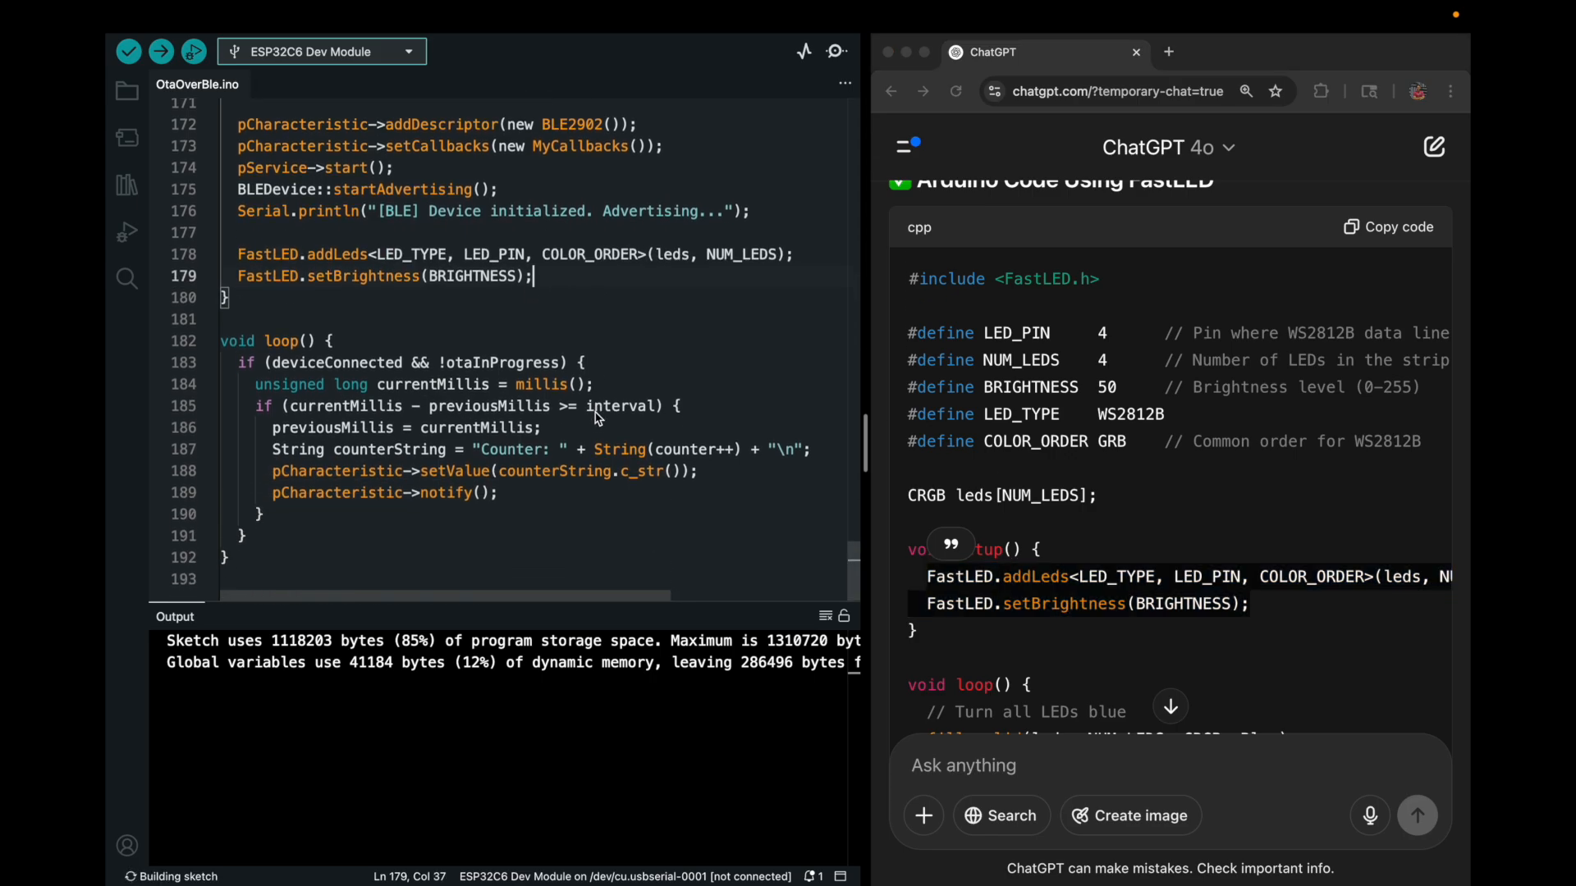
# Replace loop()'s counter/notify code with the FastLED blue-then-off blink inside if (!otaInProgress).
pyautogui.scroll(-3)
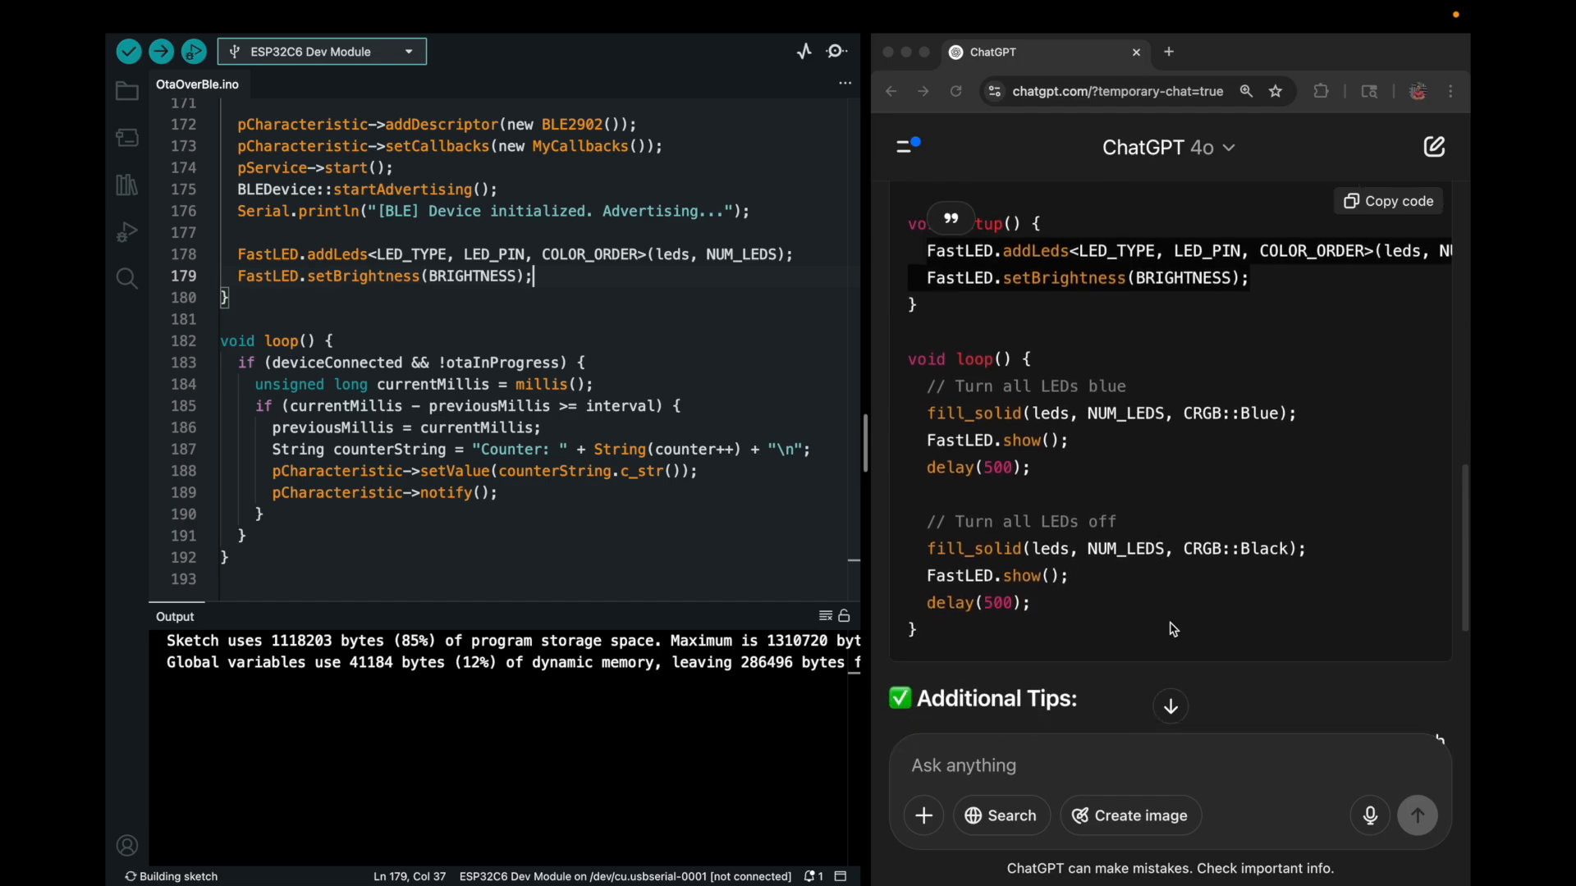
pyautogui.scroll(-3)
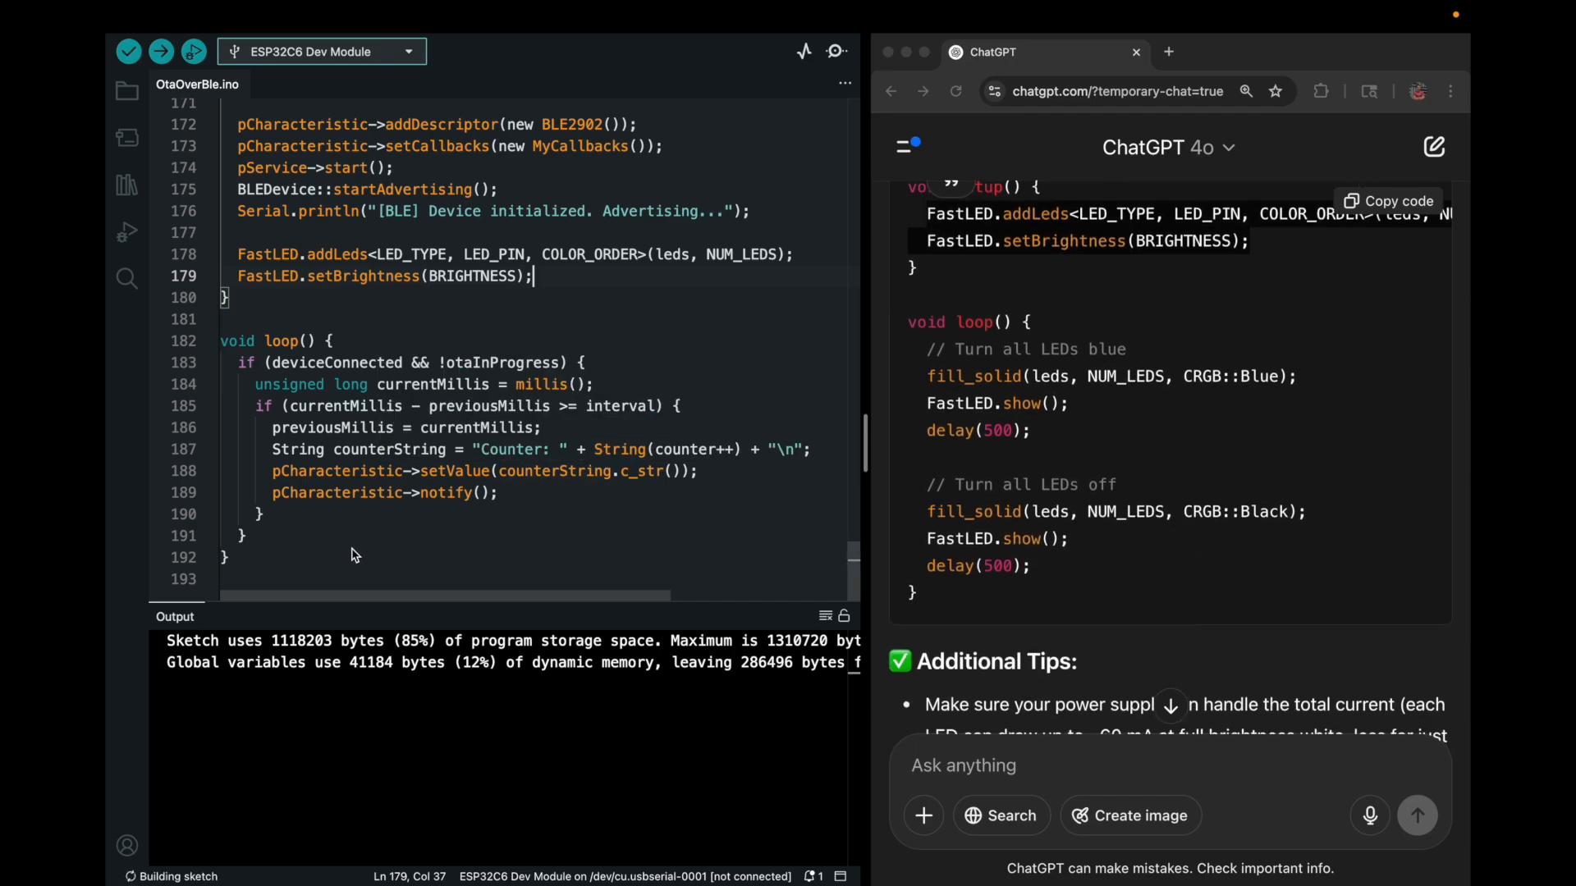
pyautogui.moveTo(572, 364)
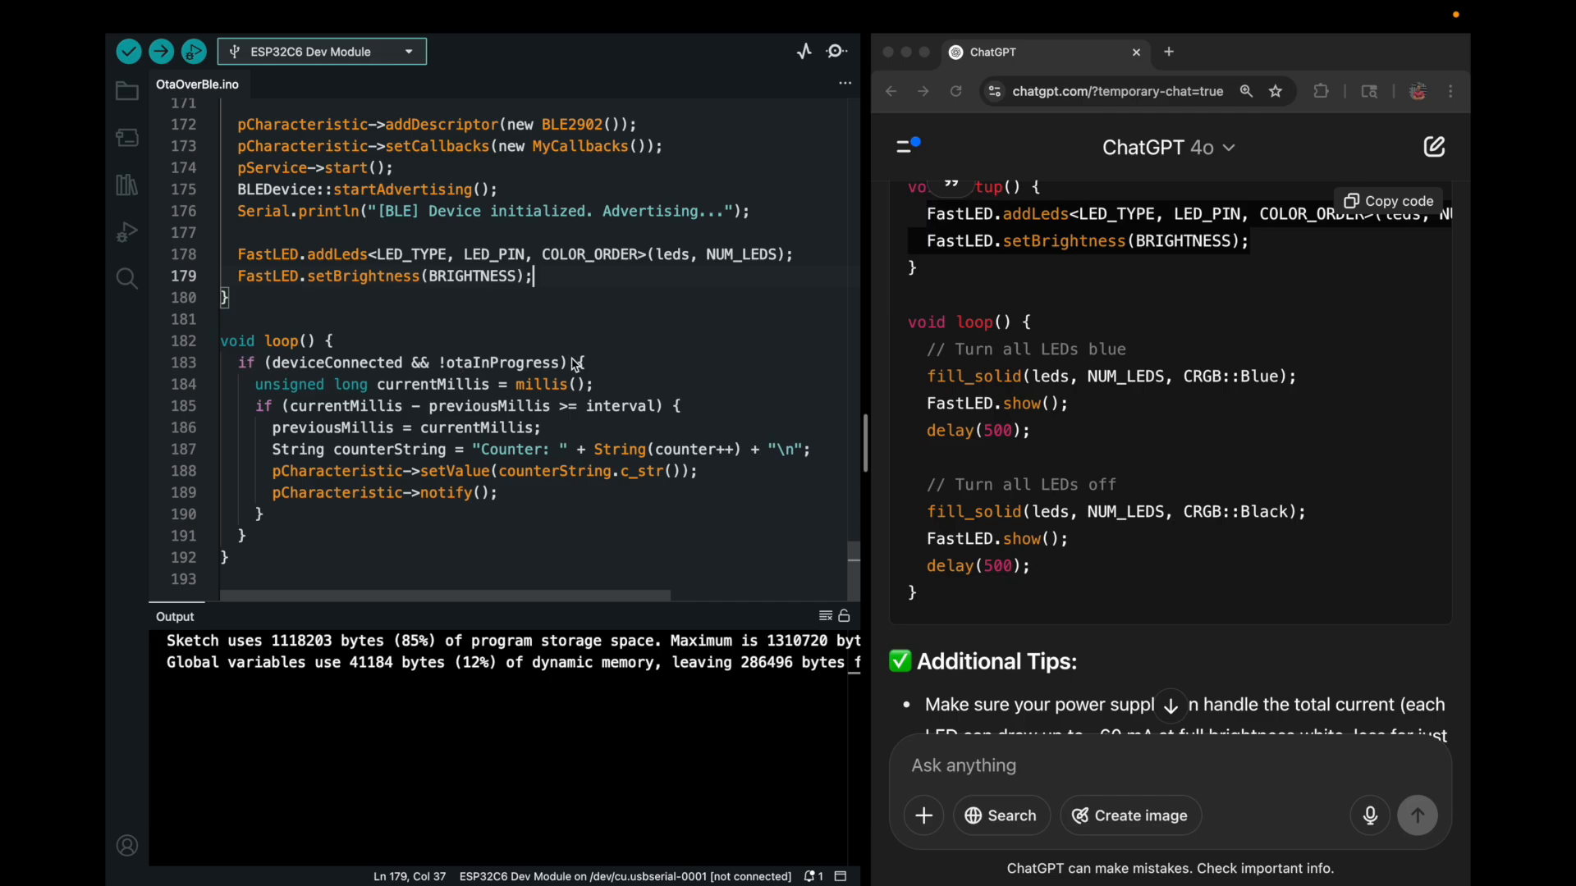
pyautogui.moveTo(369, 365)
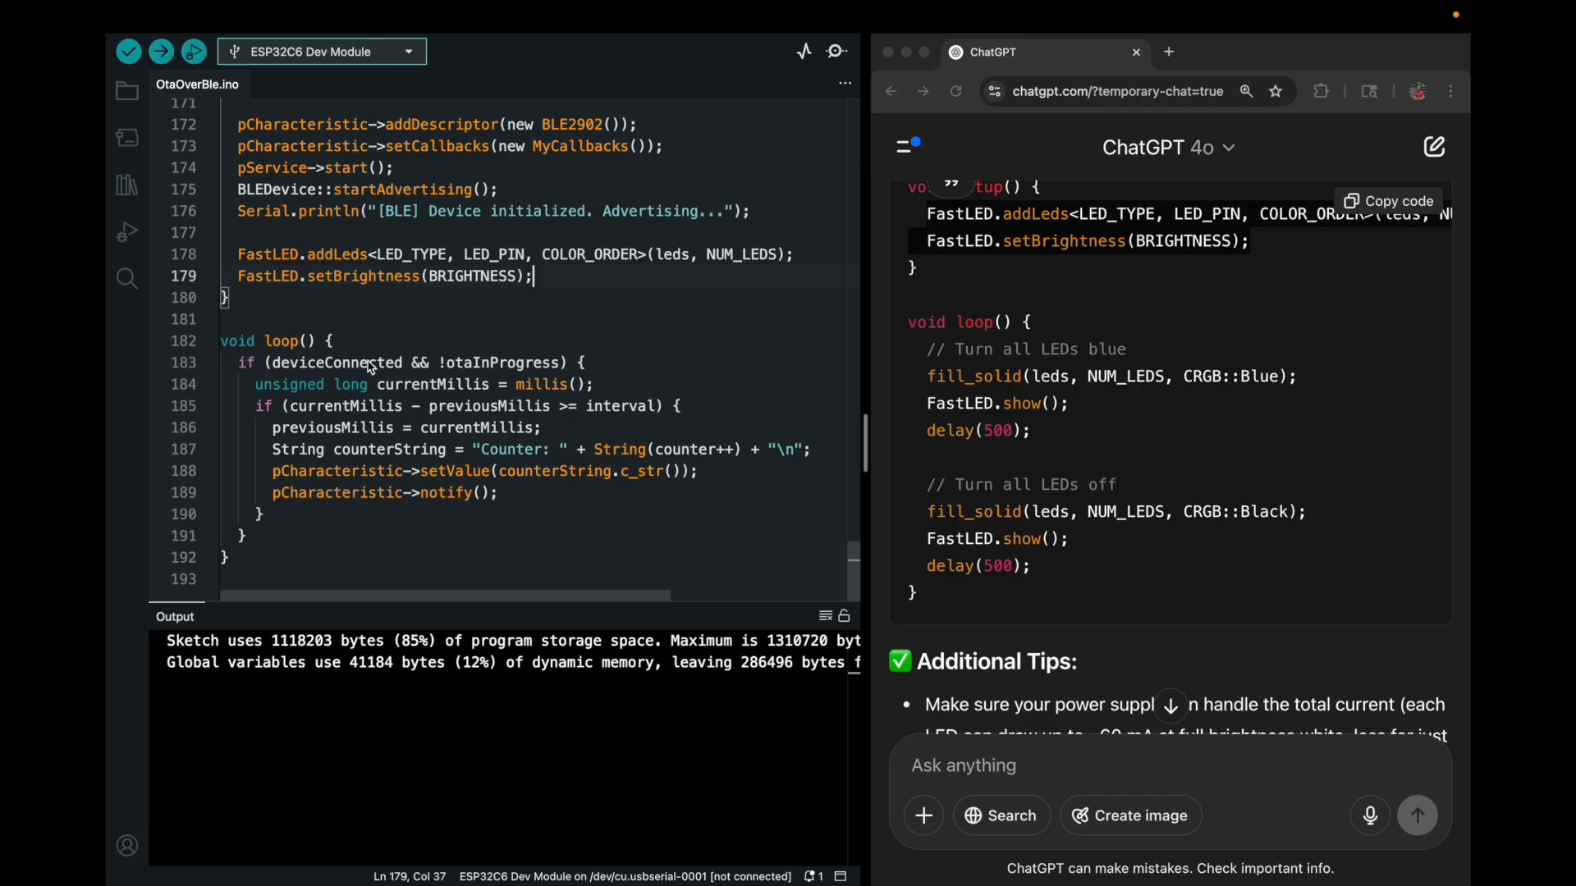
pyautogui.doubleClick(332, 363)
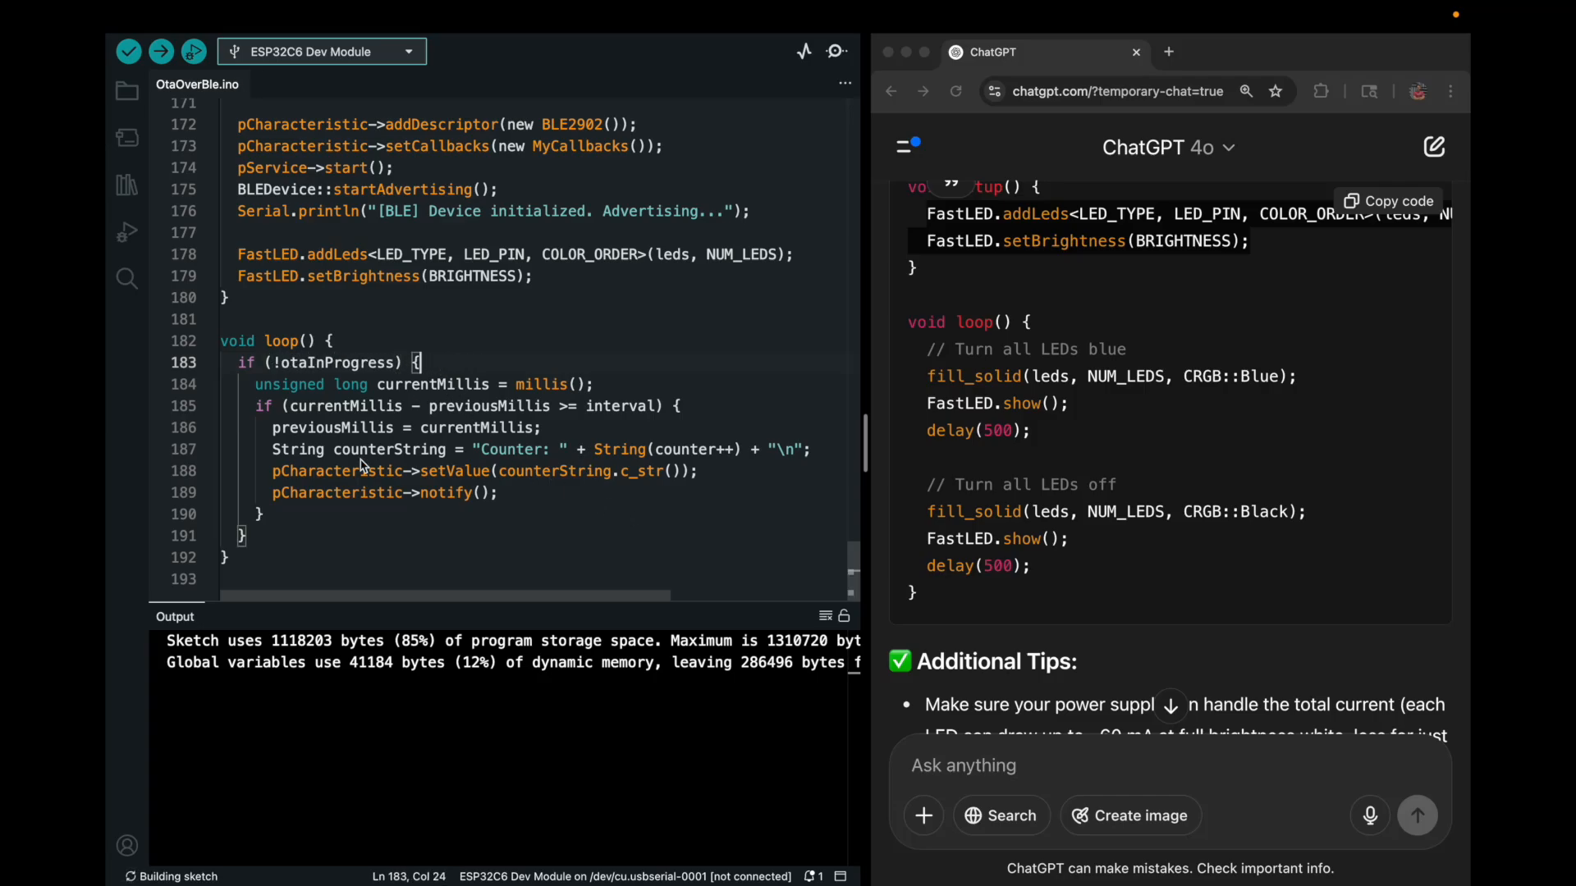
pyautogui.moveTo(256, 384); pyautogui.dragTo(256, 514)
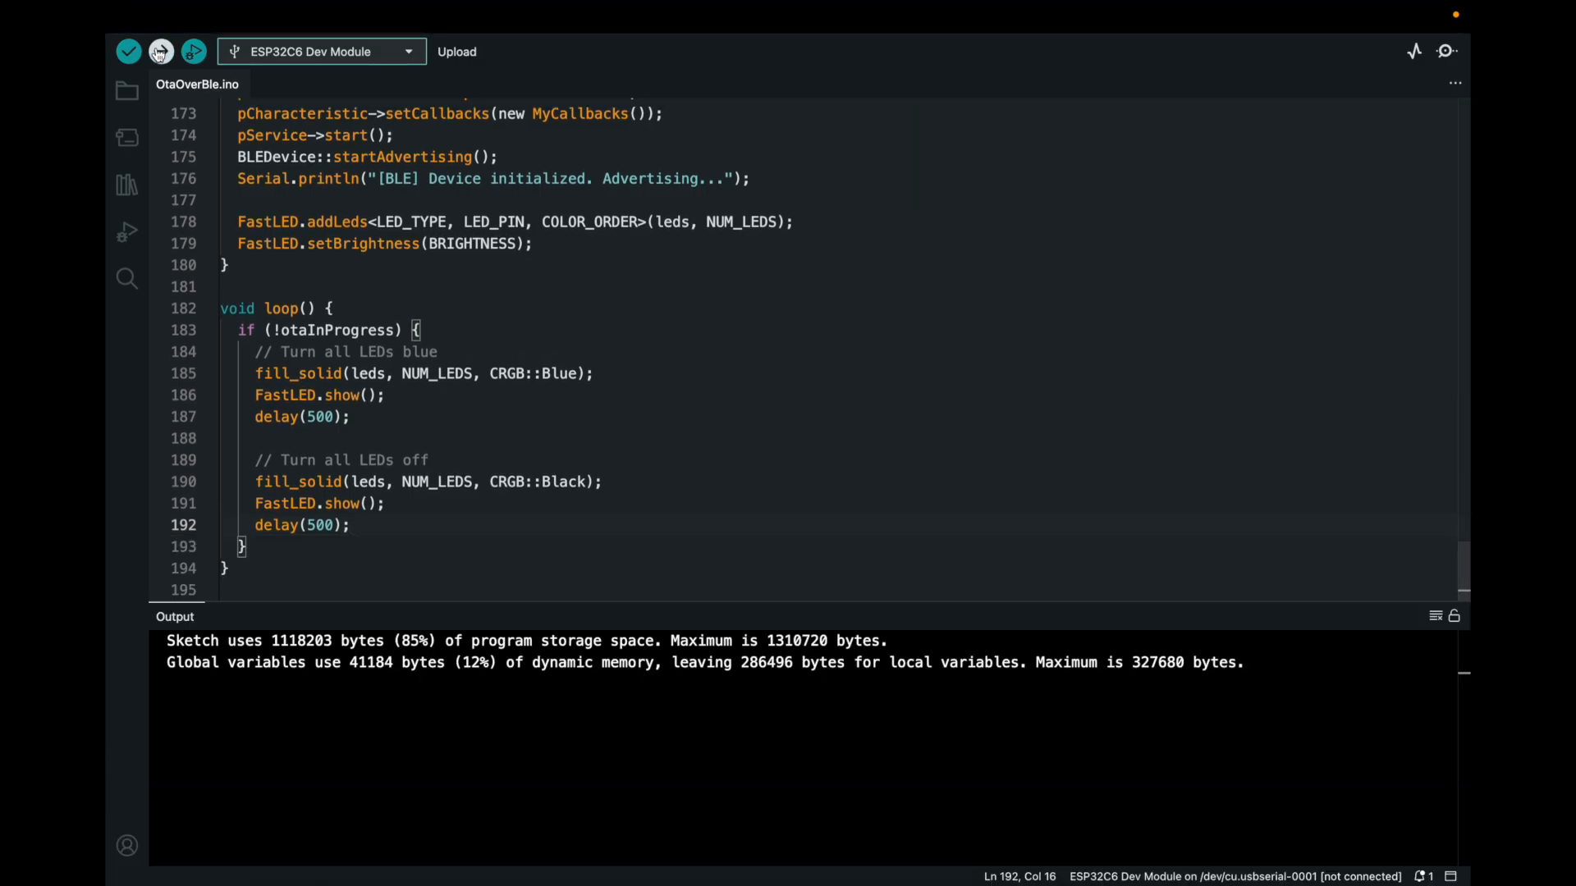
# Verify the blue-blink sketch, export its compiled binary, and show the sketch folder with its build folder.
pyautogui.click(159, 51)
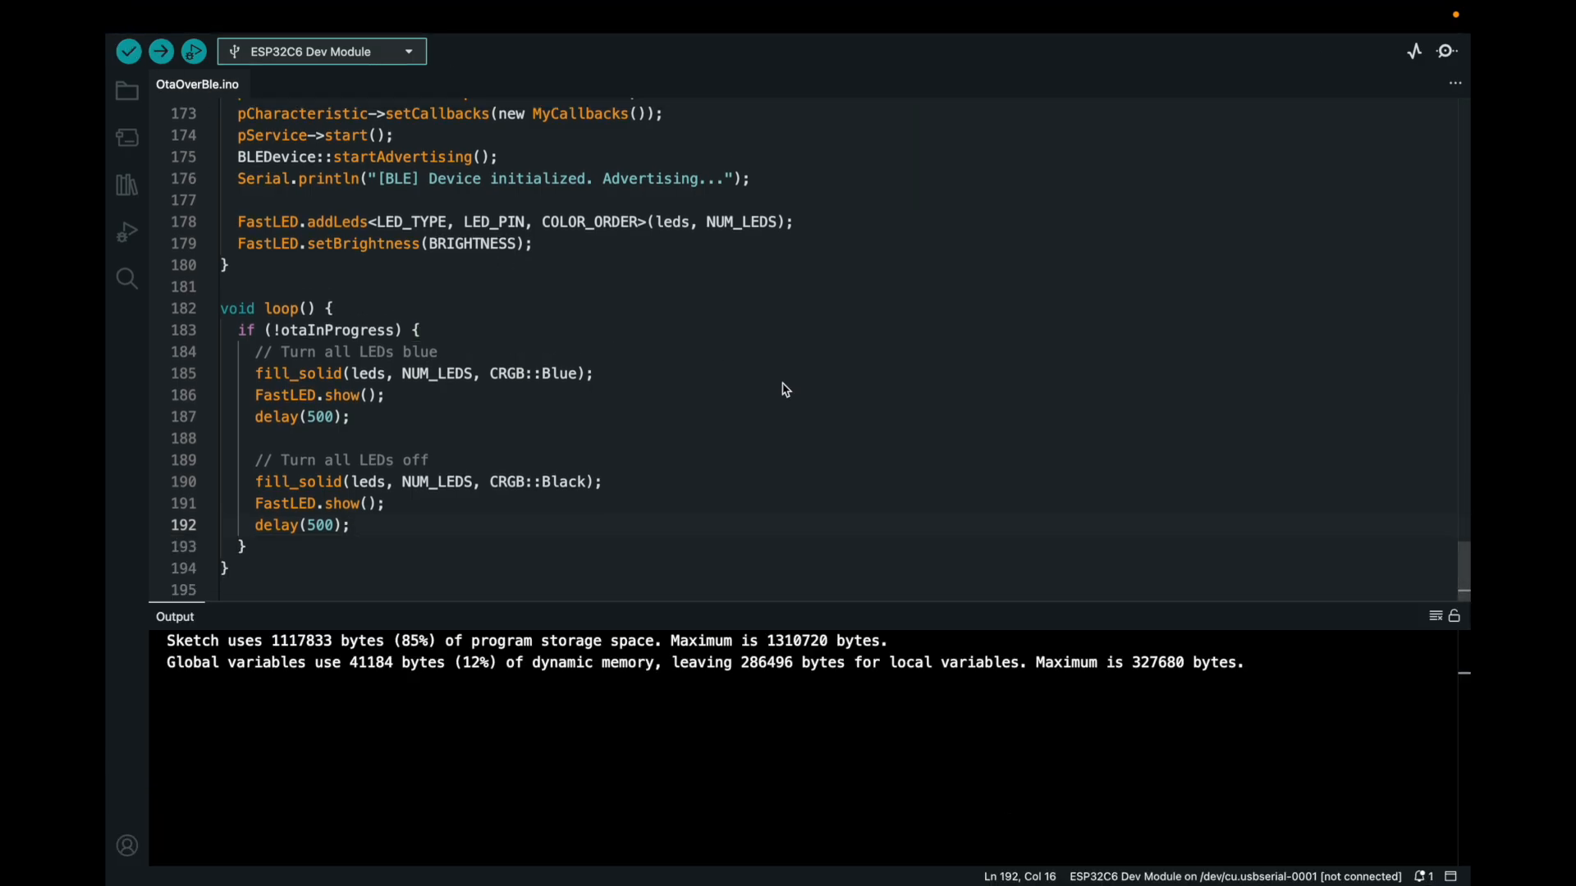
pyautogui.moveTo(734, 432)
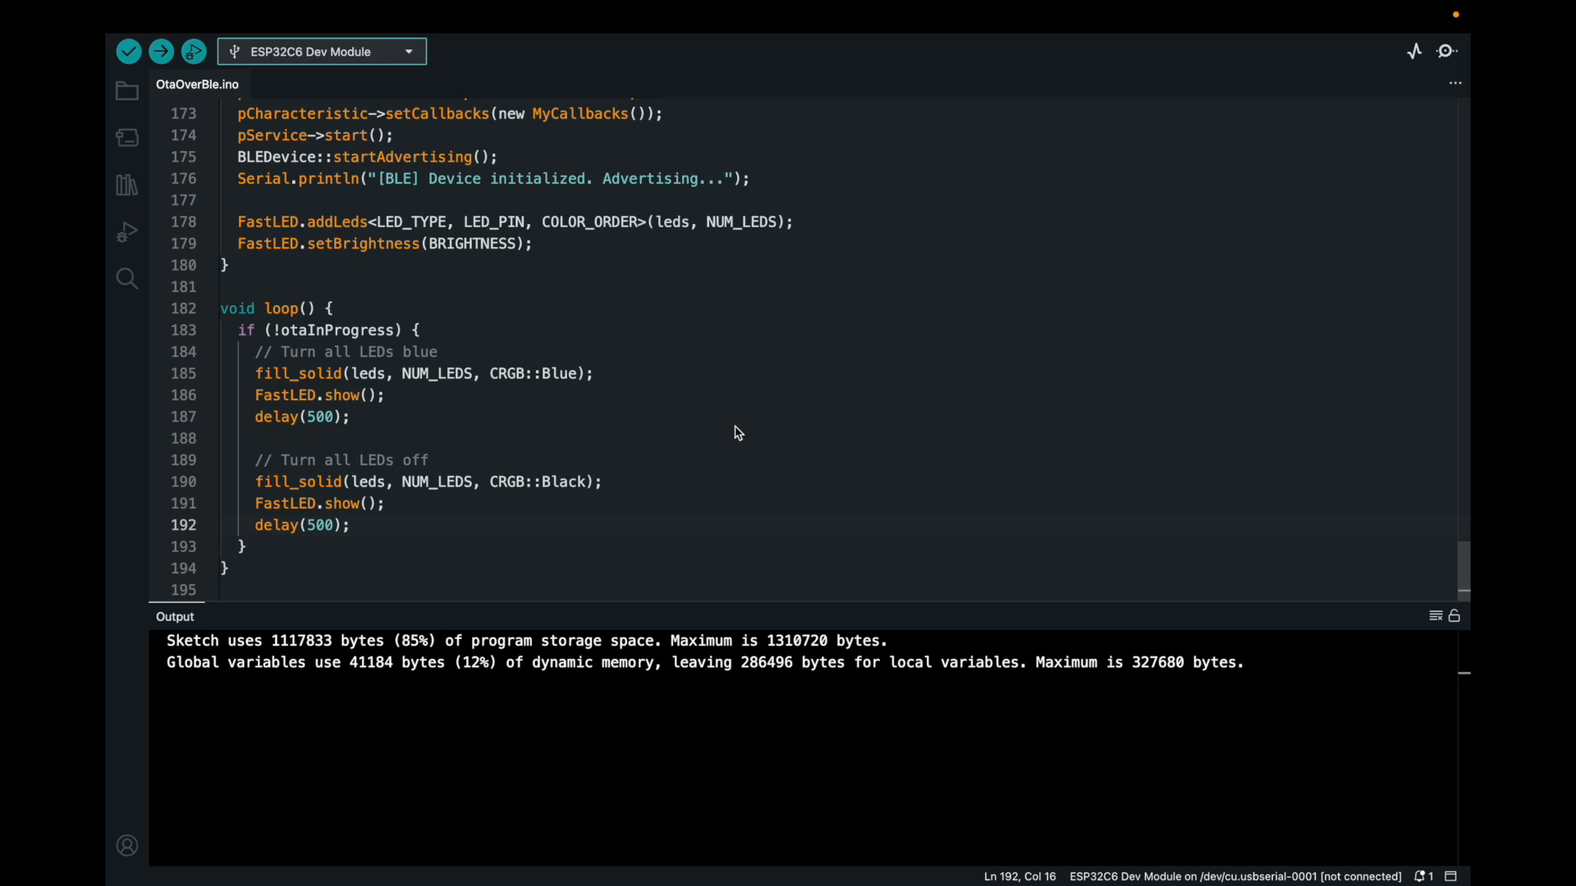
pyautogui.moveTo(469, 136)
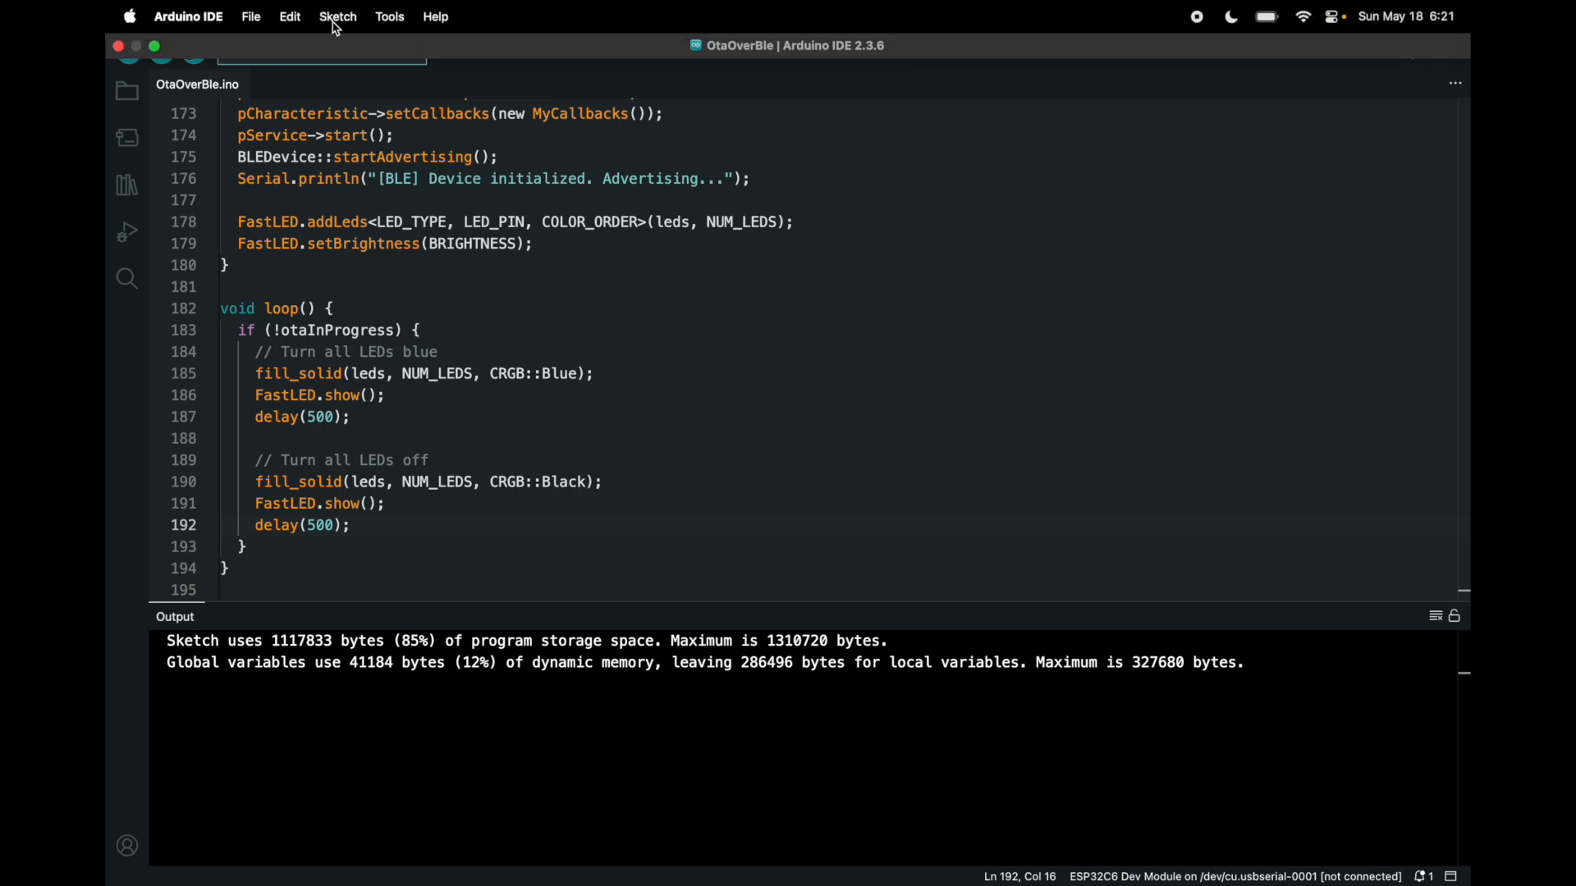
pyautogui.click(339, 16)
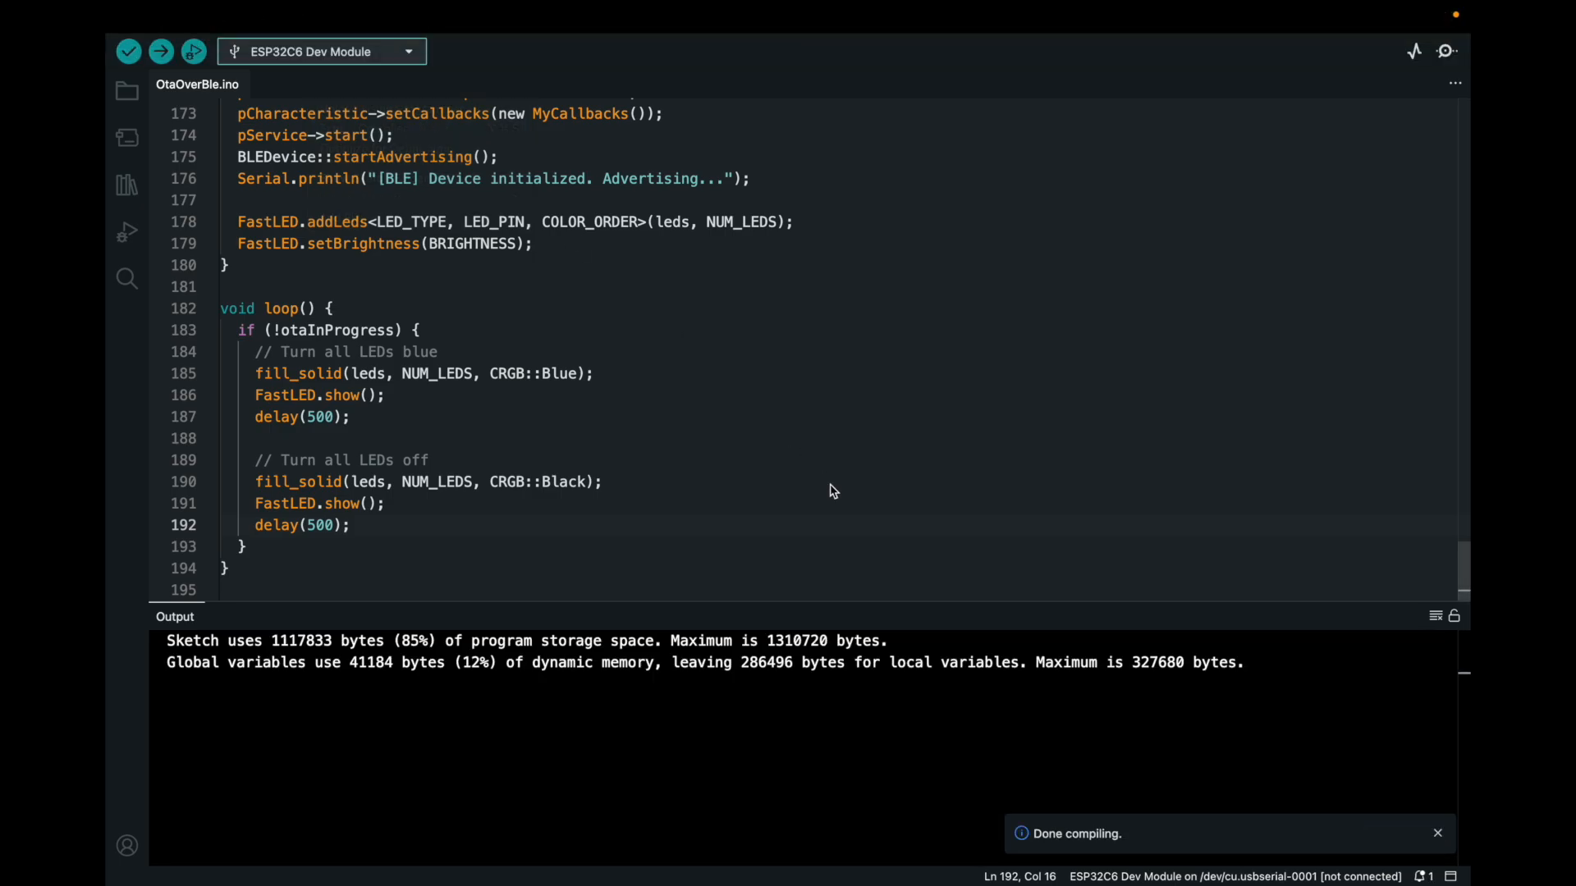
pyautogui.click(128, 50)
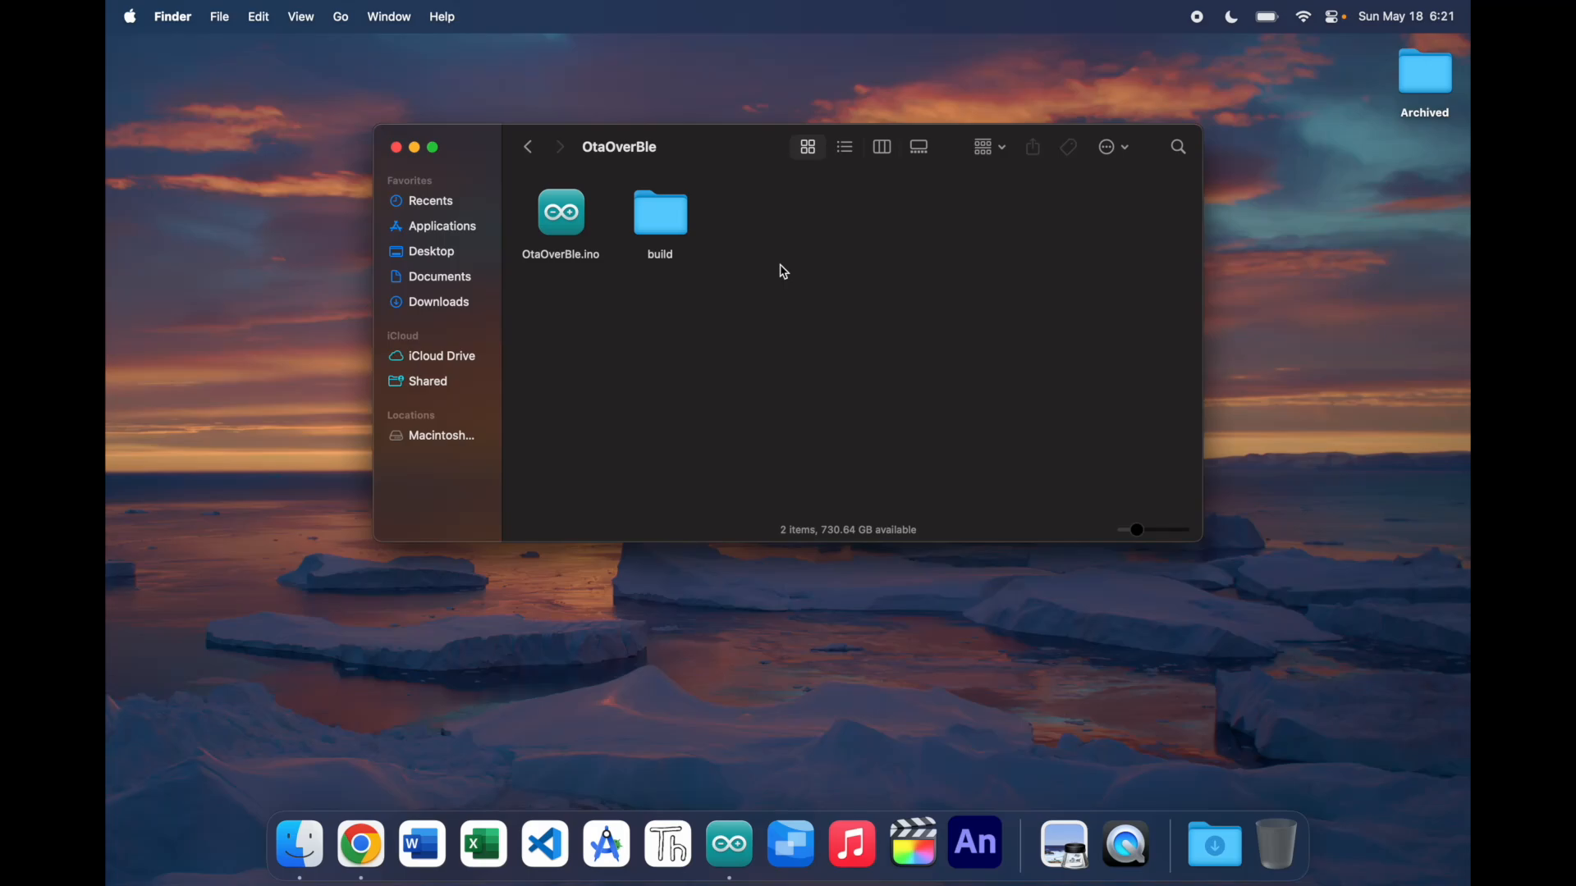
# Navigate into the build folder and then the esp32.esp32.esp32c6 subfolder in Finder.
pyautogui.doubleClick(660, 211)
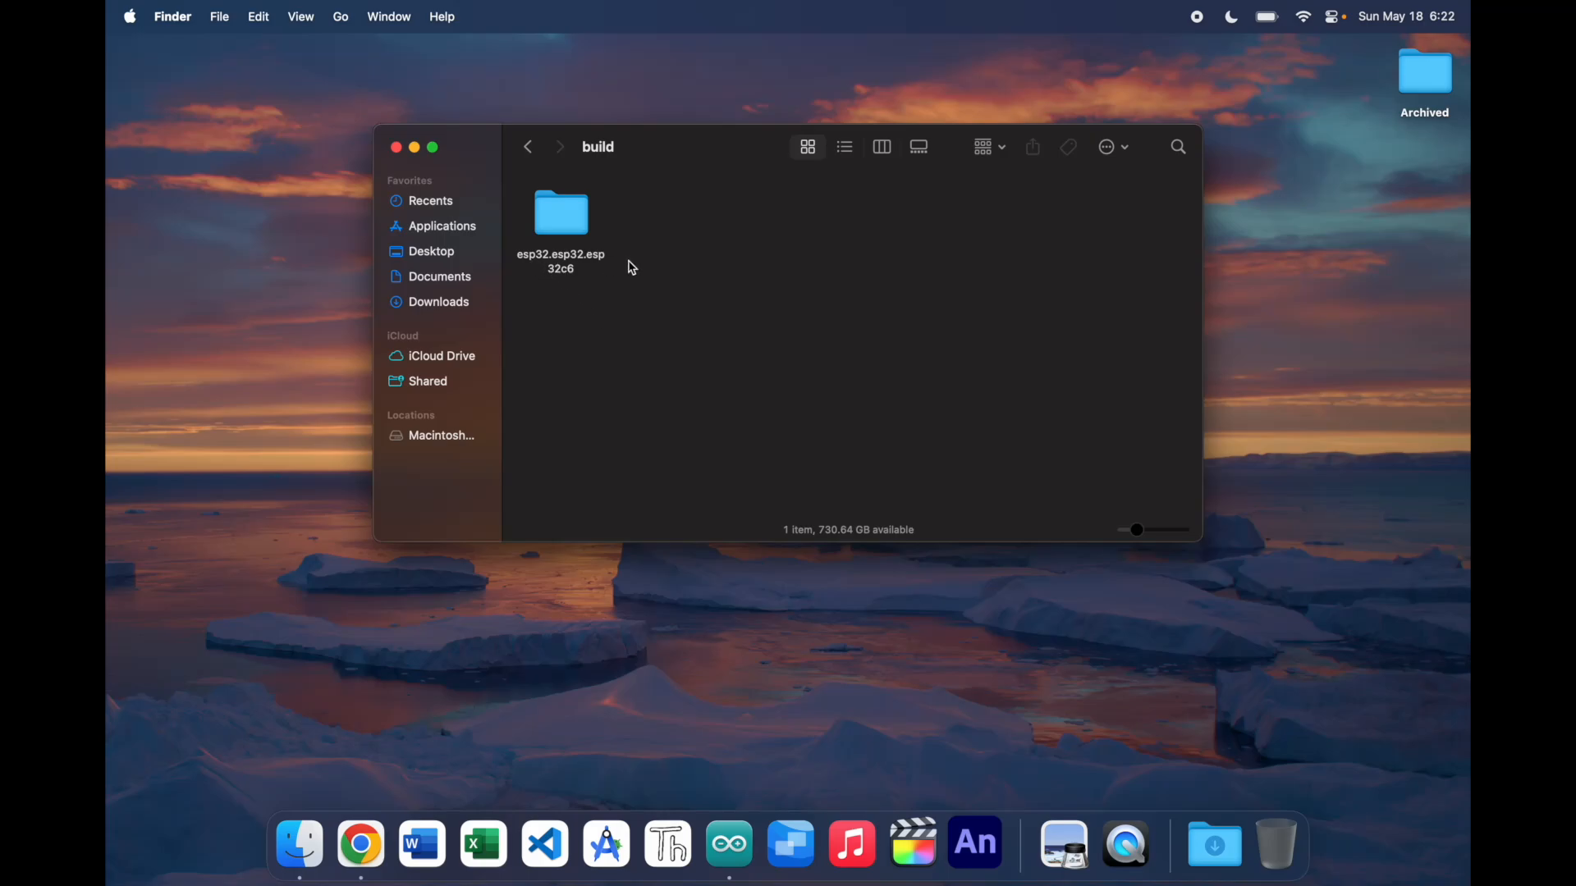
pyautogui.moveTo(550, 262)
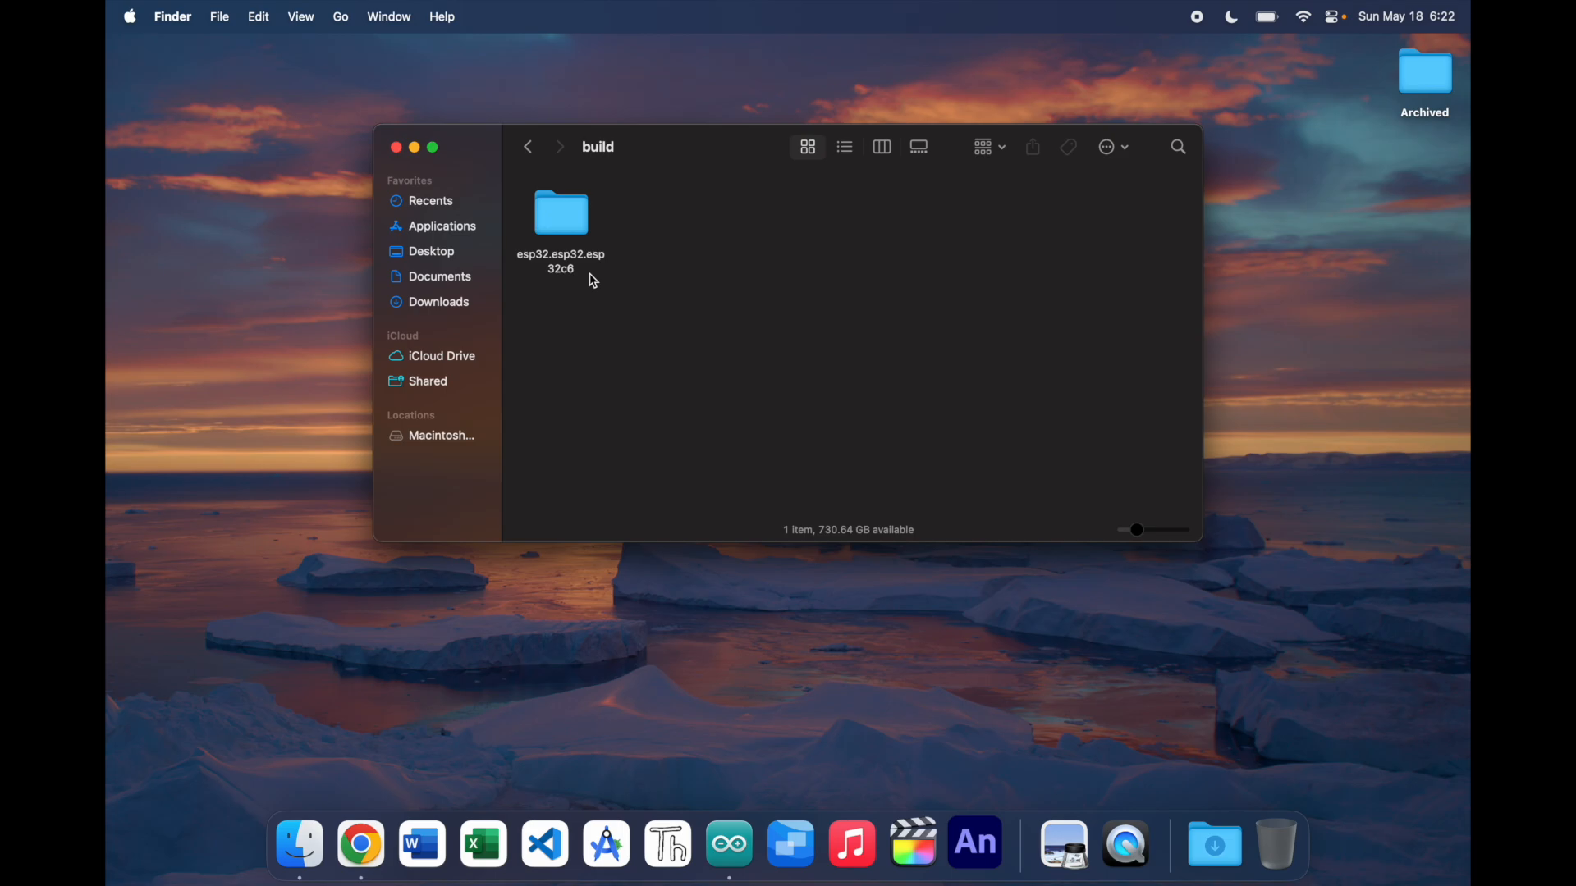
pyautogui.click(561, 213)
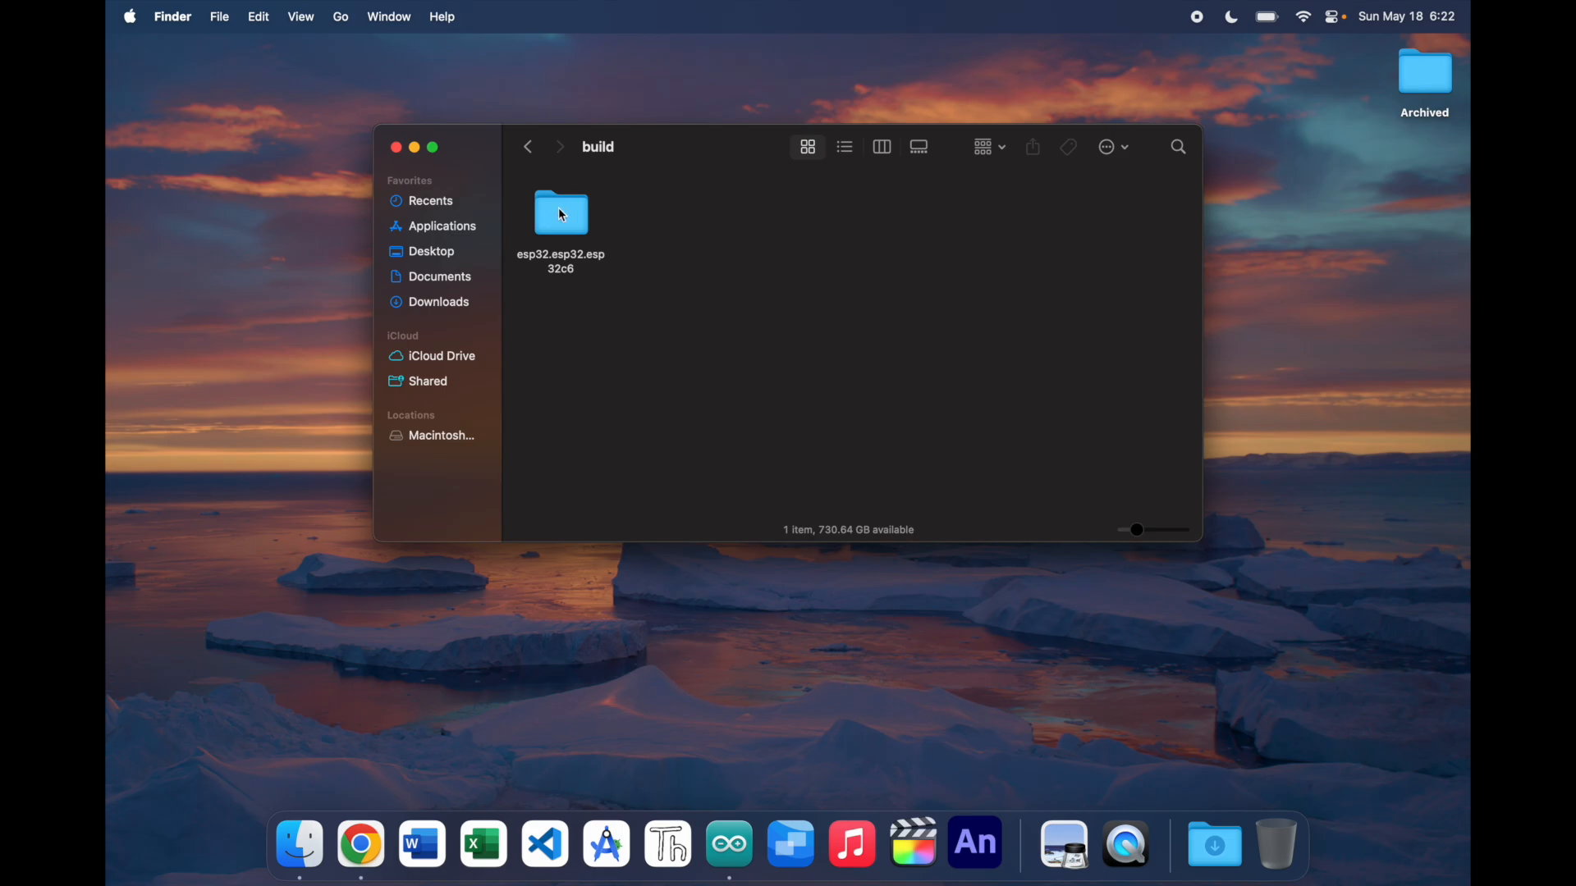
pyautogui.doubleClick(560, 212)
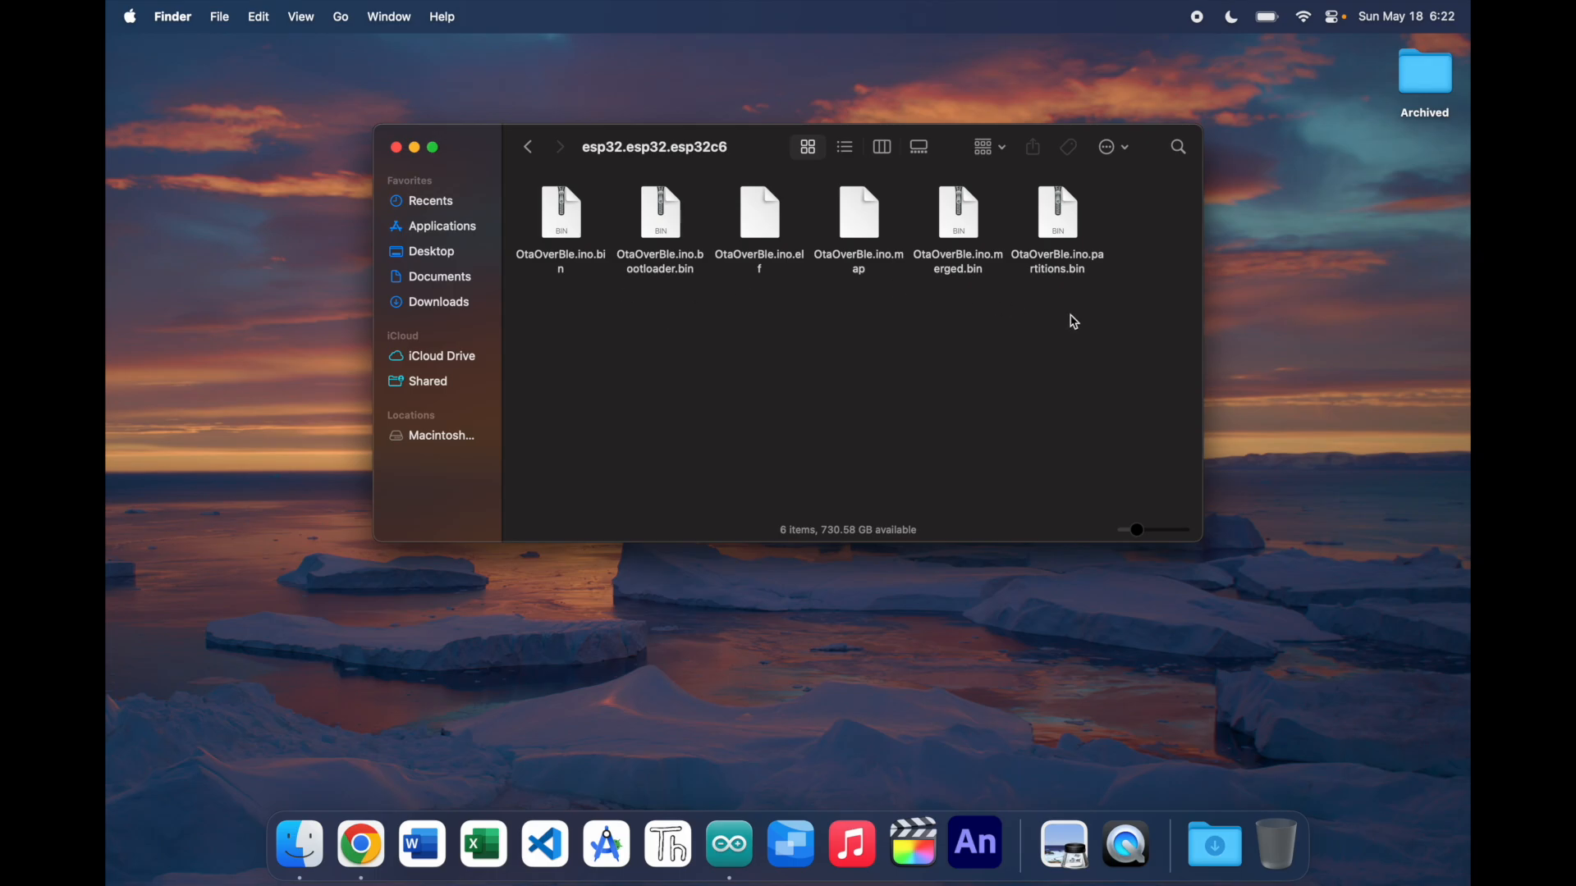
pyautogui.moveTo(859, 369)
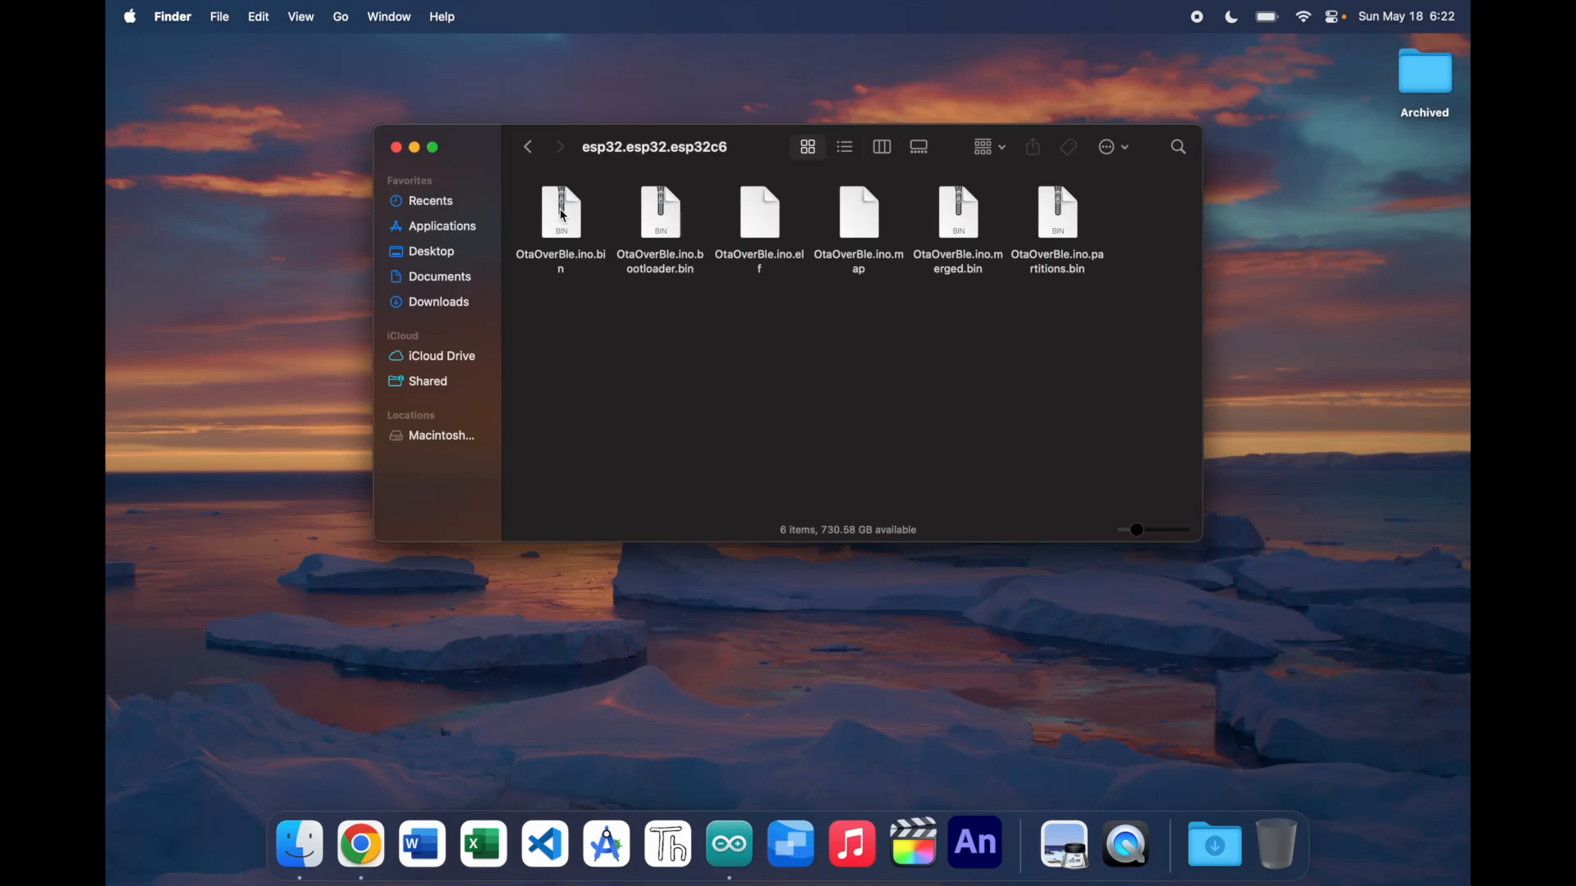
# Rename OtaOverBle.ino.bin to Blue.ino.bin and bring up its sharing actions.
pyautogui.click(559, 211)
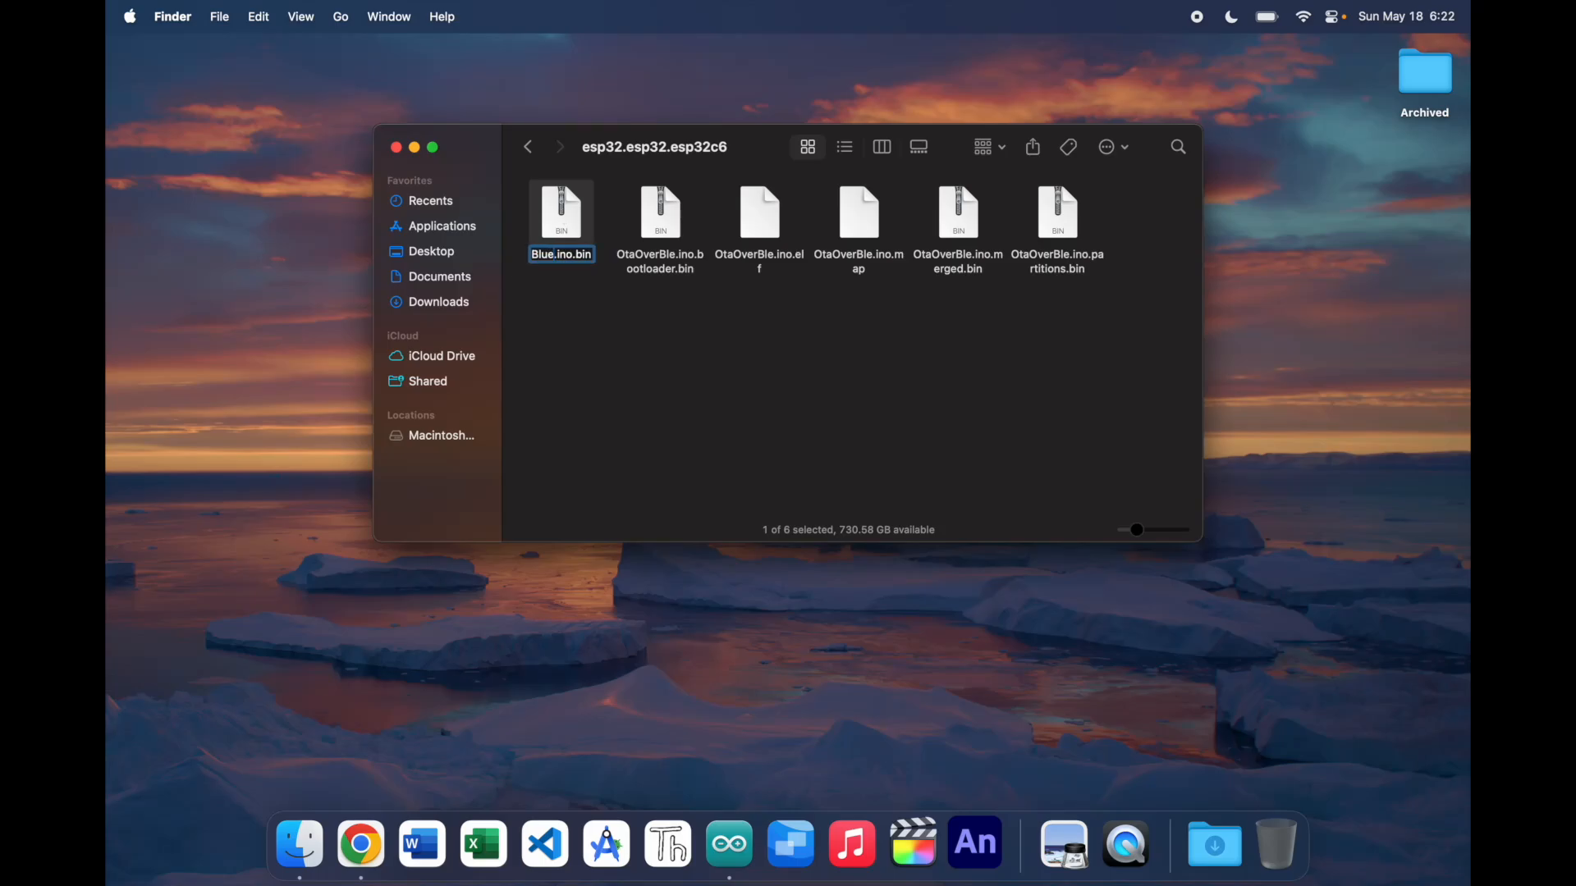
pyautogui.click(699, 372)
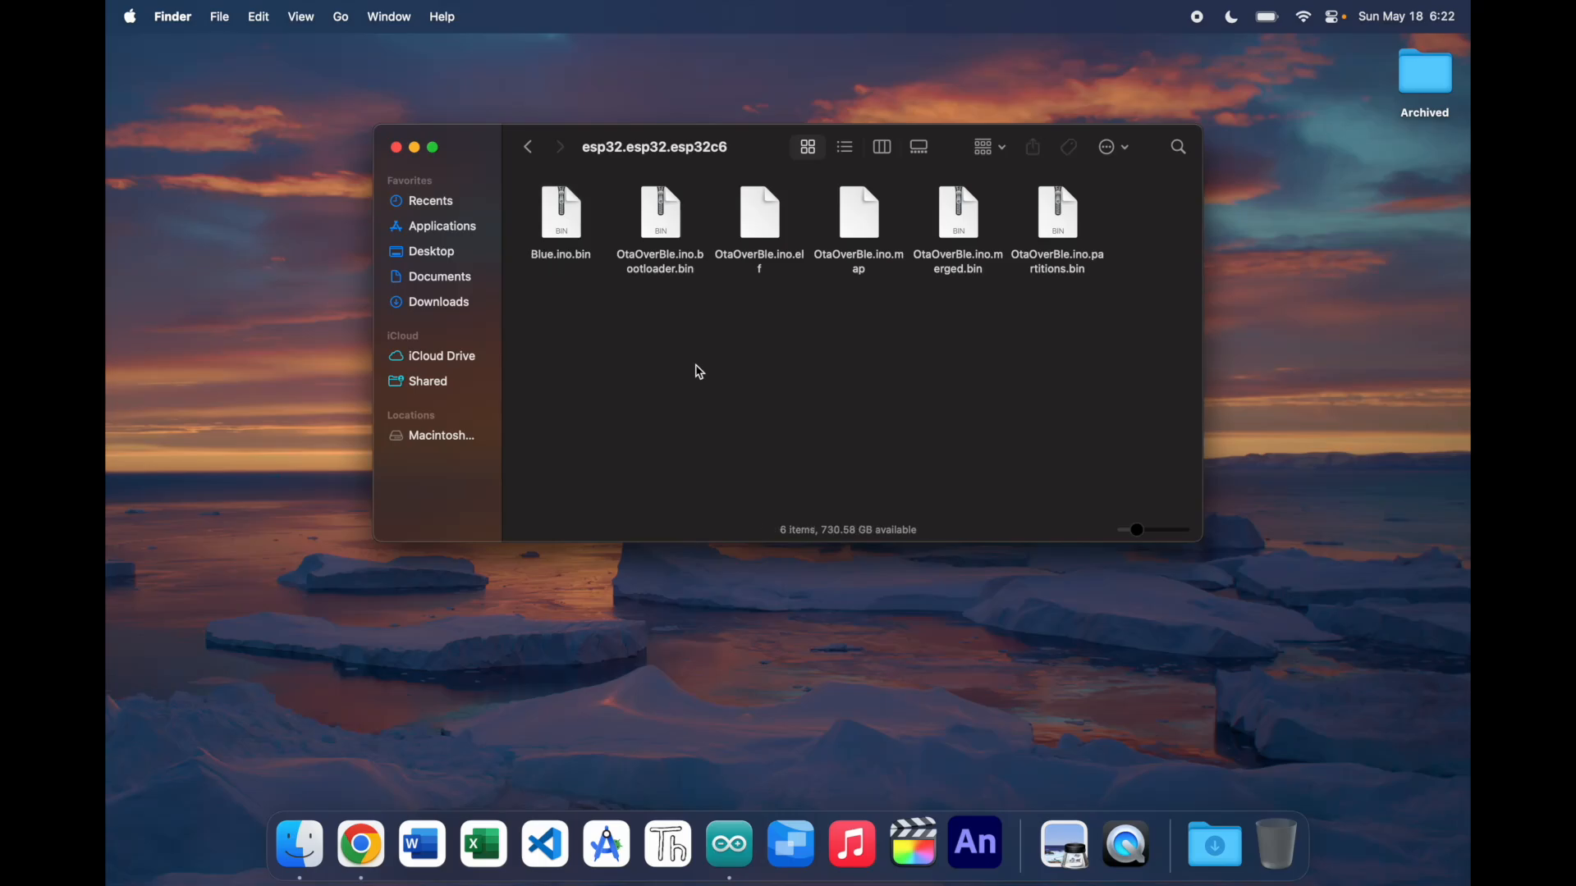
pyautogui.click(562, 212)
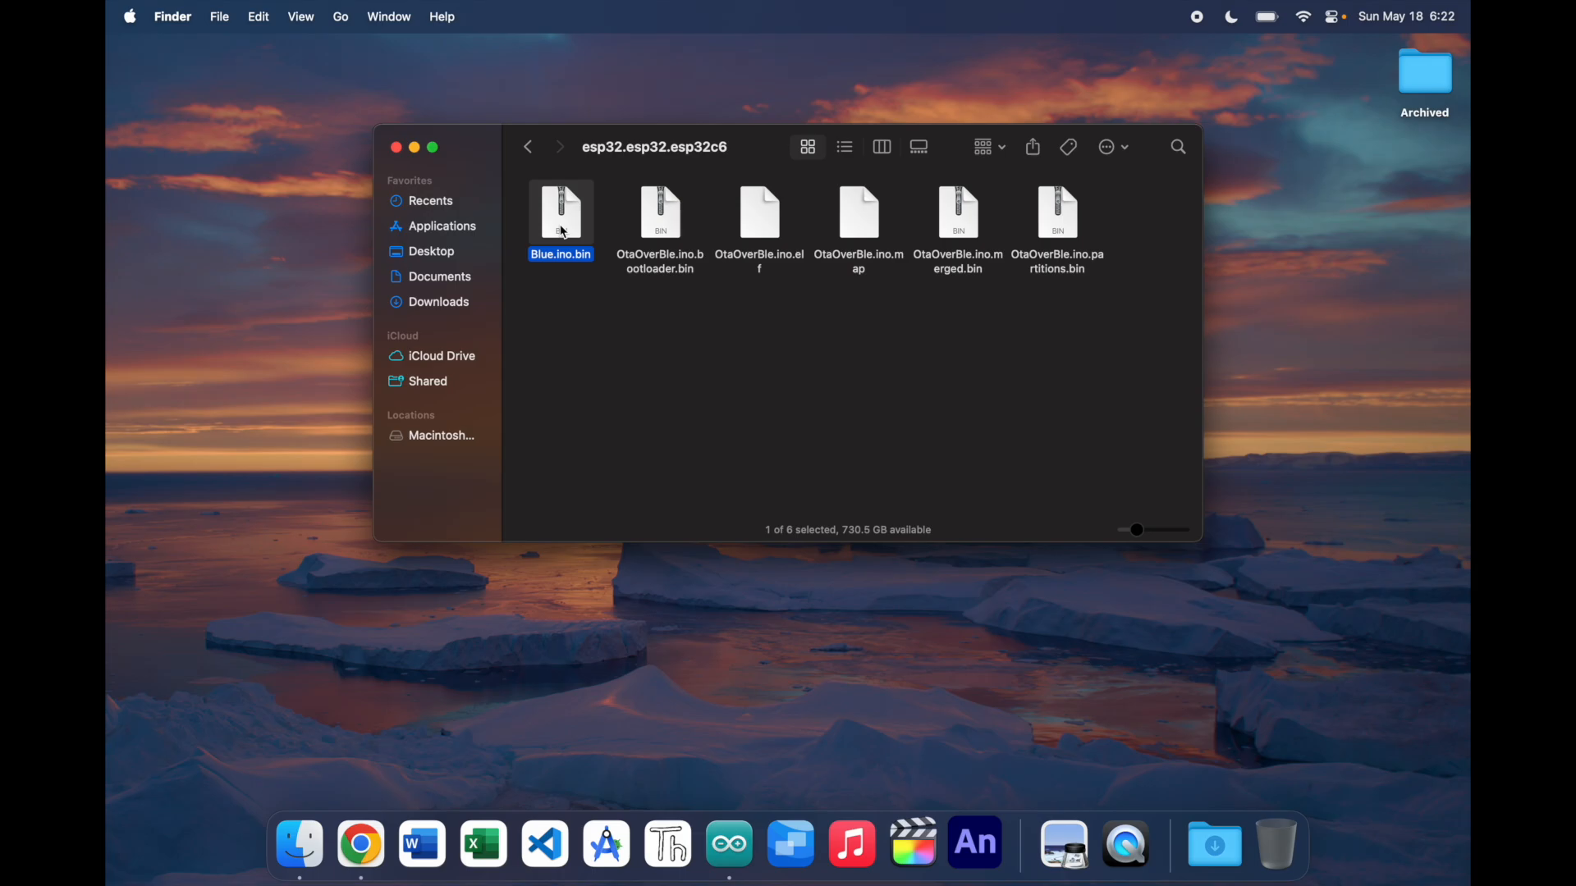
pyautogui.rightClick(560, 211)
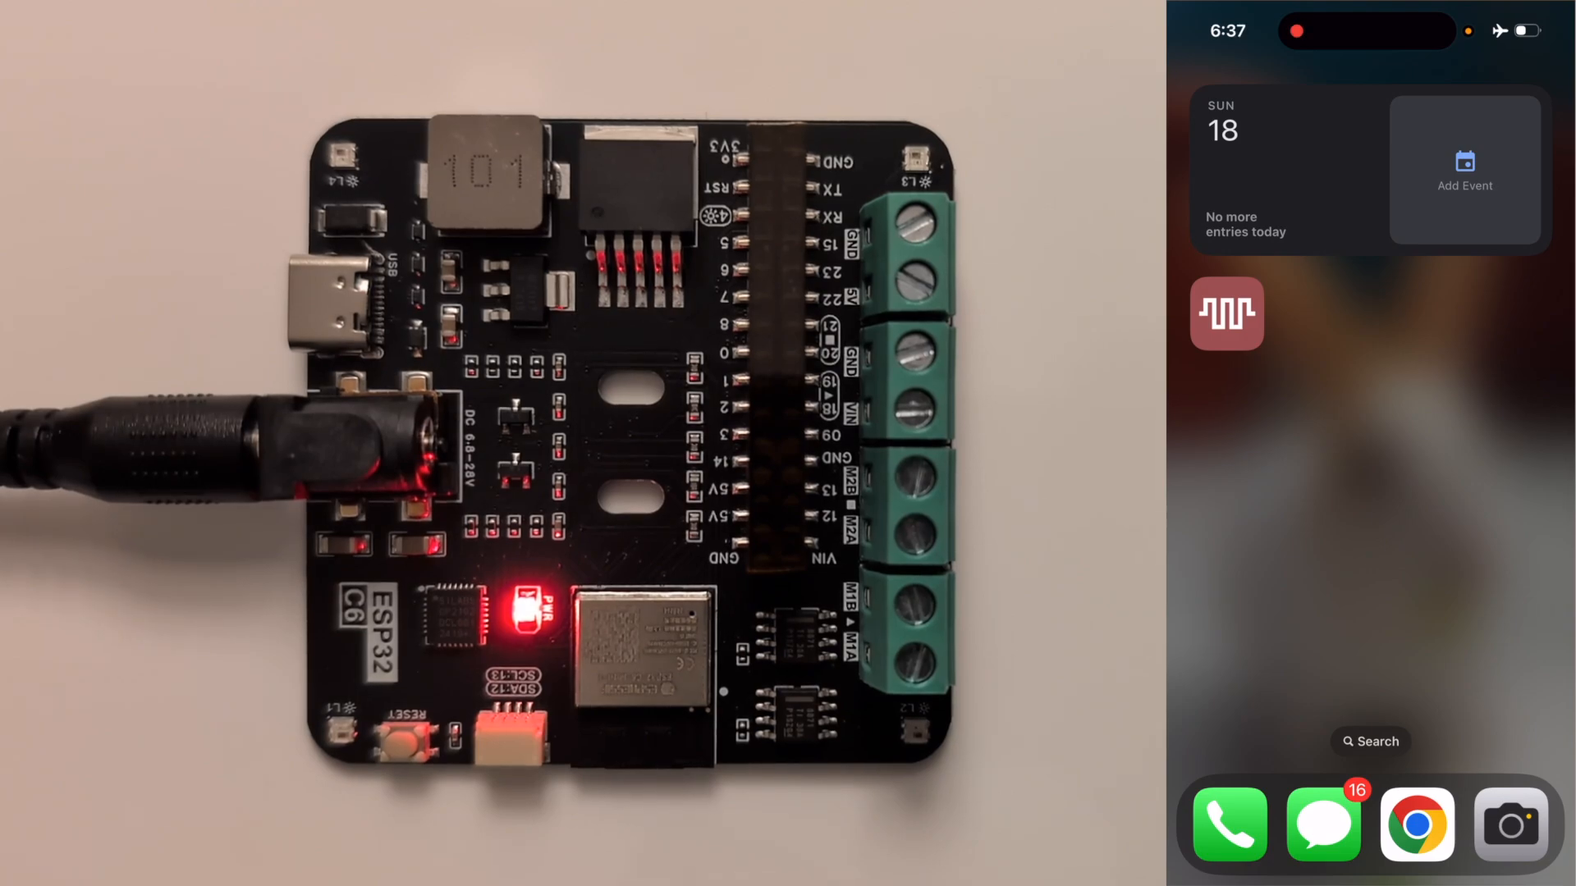
# In Wible's OTA Update panel, load Blue.ino.bin and start flashing it to the board.
pyautogui.click(1224, 311)
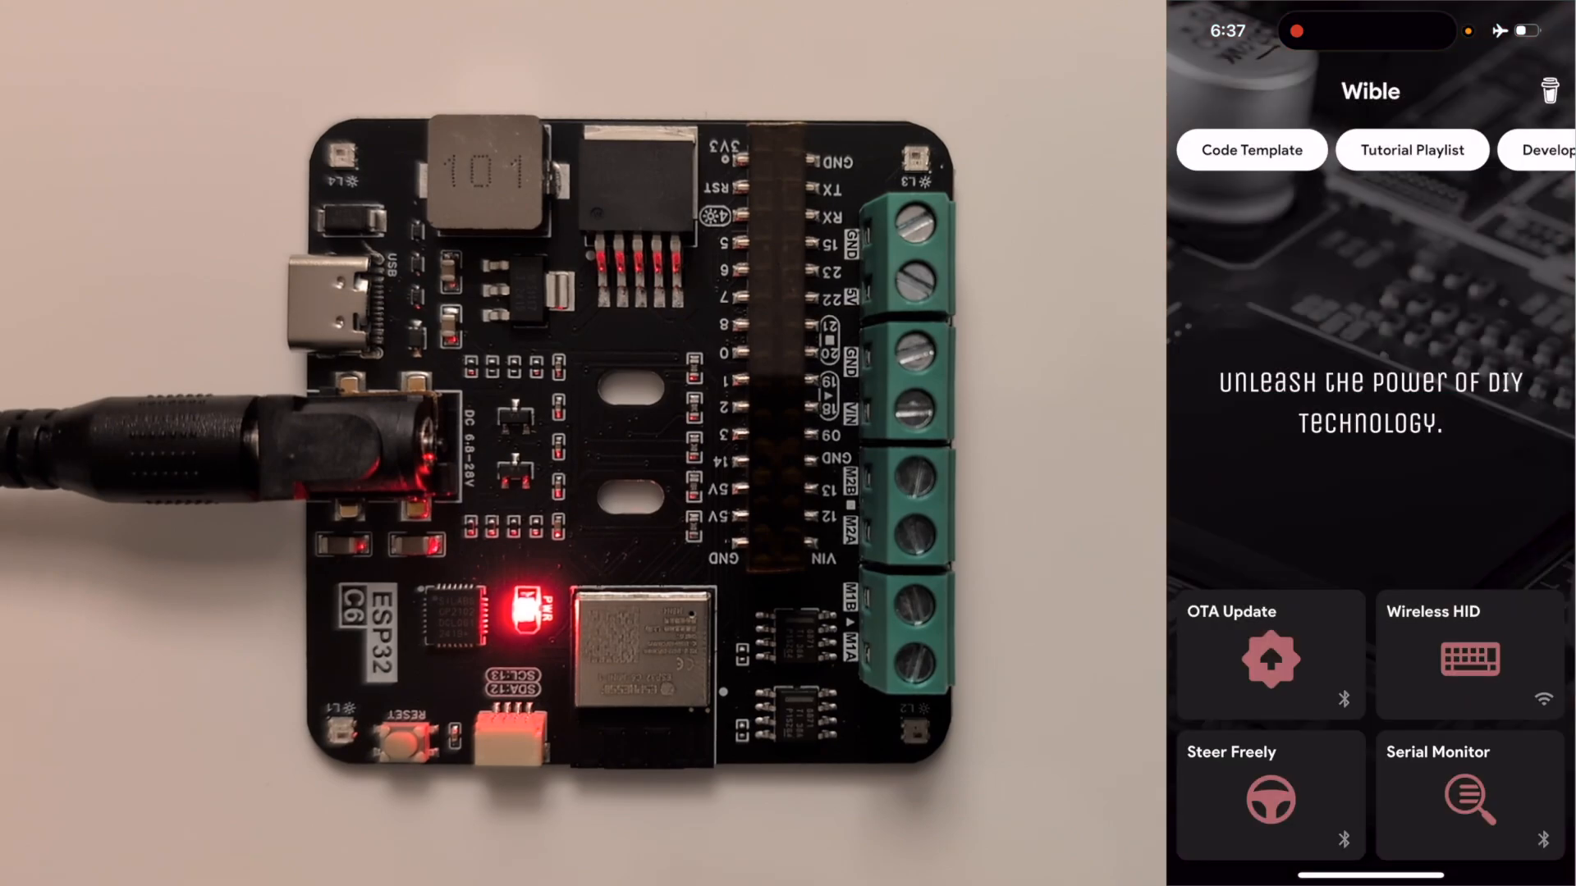
pyautogui.click(1267, 654)
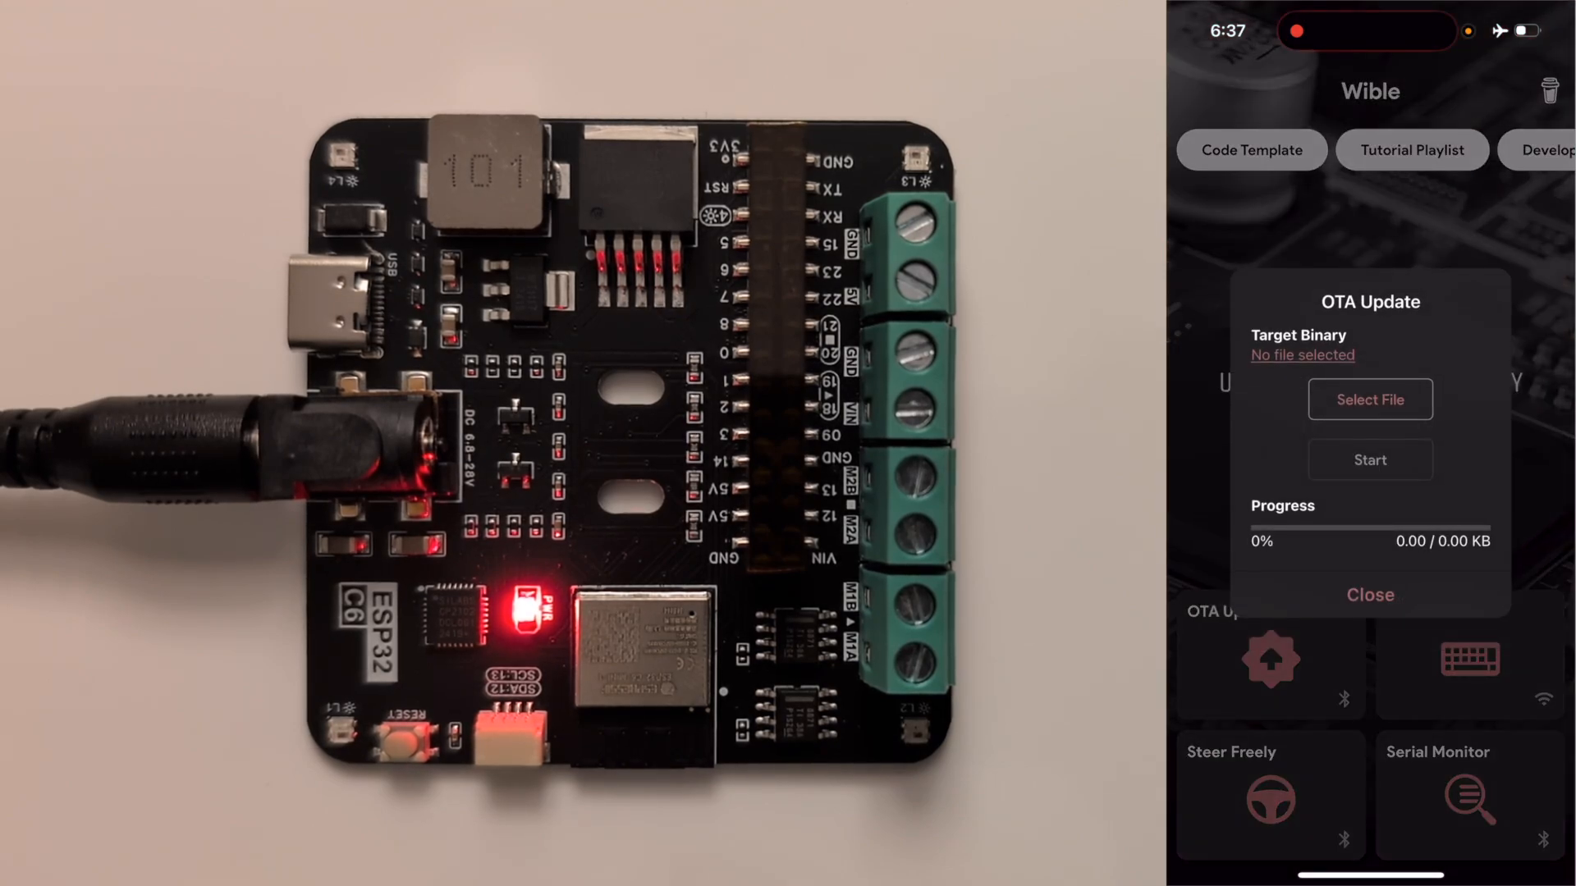
pyautogui.click(1369, 399)
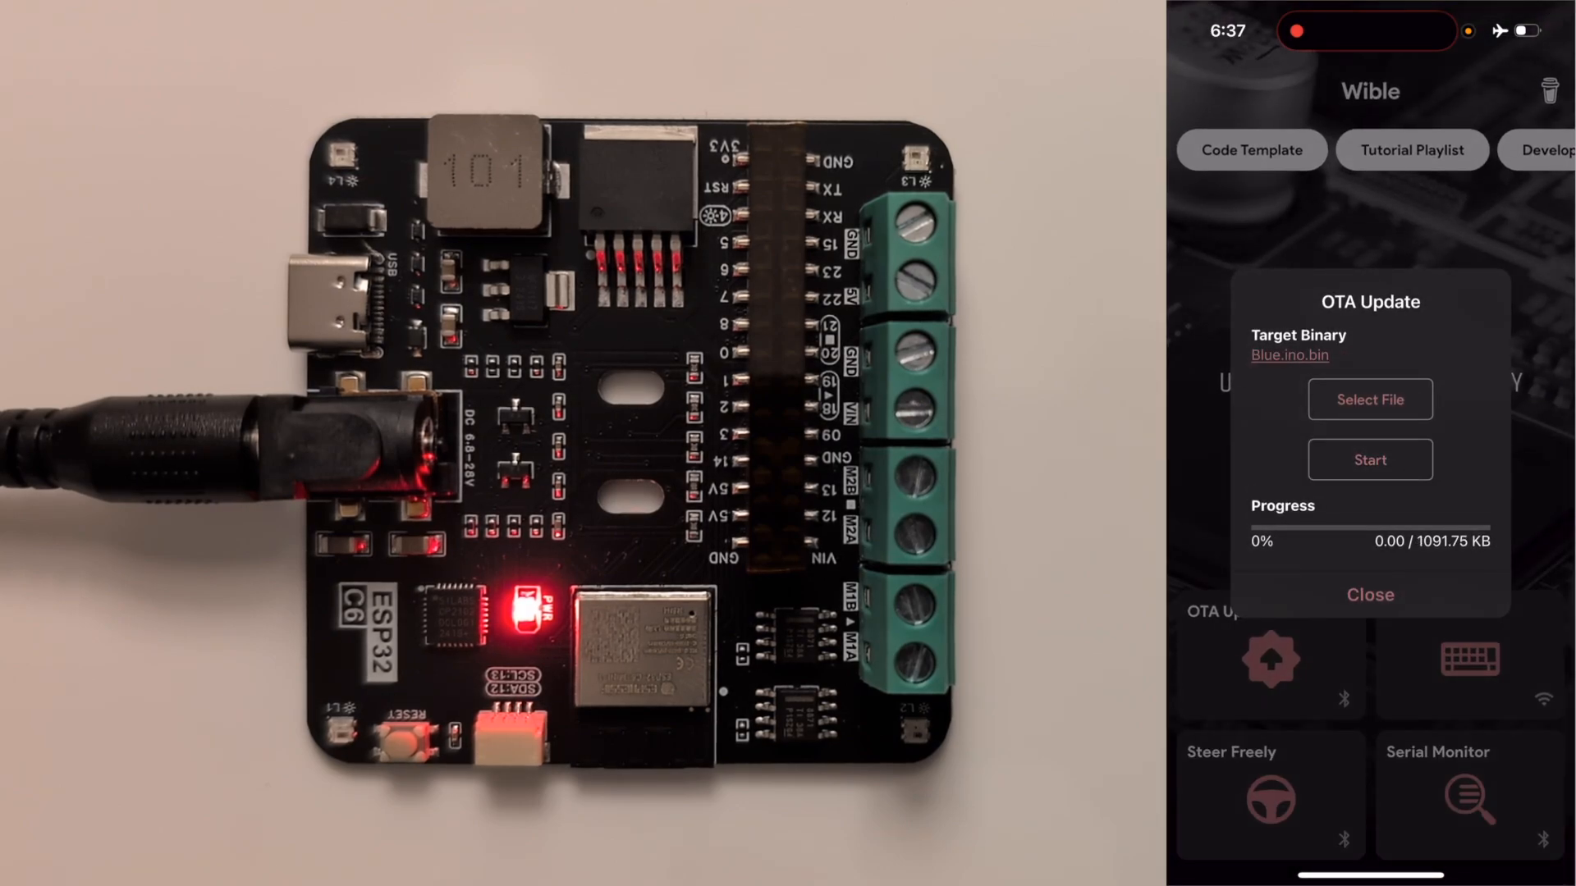
pyautogui.click(1368, 459)
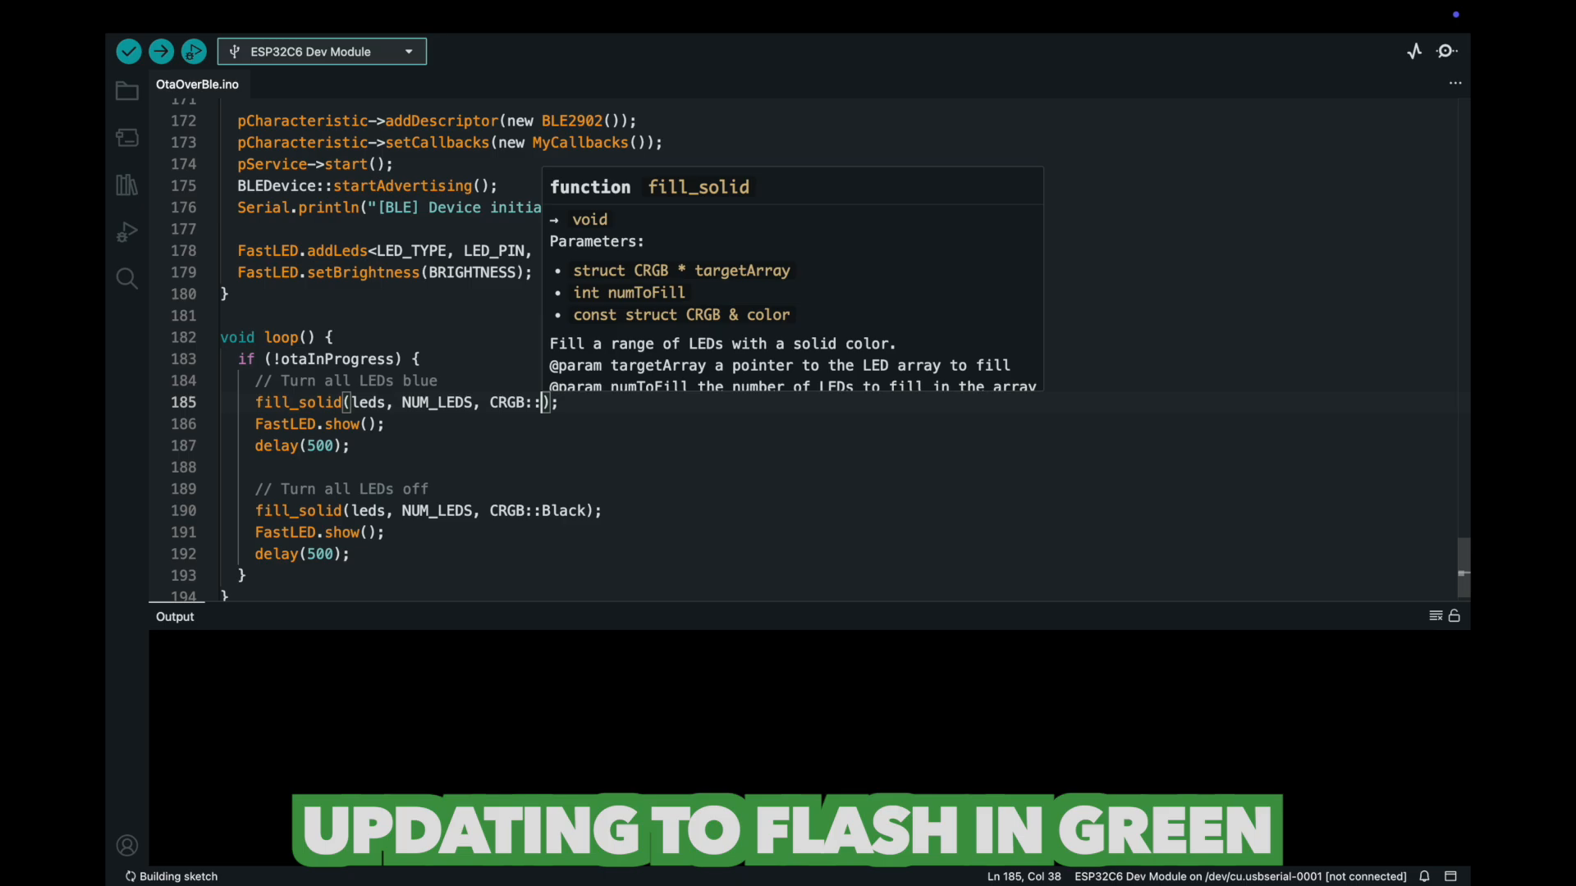
pyautogui.click(336, 16)
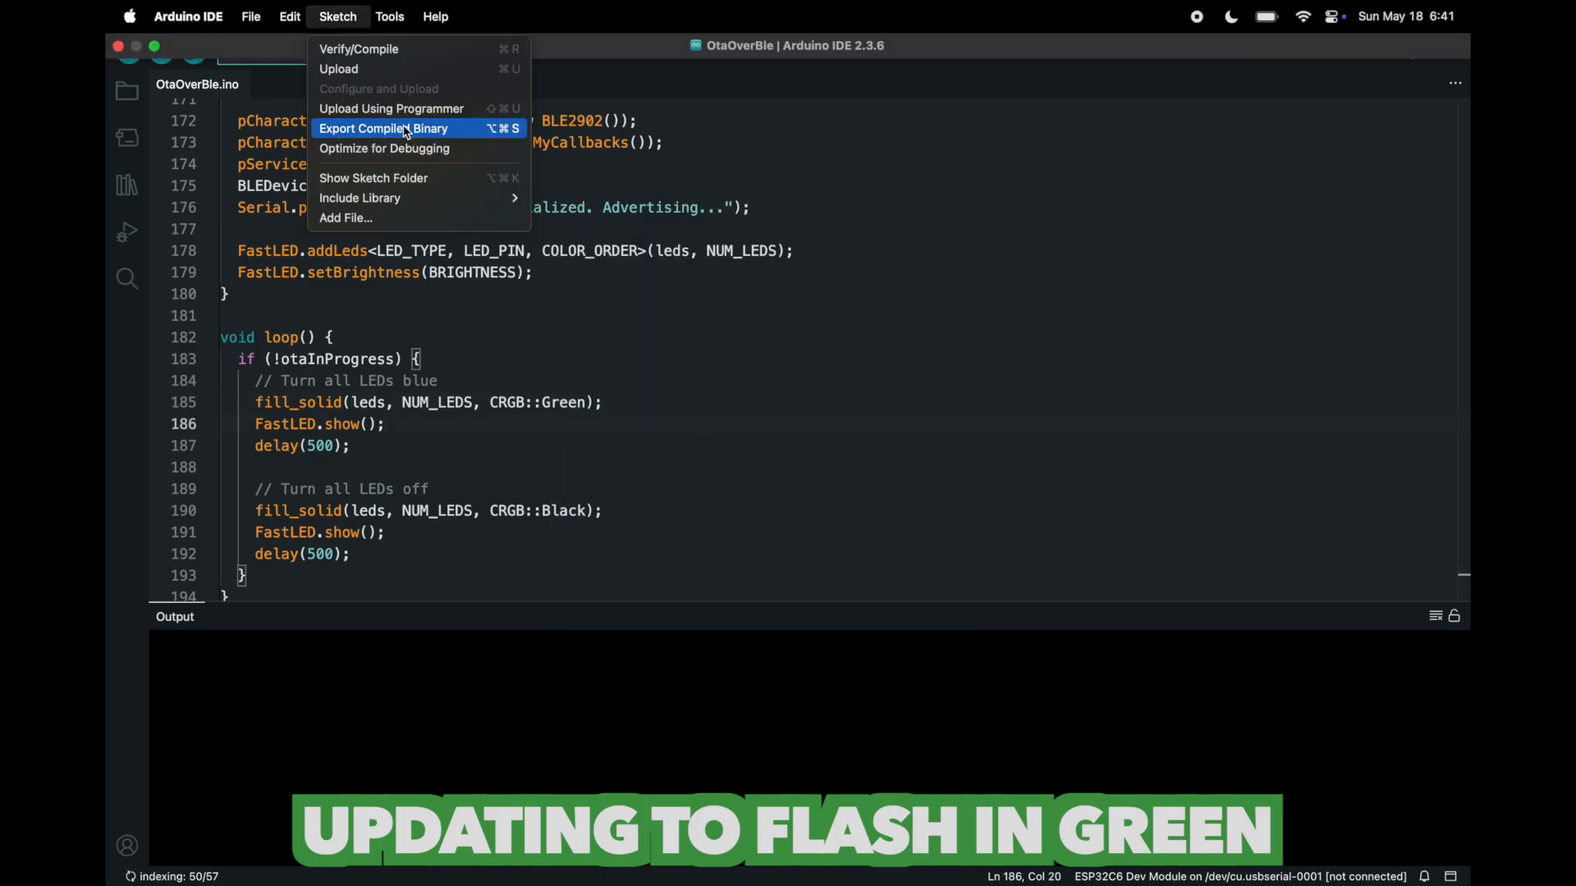